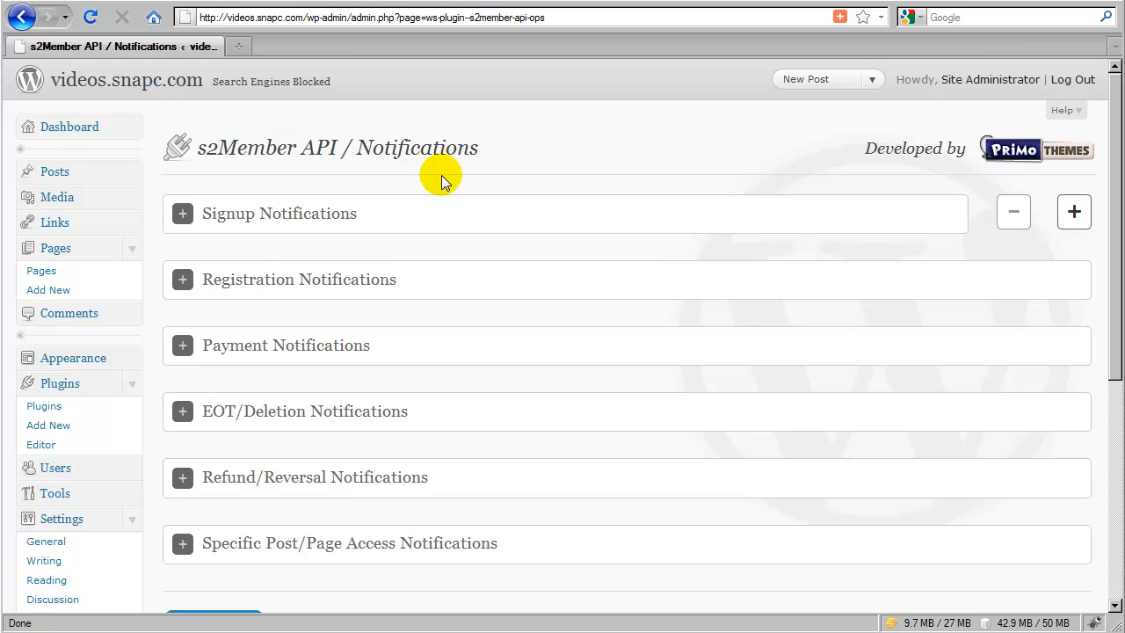
mouse_move(382, 180)
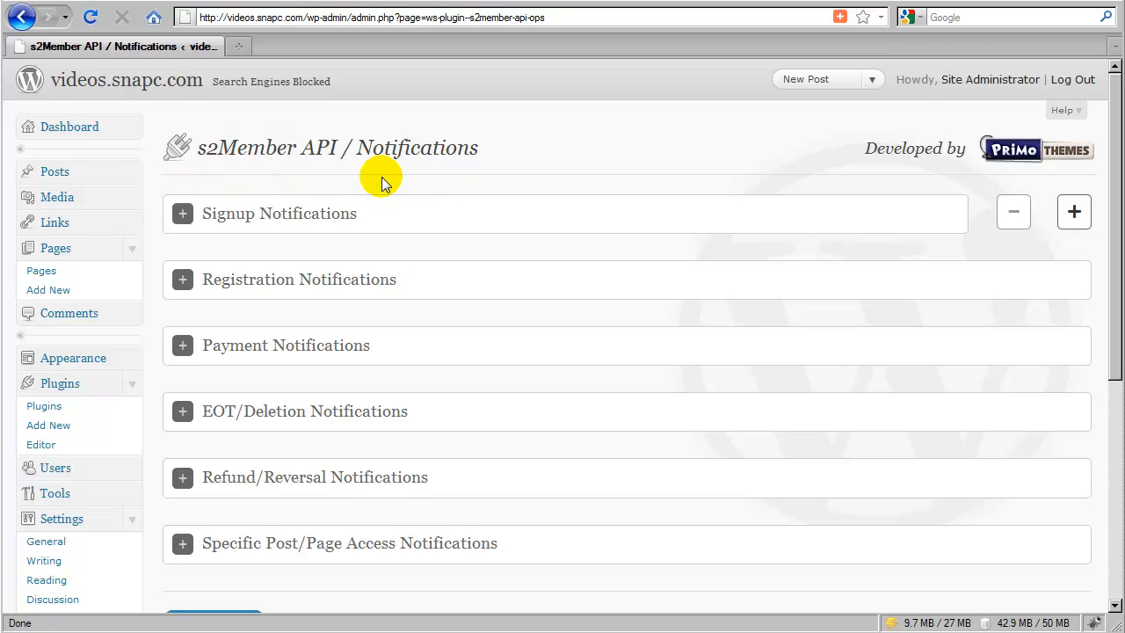
mouse_move(218, 180)
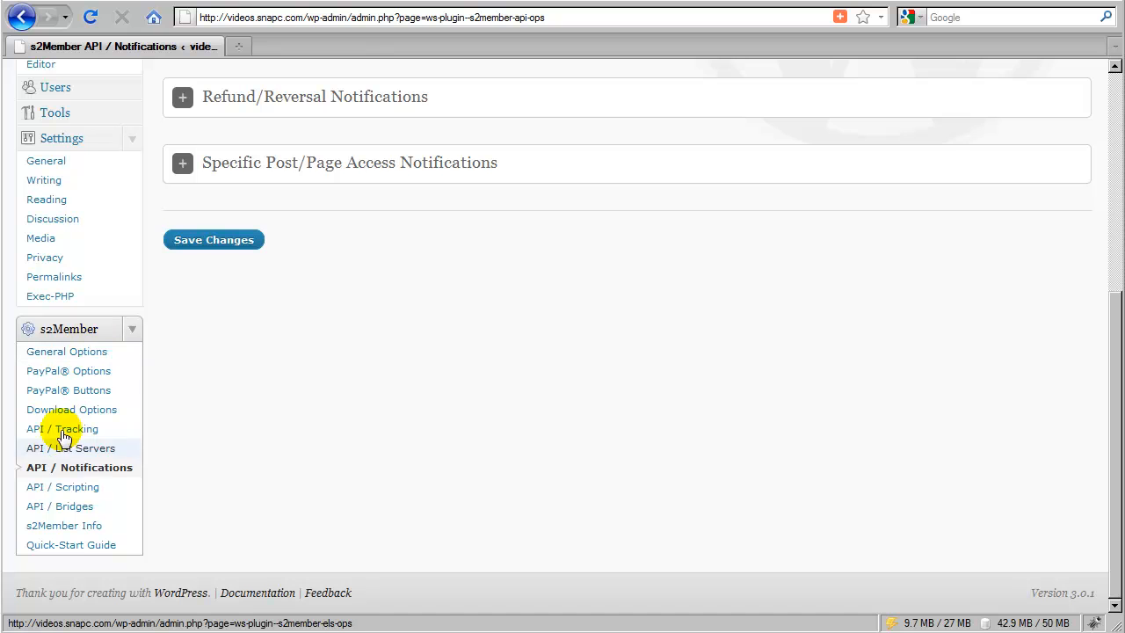
mouse_move(167, 467)
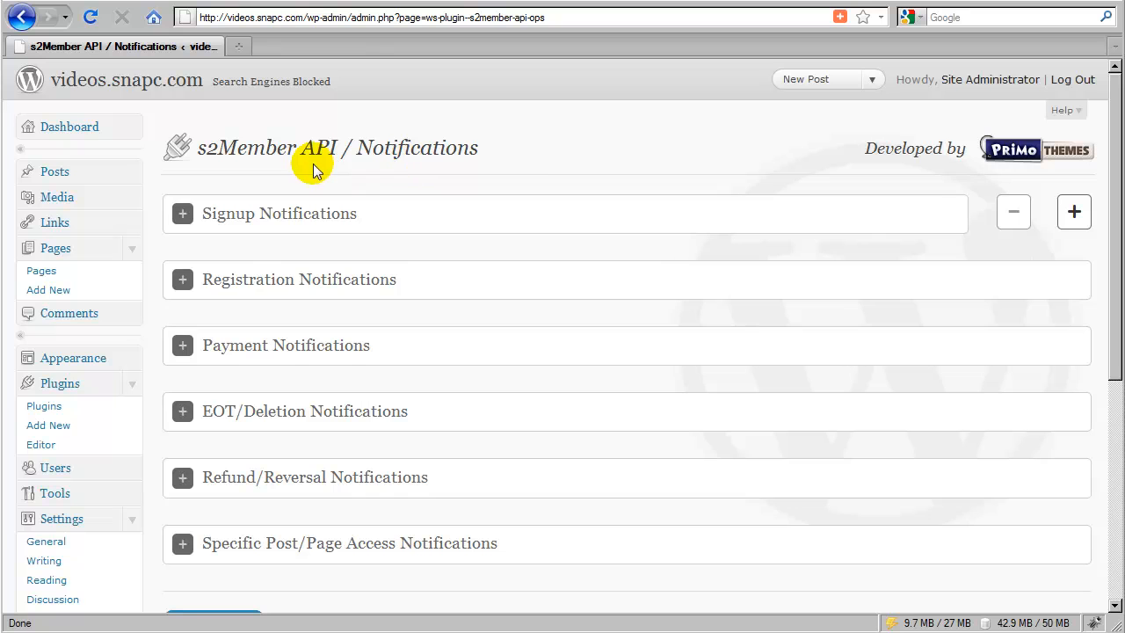
mouse_move(668, 517)
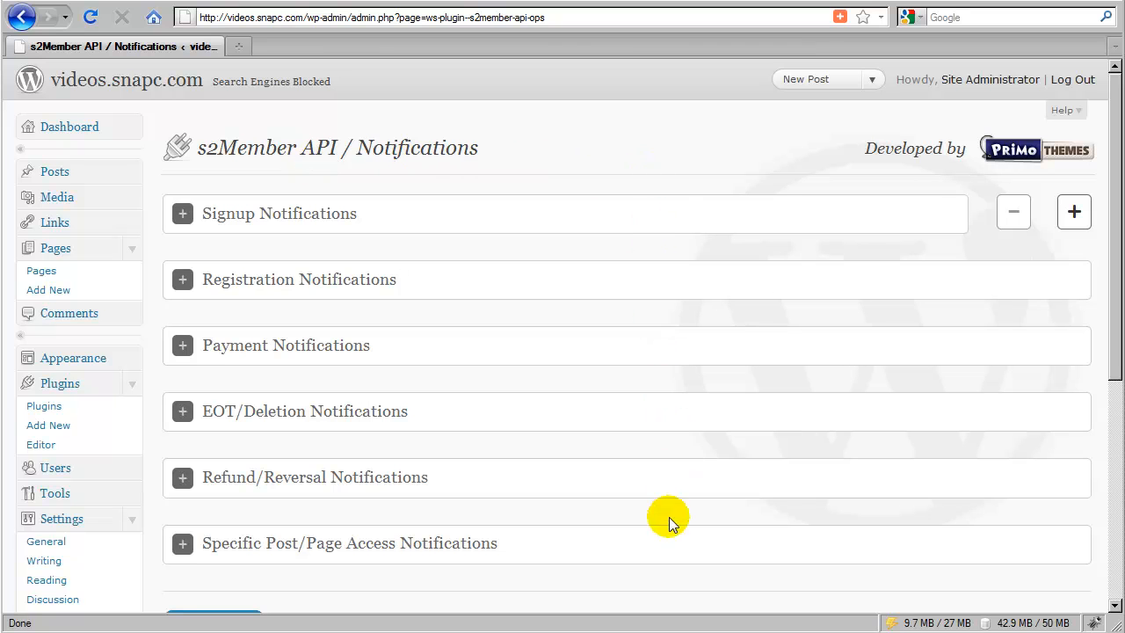
mouse_move(558, 235)
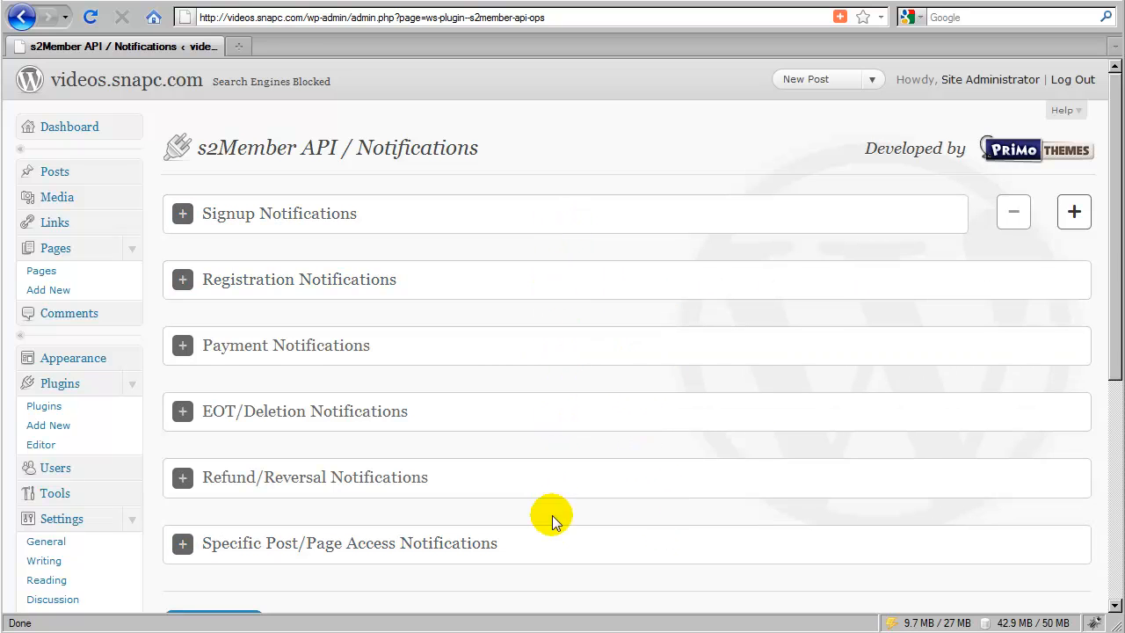
mouse_move(547, 578)
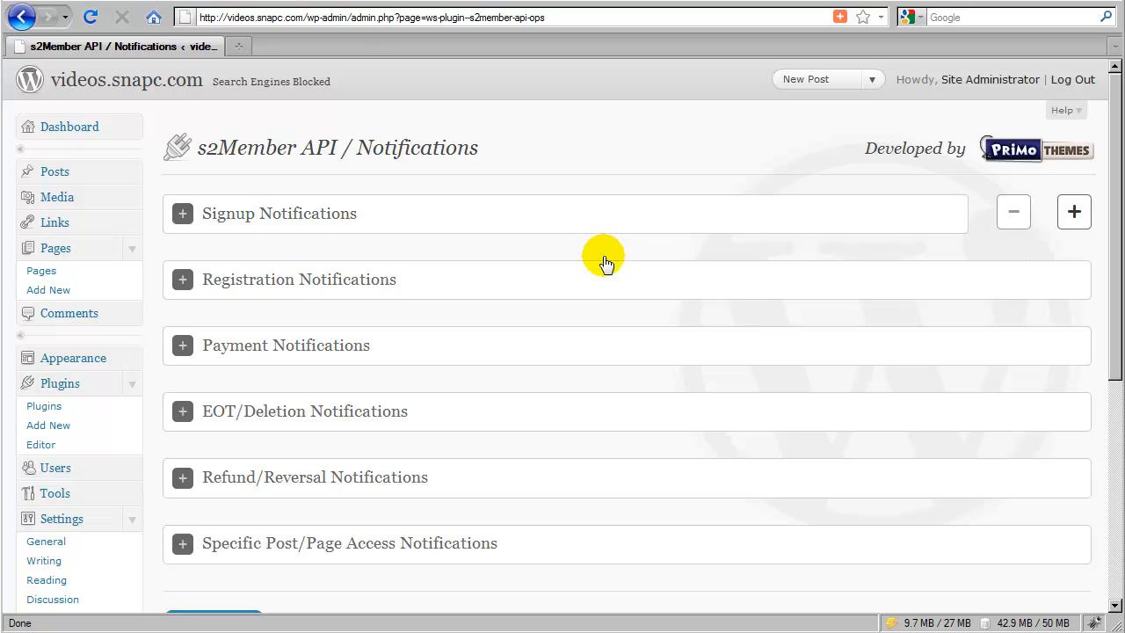
mouse_move(593, 492)
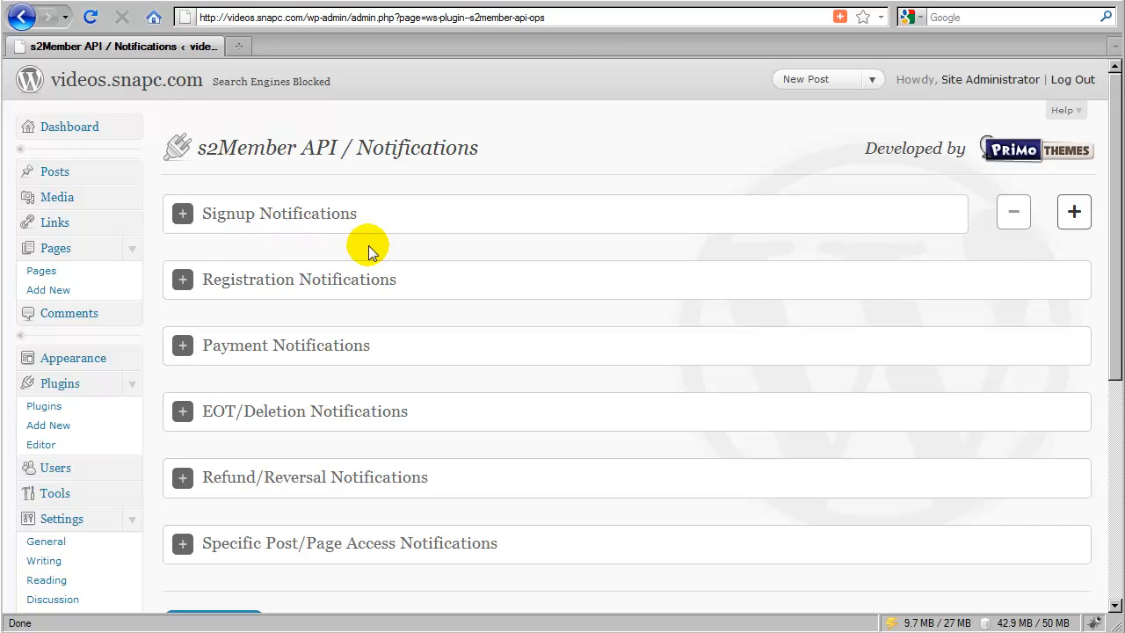
mouse_move(419, 255)
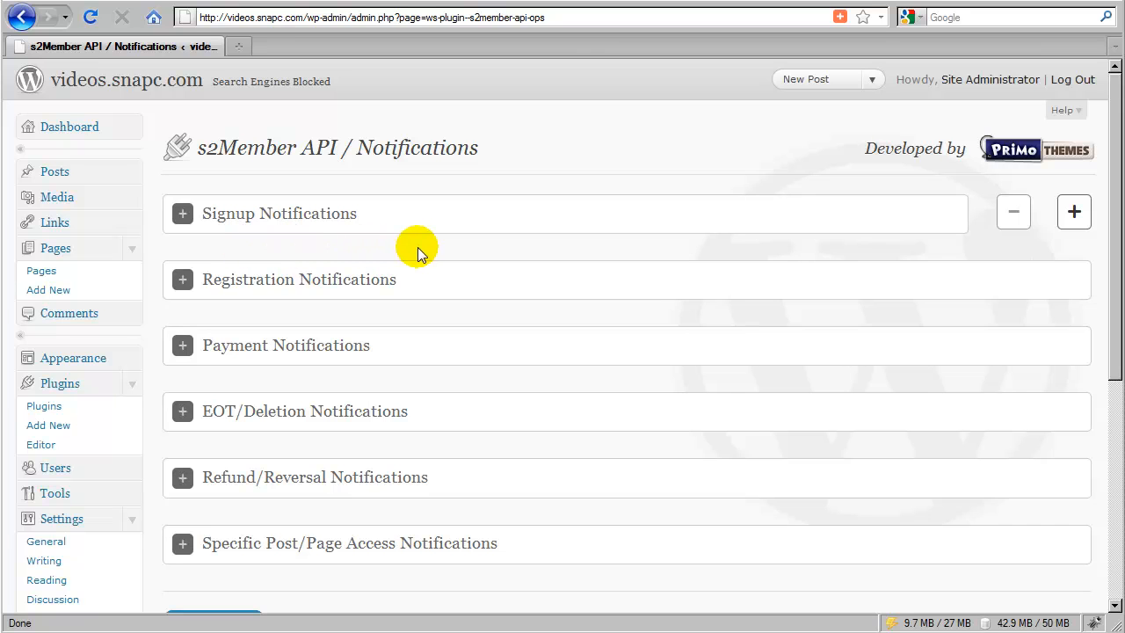
mouse_move(516, 250)
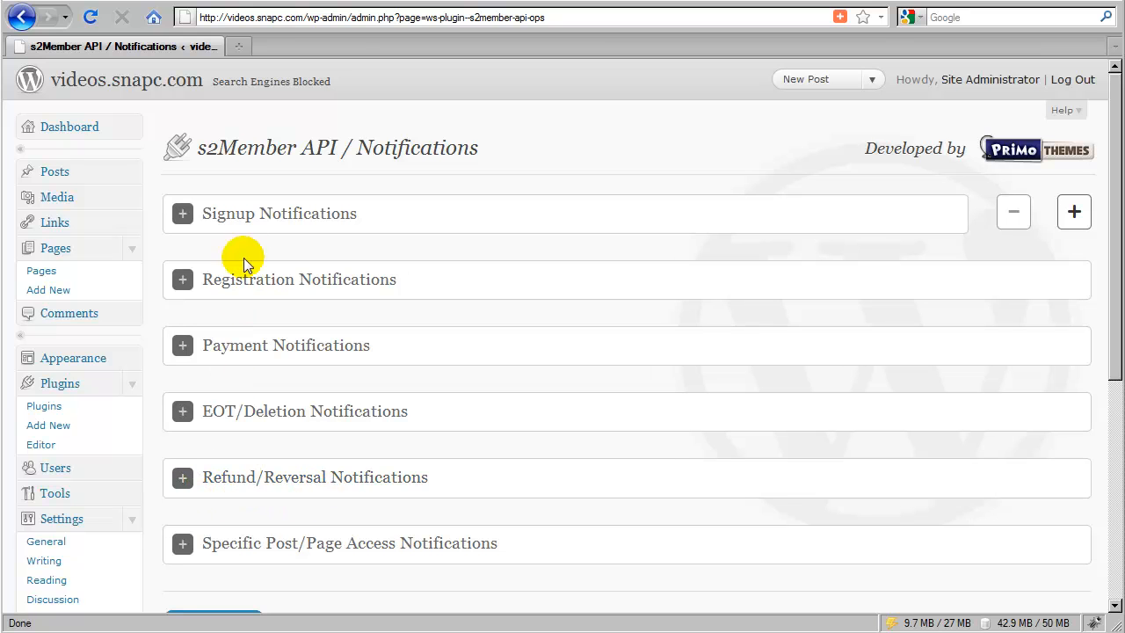
mouse_move(249, 451)
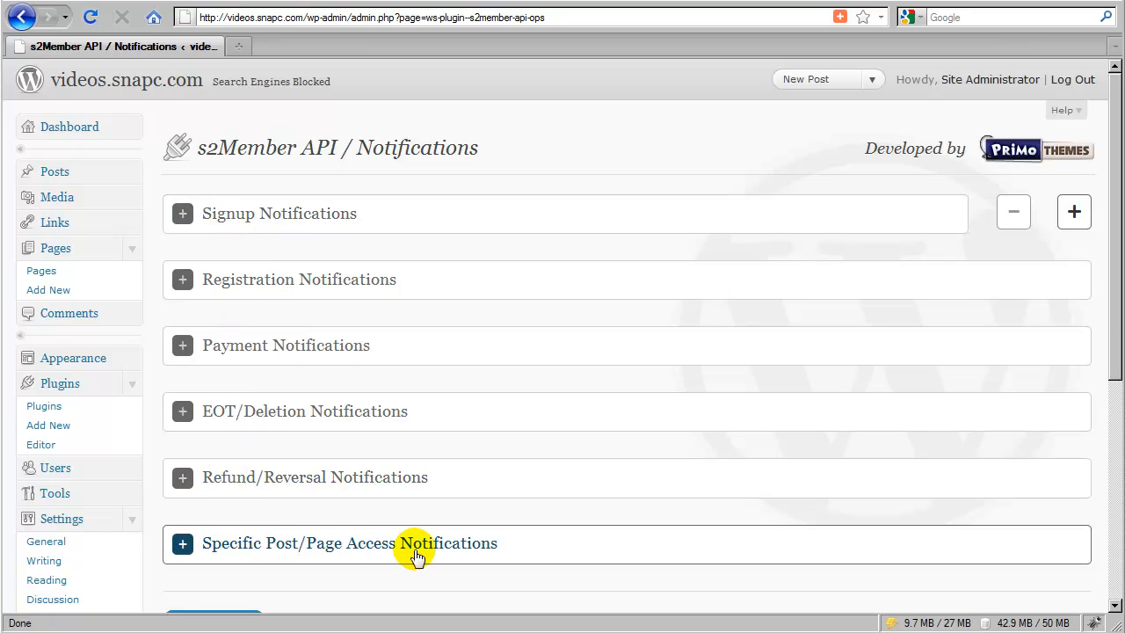
mouse_move(391, 558)
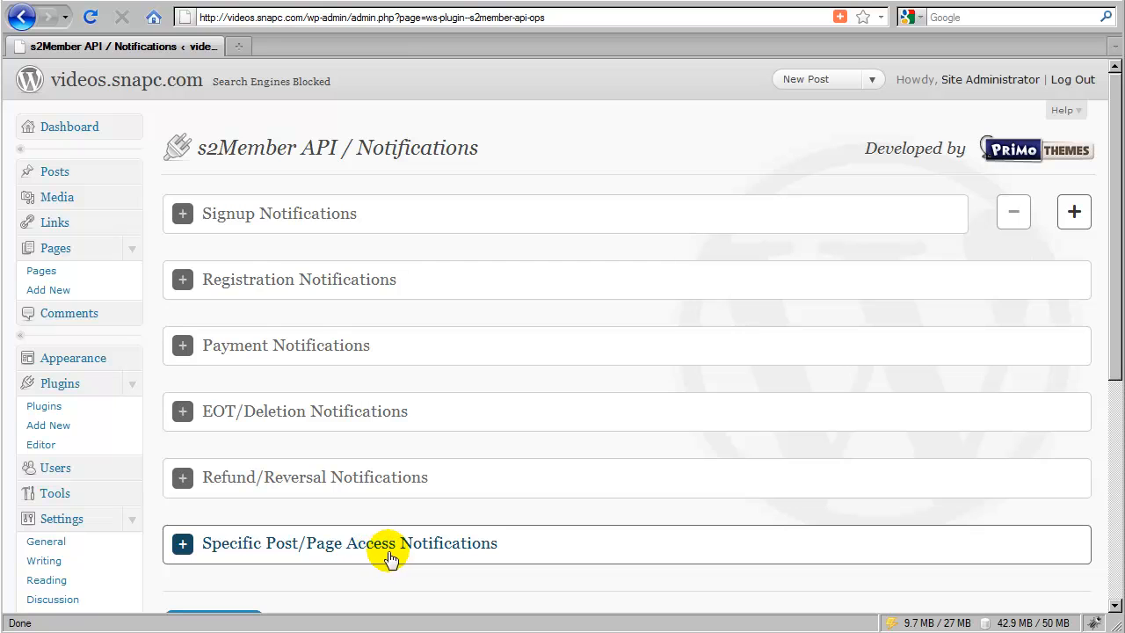
mouse_move(272, 557)
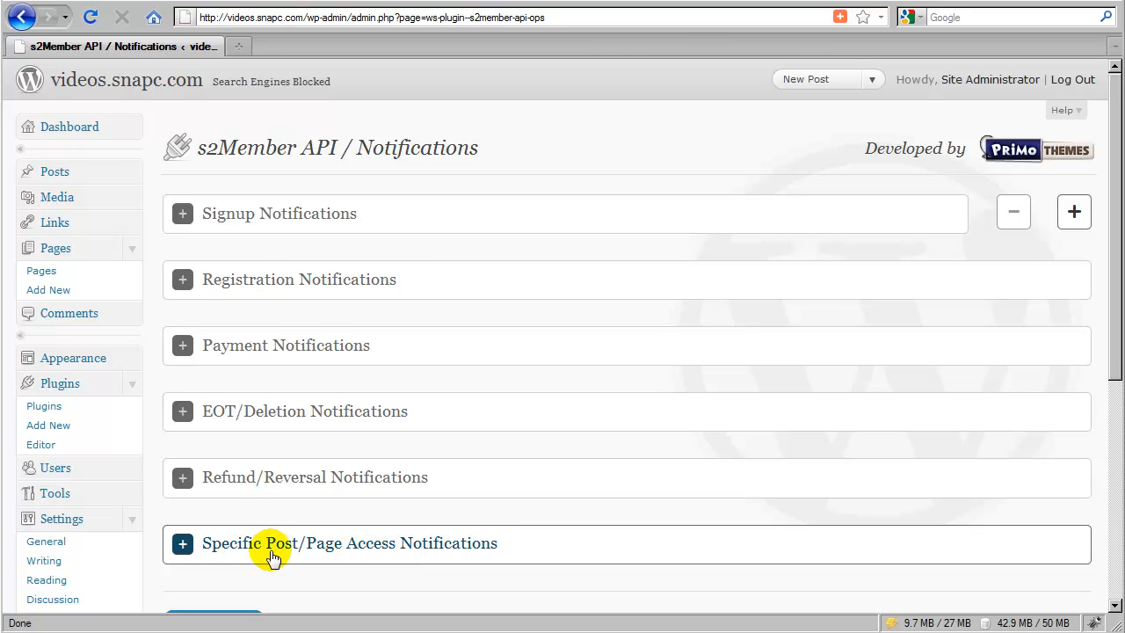
mouse_move(211, 556)
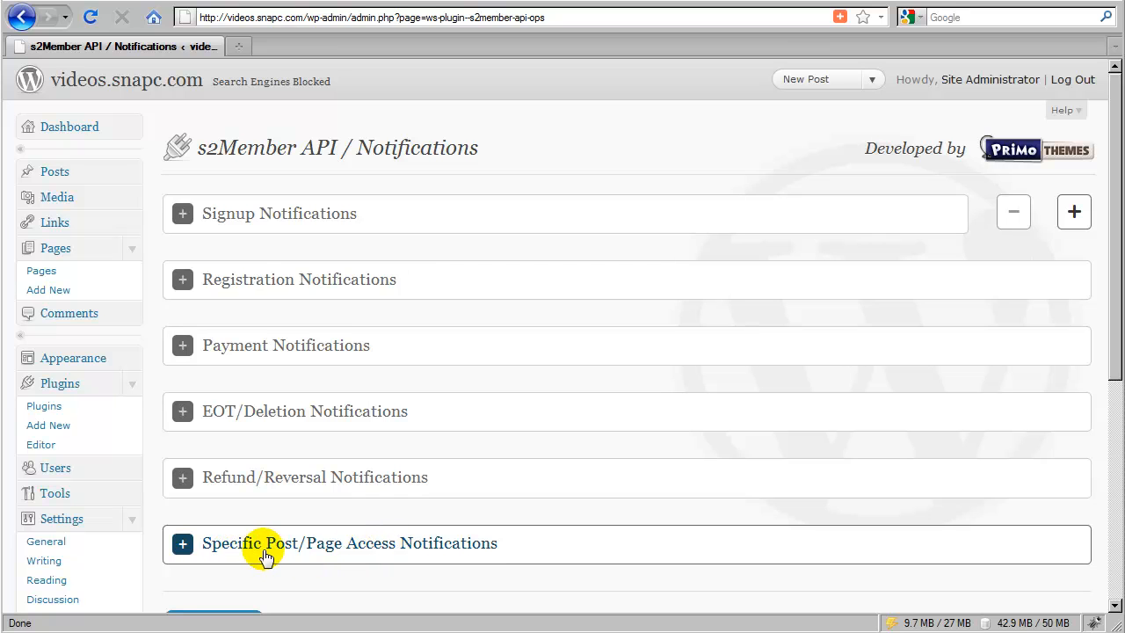
mouse_move(236, 552)
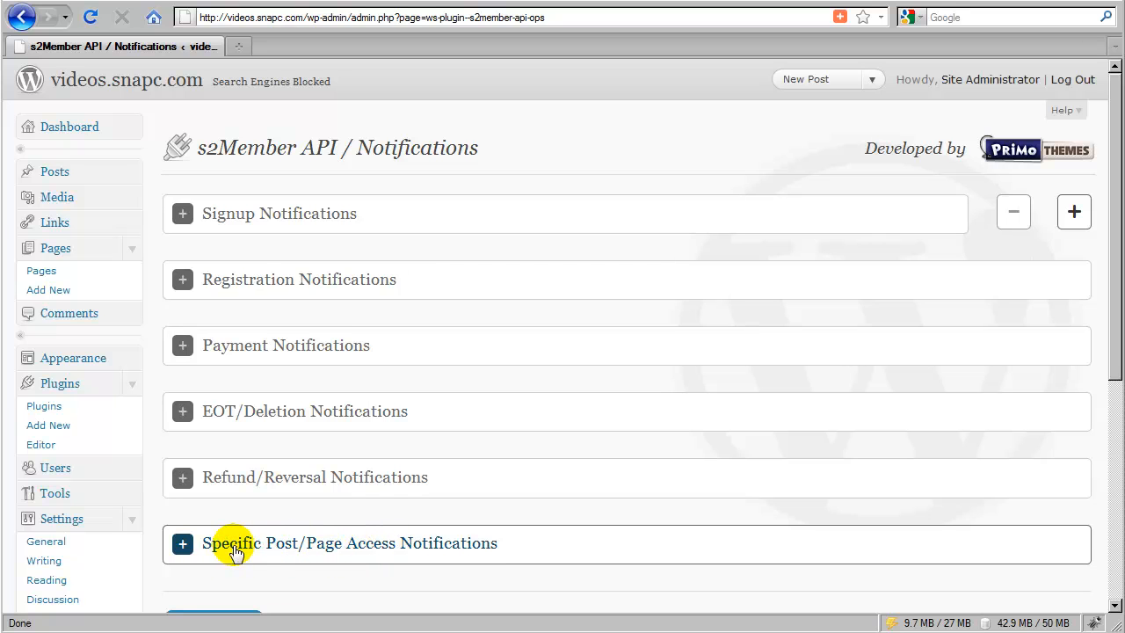
mouse_move(337, 553)
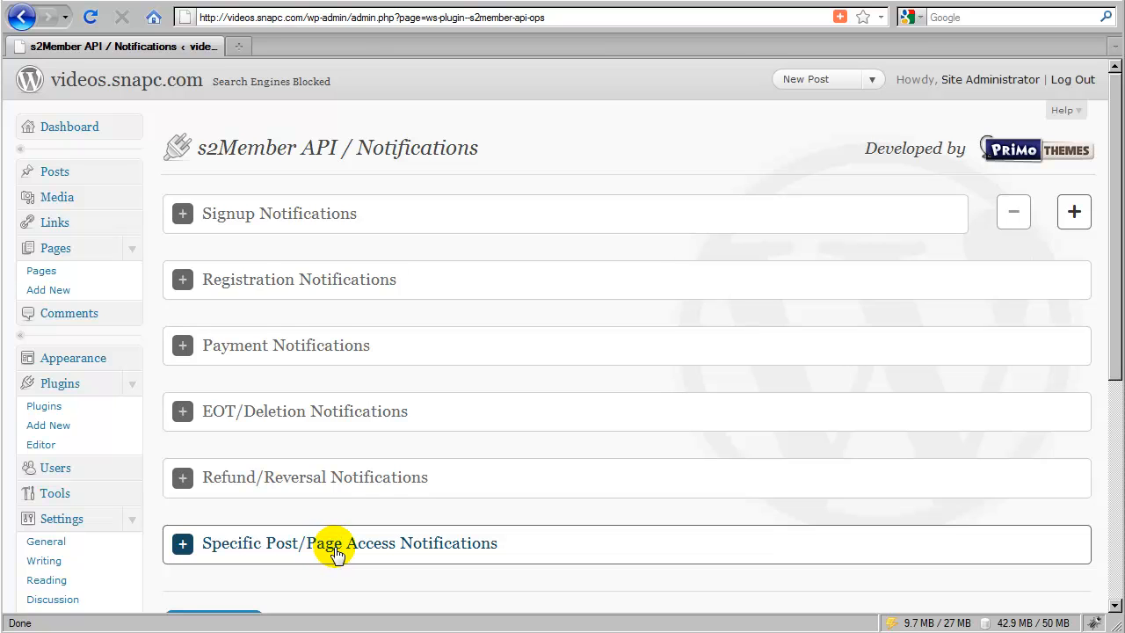
mouse_move(448, 549)
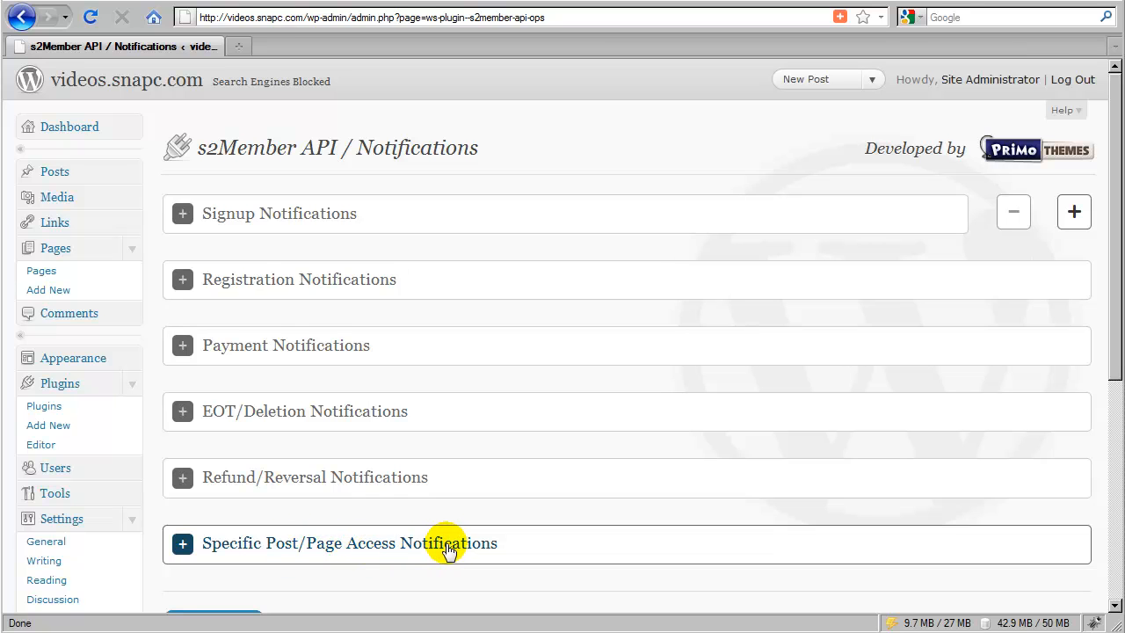
mouse_move(365, 552)
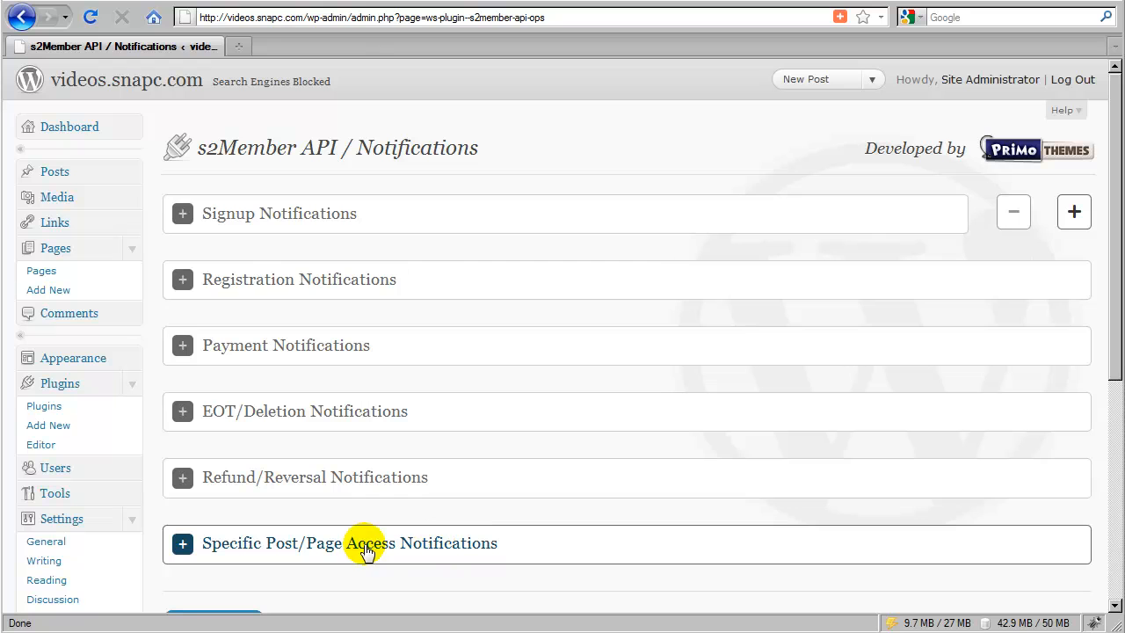
mouse_move(431, 549)
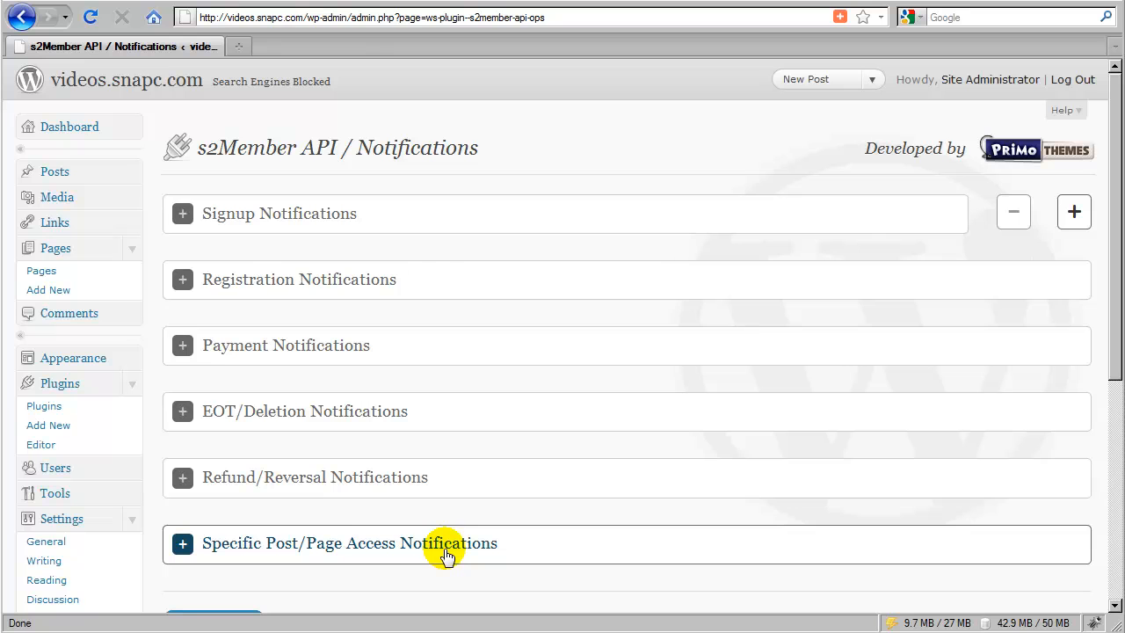
mouse_move(346, 492)
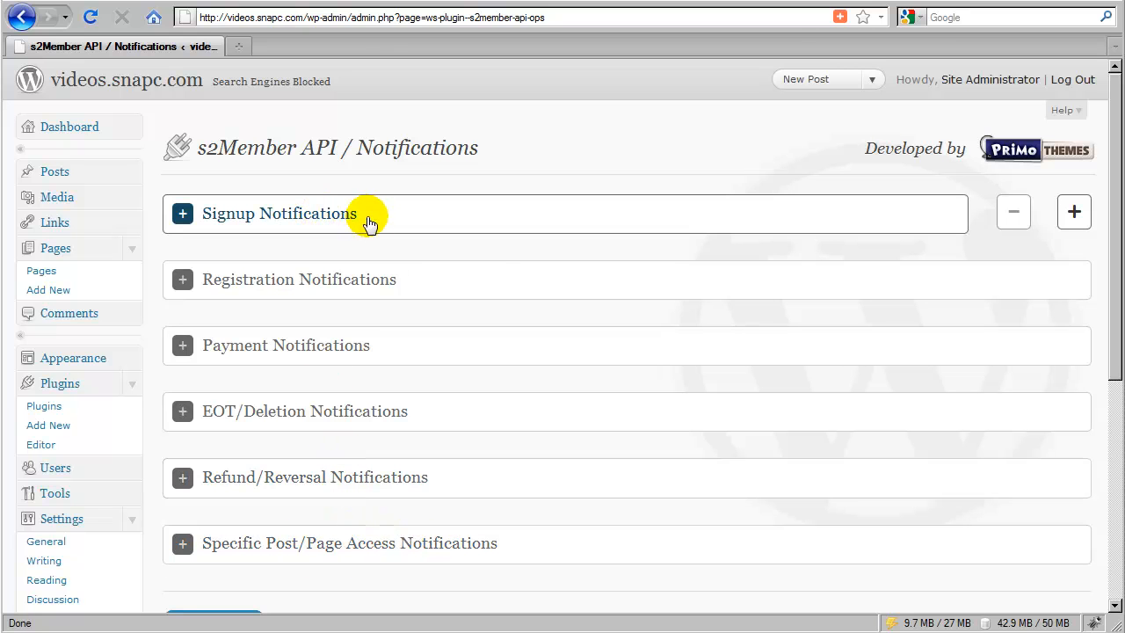
mouse_move(598, 220)
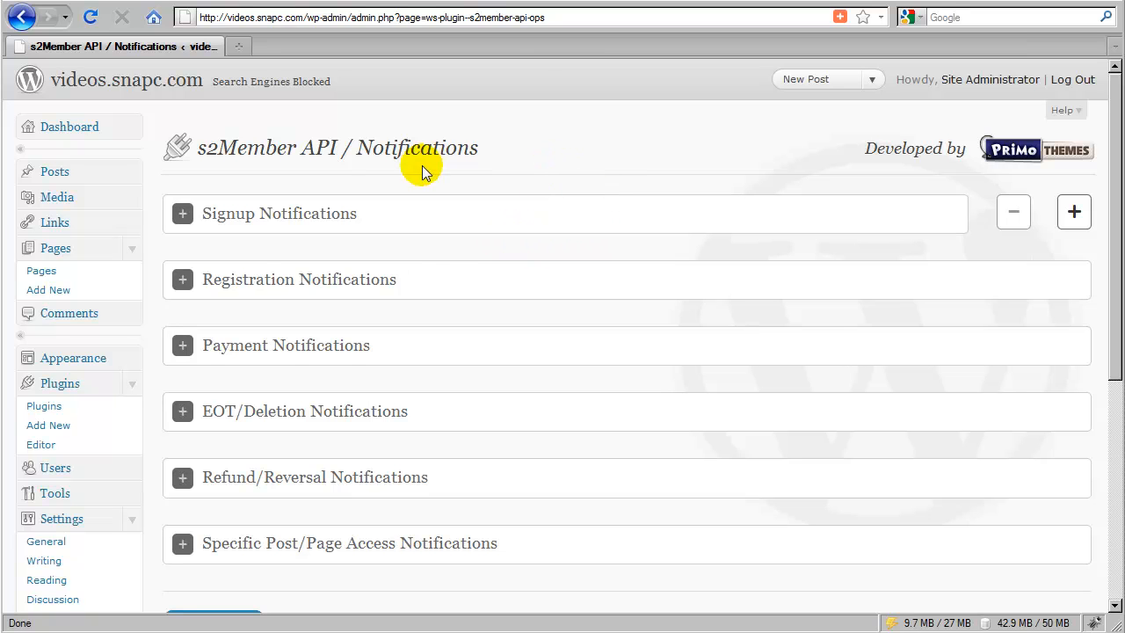
mouse_move(448, 174)
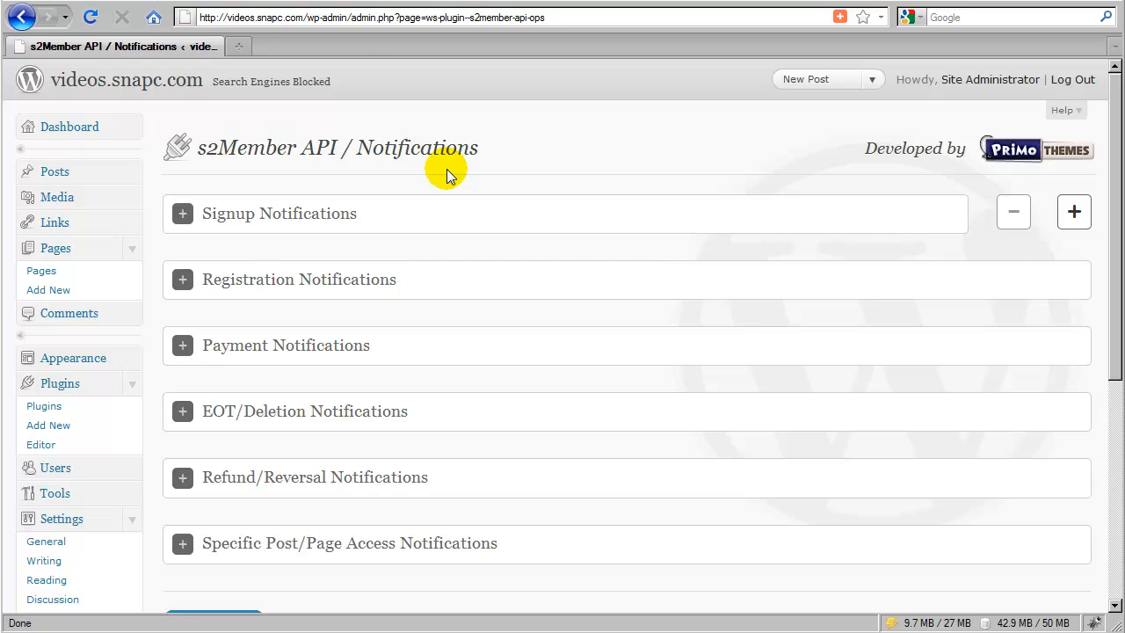
mouse_move(417, 180)
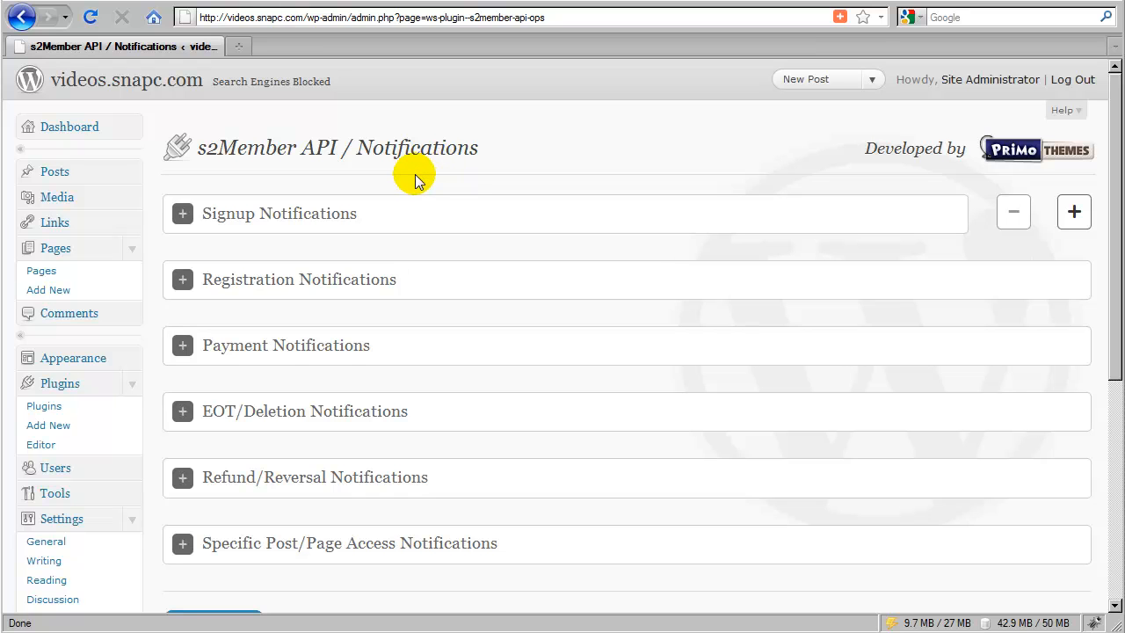
mouse_move(245, 442)
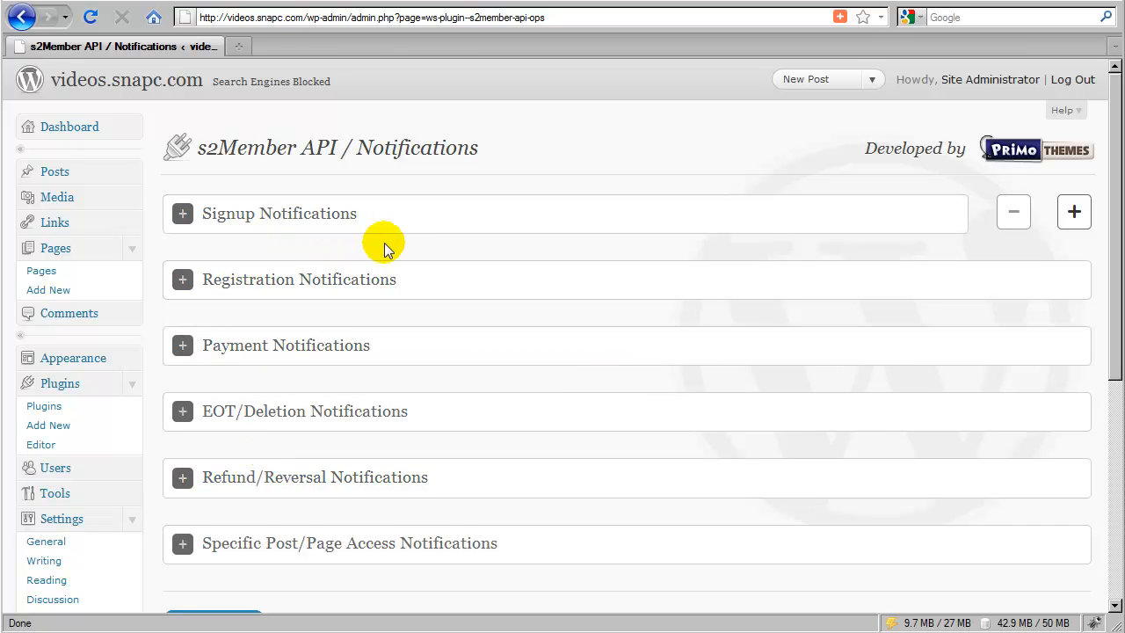
mouse_move(431, 244)
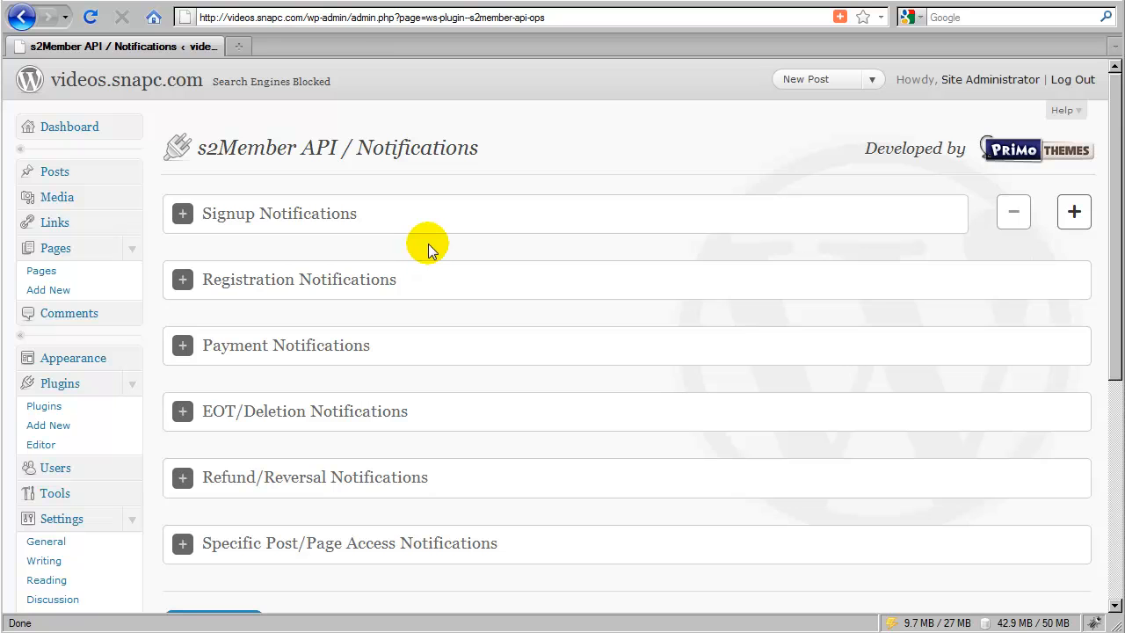
mouse_move(439, 246)
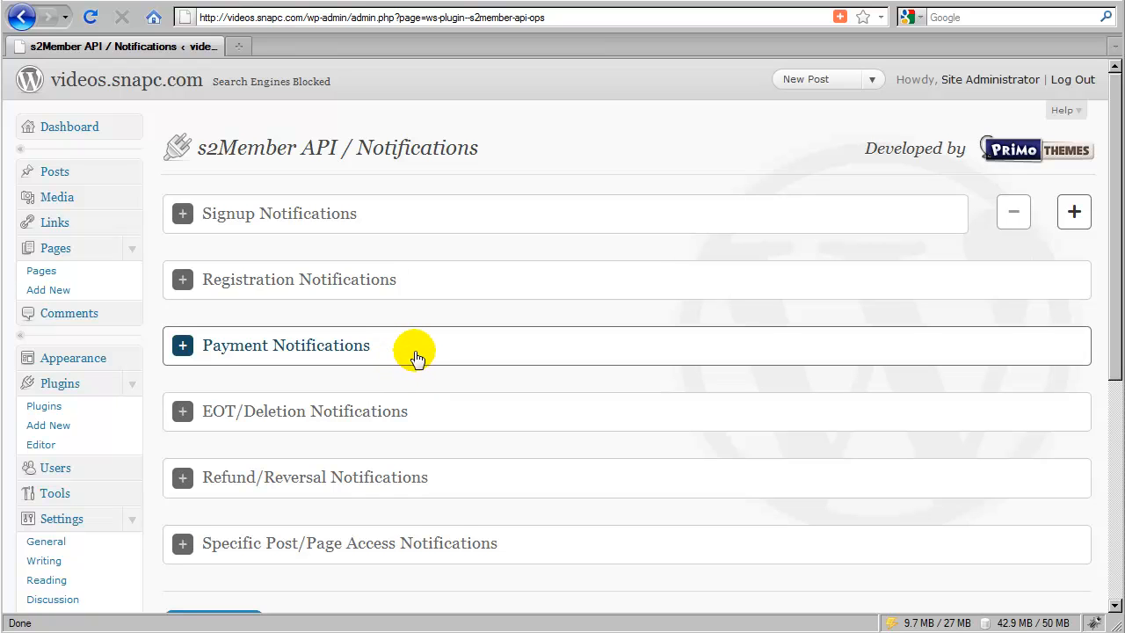
mouse_move(281, 362)
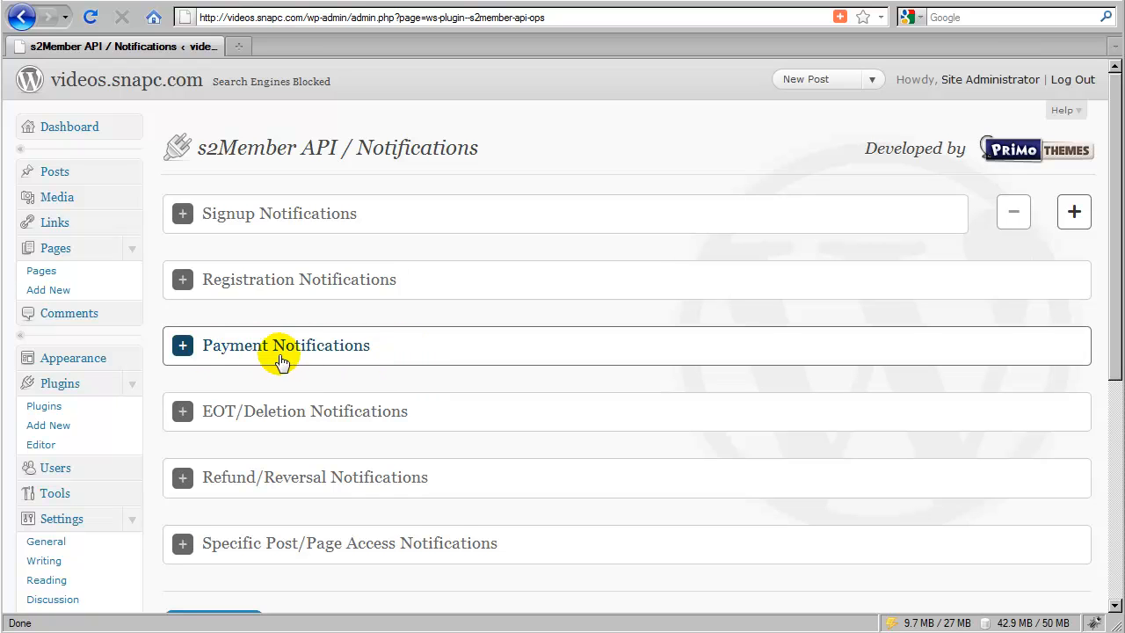
mouse_move(395, 356)
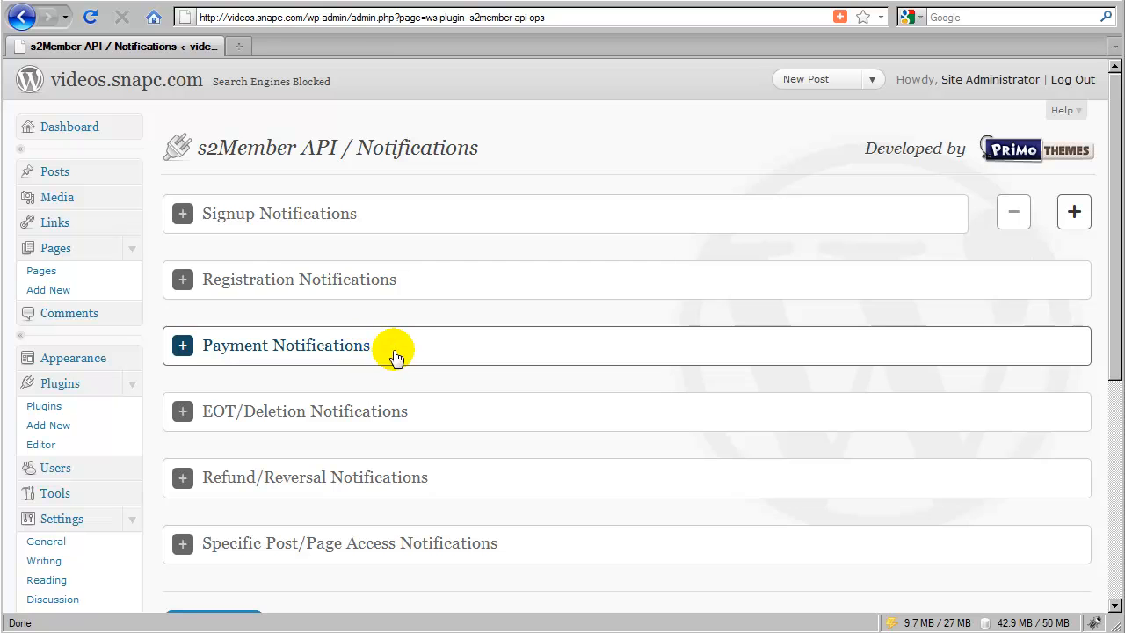
mouse_move(449, 355)
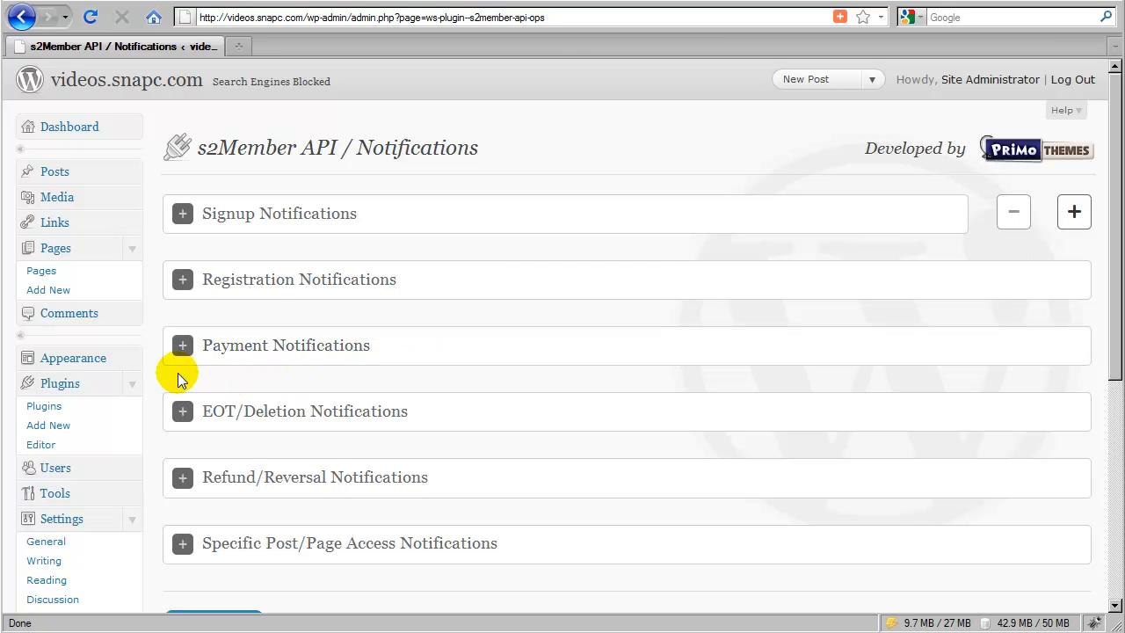
mouse_move(161, 257)
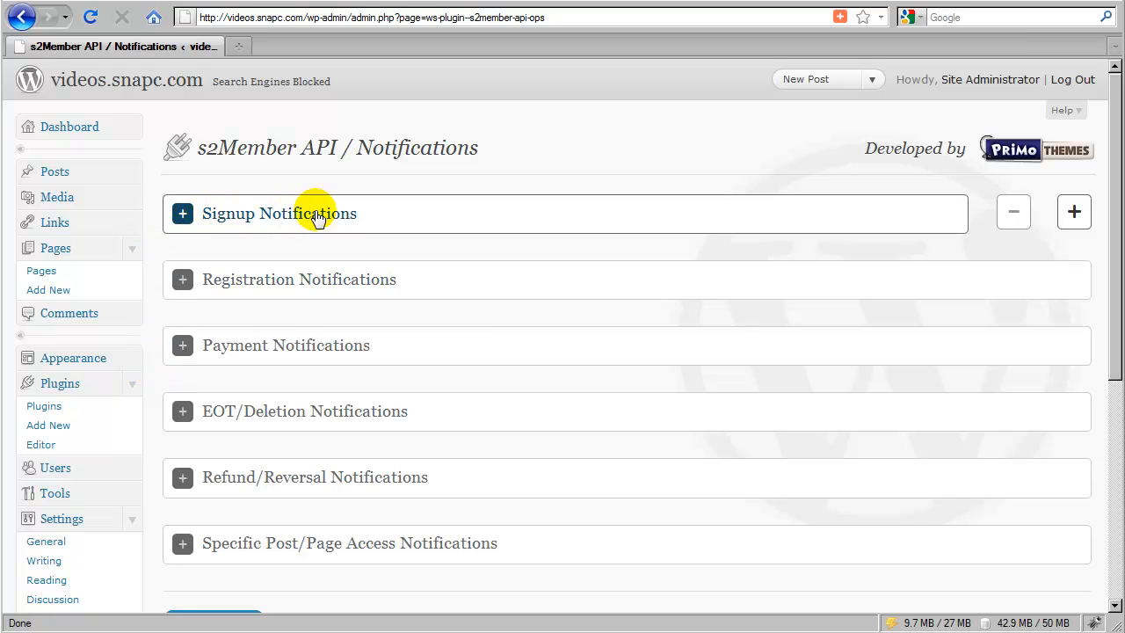
mouse_move(367, 218)
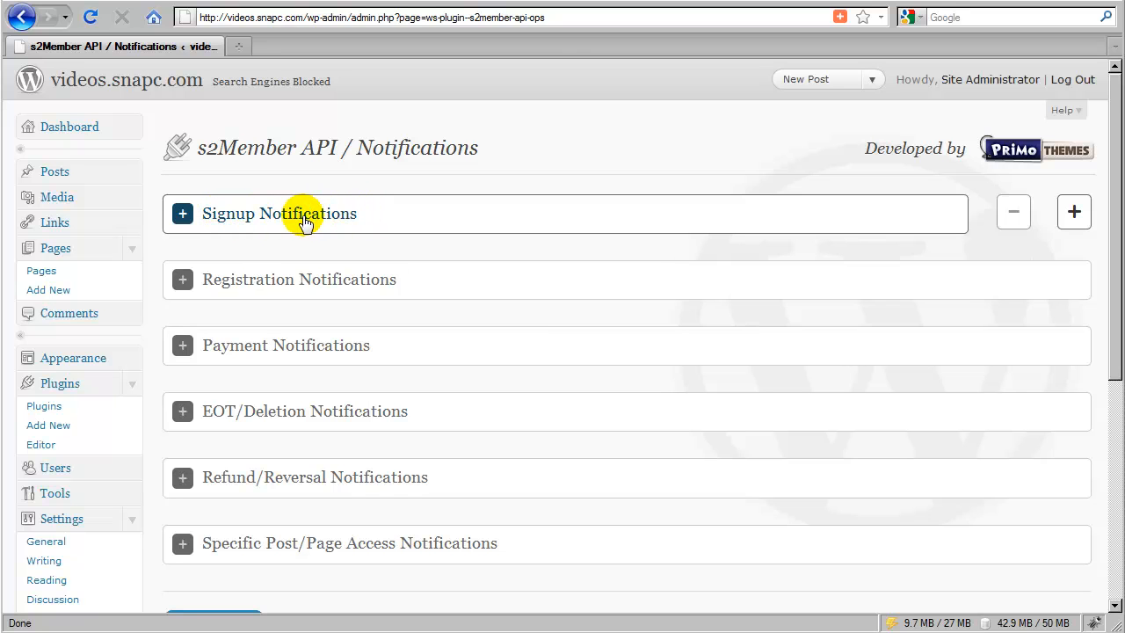
mouse_move(260, 219)
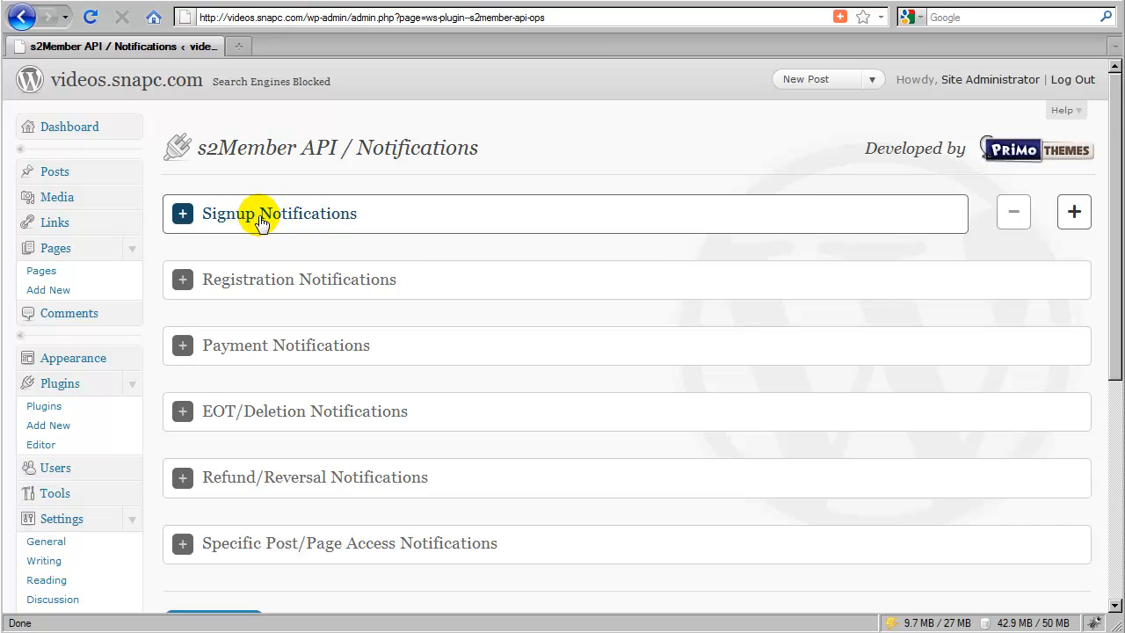
mouse_move(329, 226)
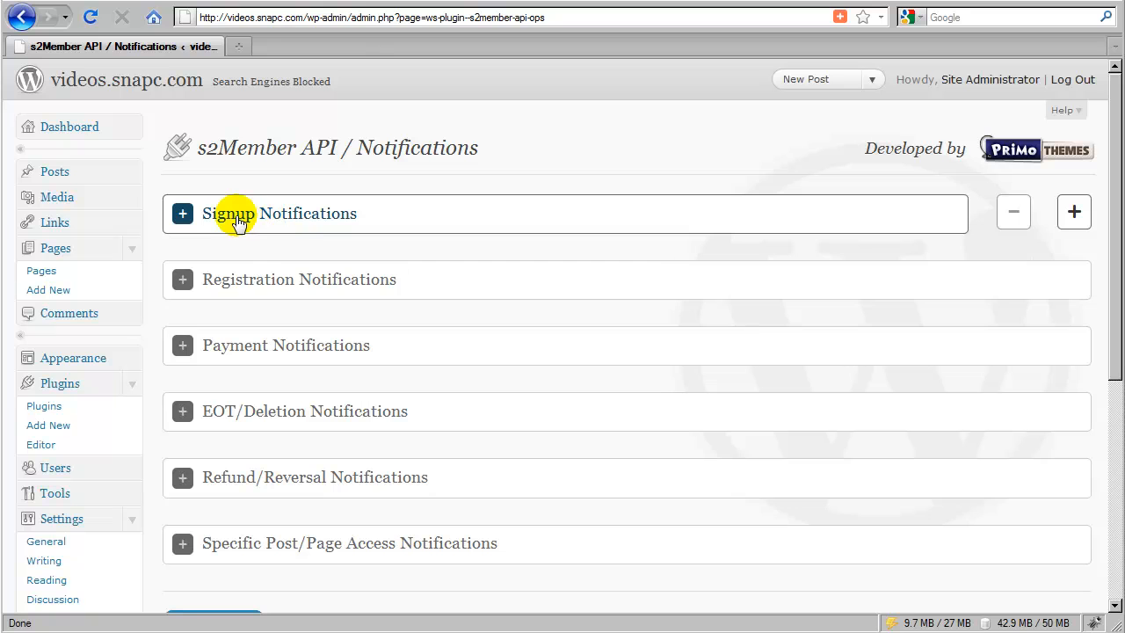
mouse_move(215, 220)
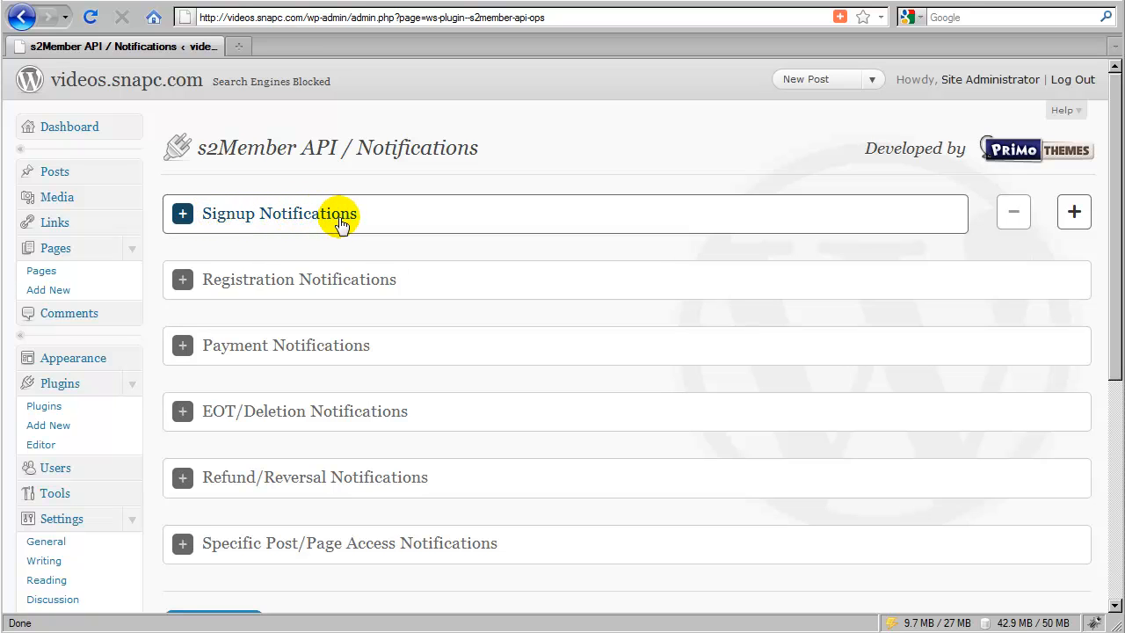
mouse_move(231, 218)
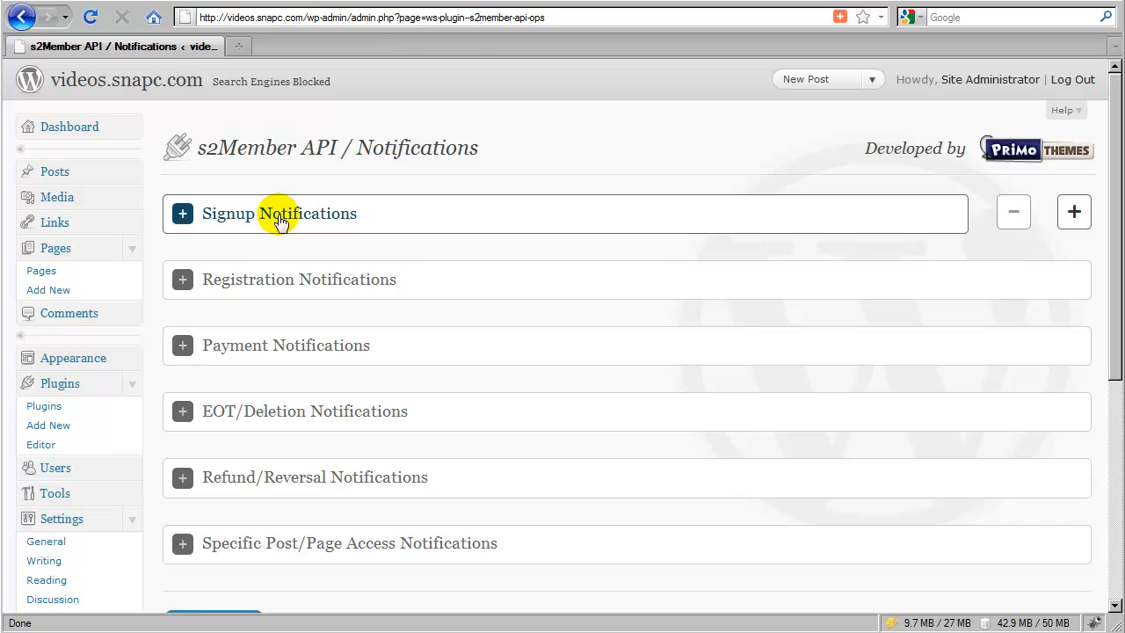
mouse_move(235, 220)
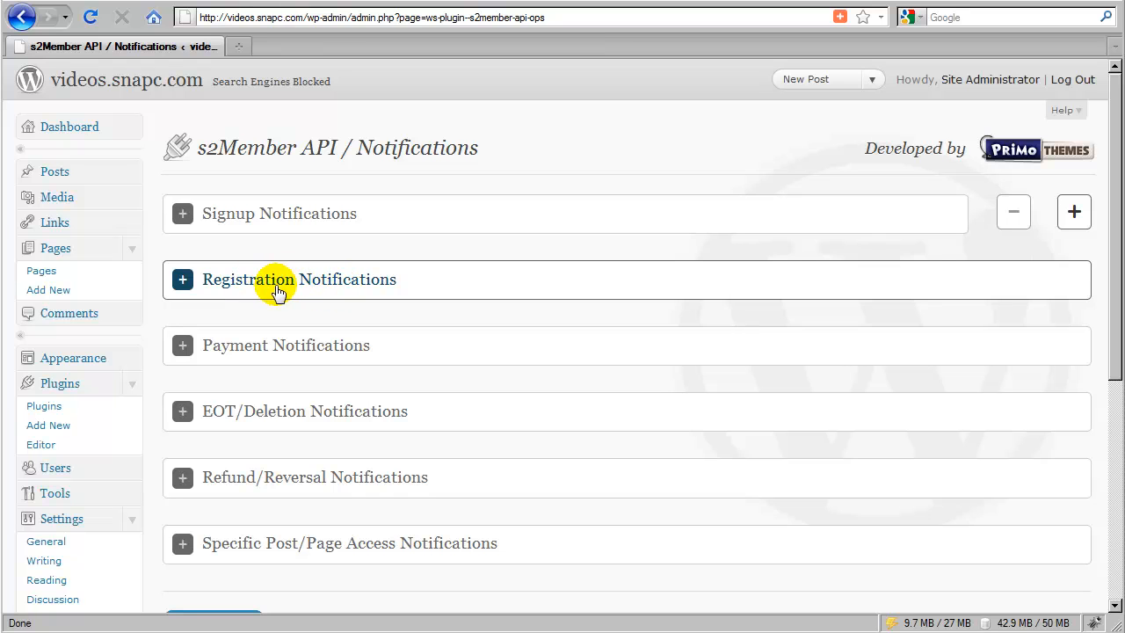
mouse_move(332, 292)
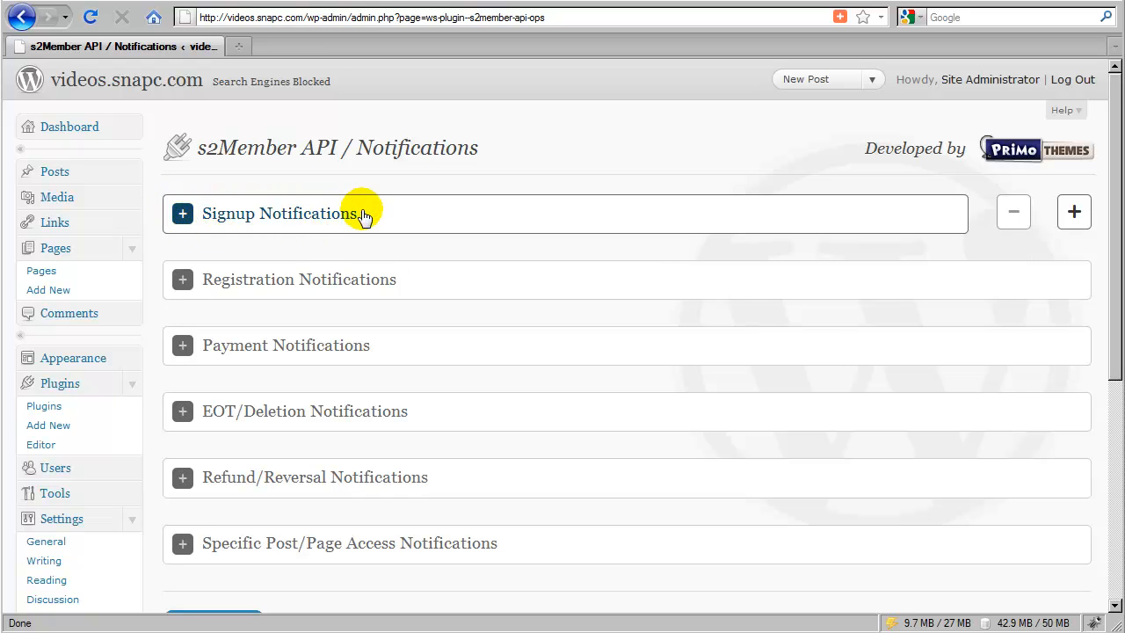
mouse_move(236, 221)
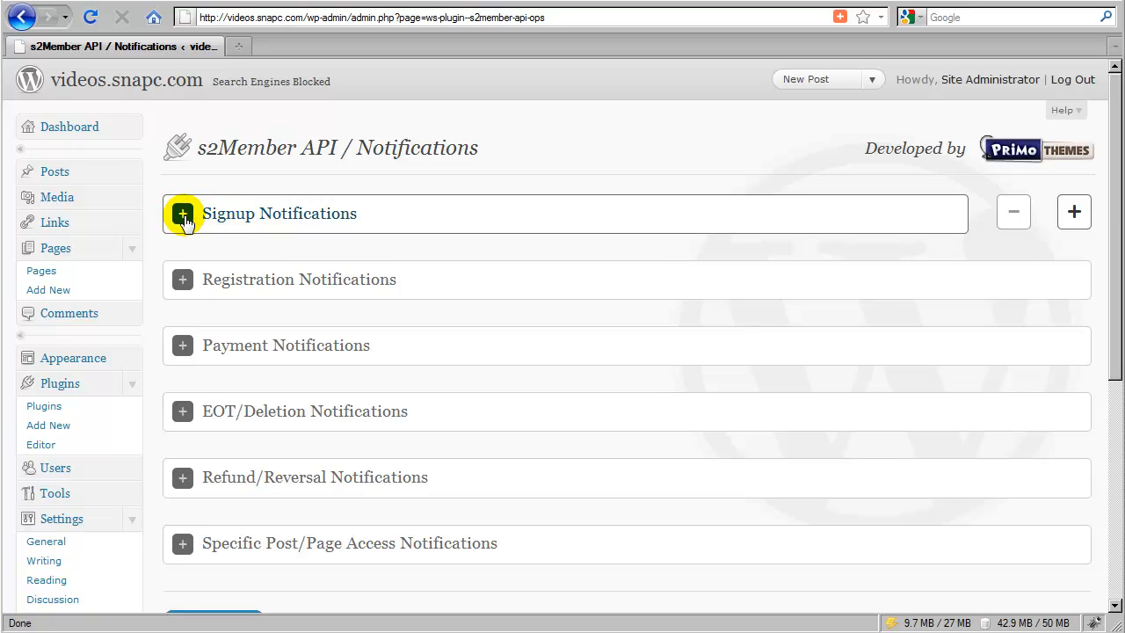
mouse_move(260, 346)
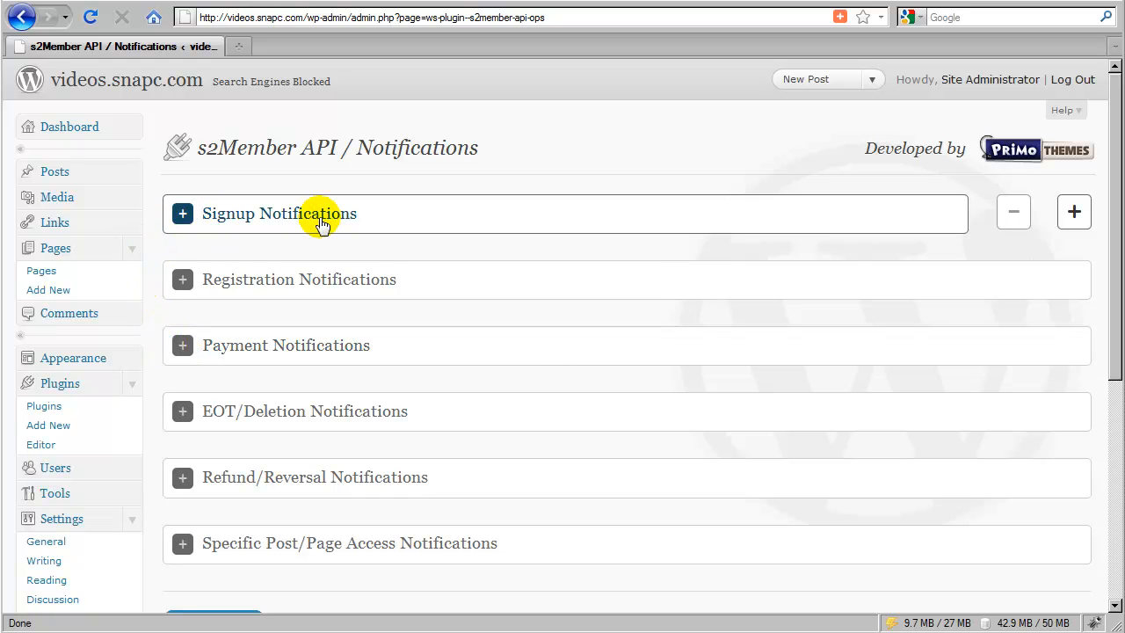
mouse_move(355, 224)
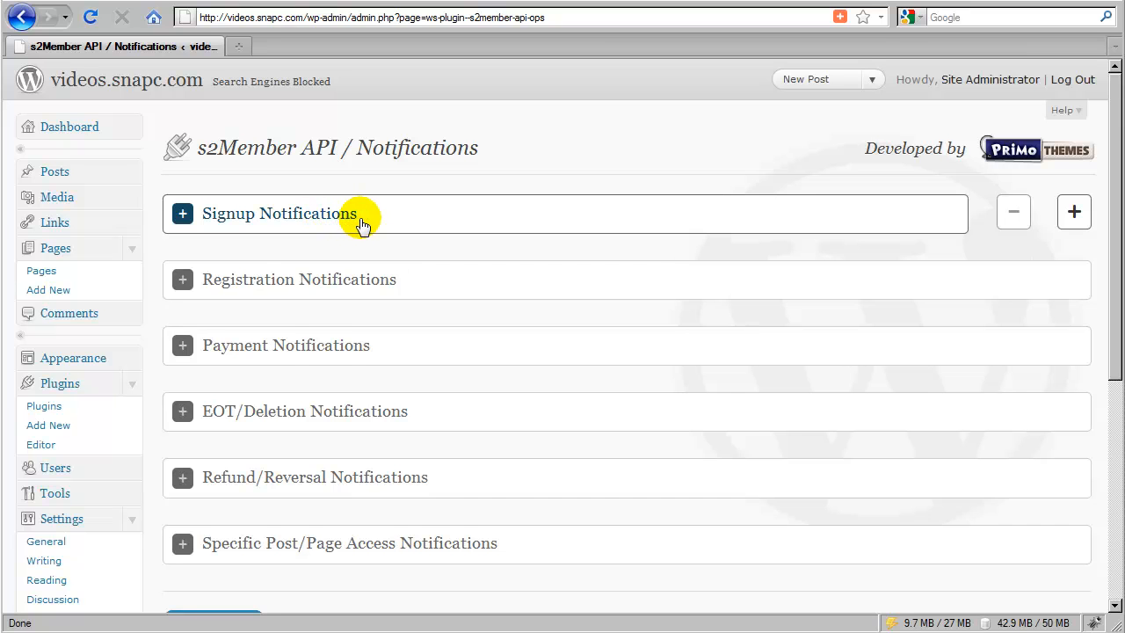
mouse_move(318, 221)
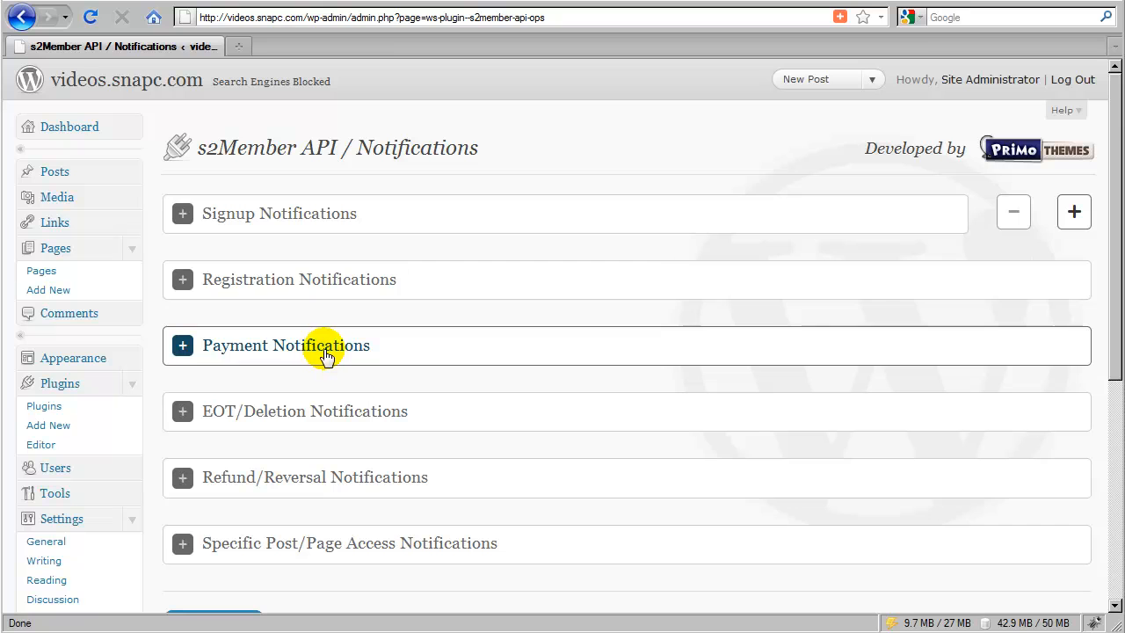
mouse_move(246, 354)
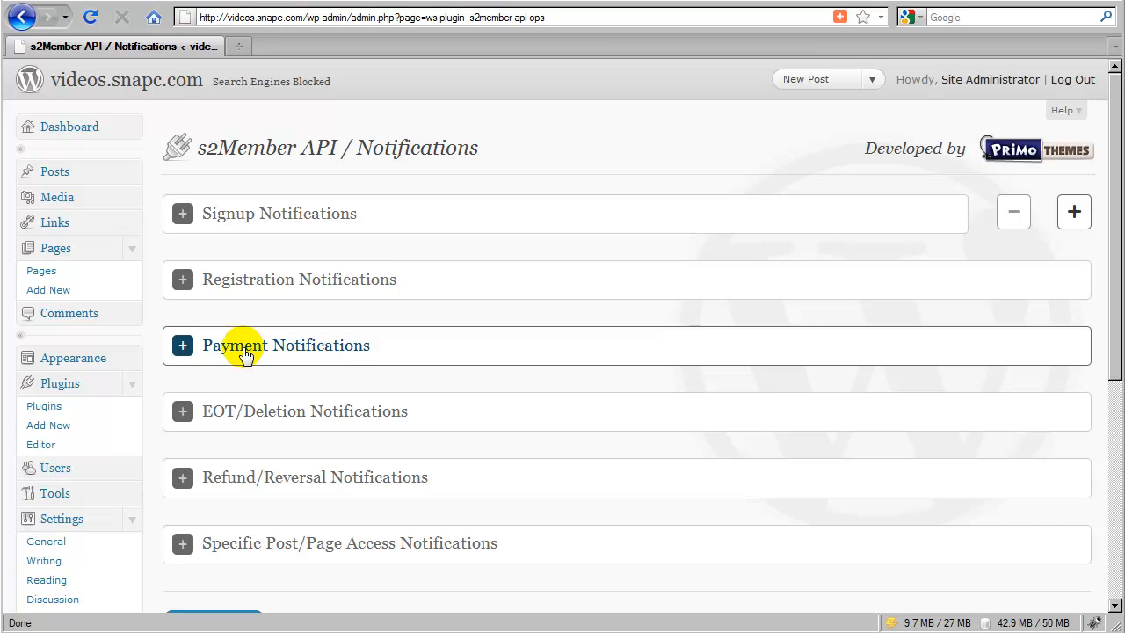
mouse_move(314, 351)
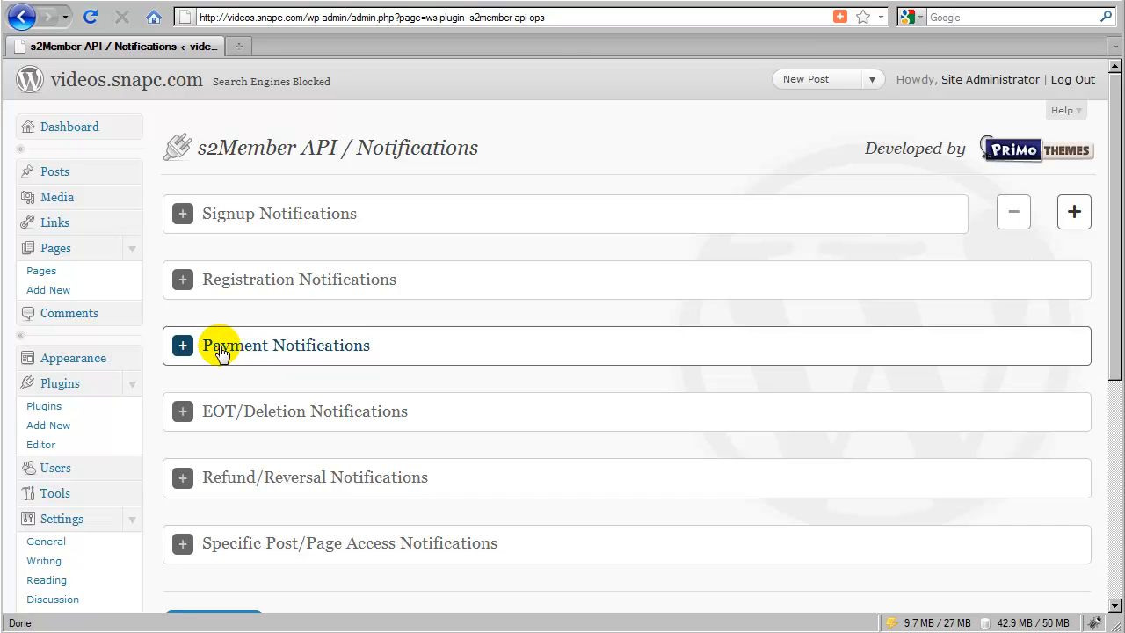
mouse_move(354, 350)
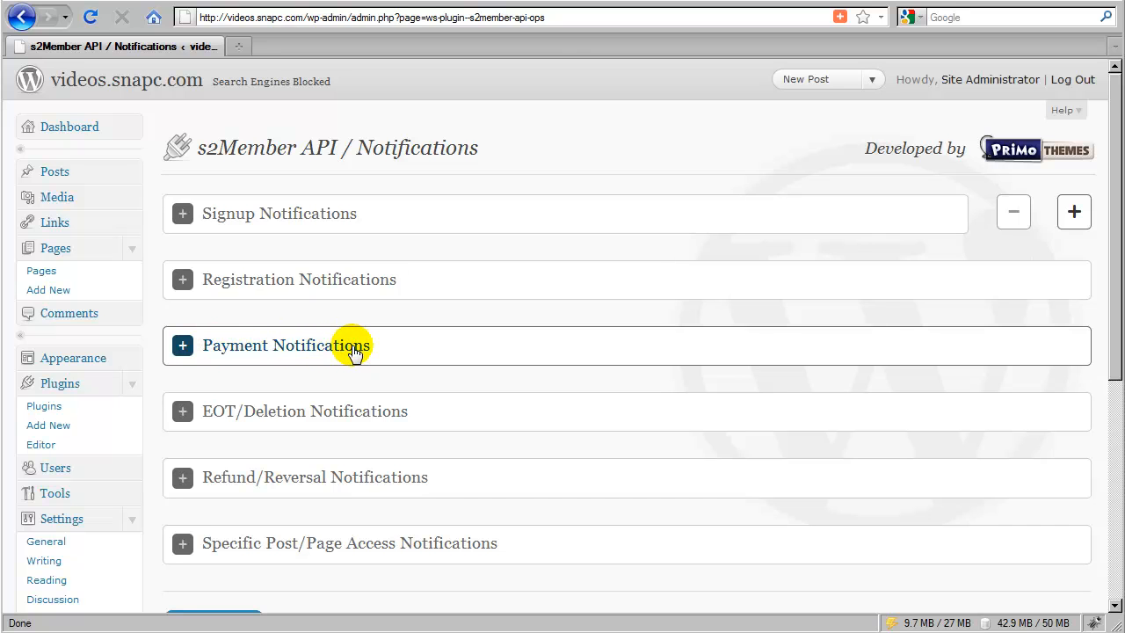
mouse_move(326, 353)
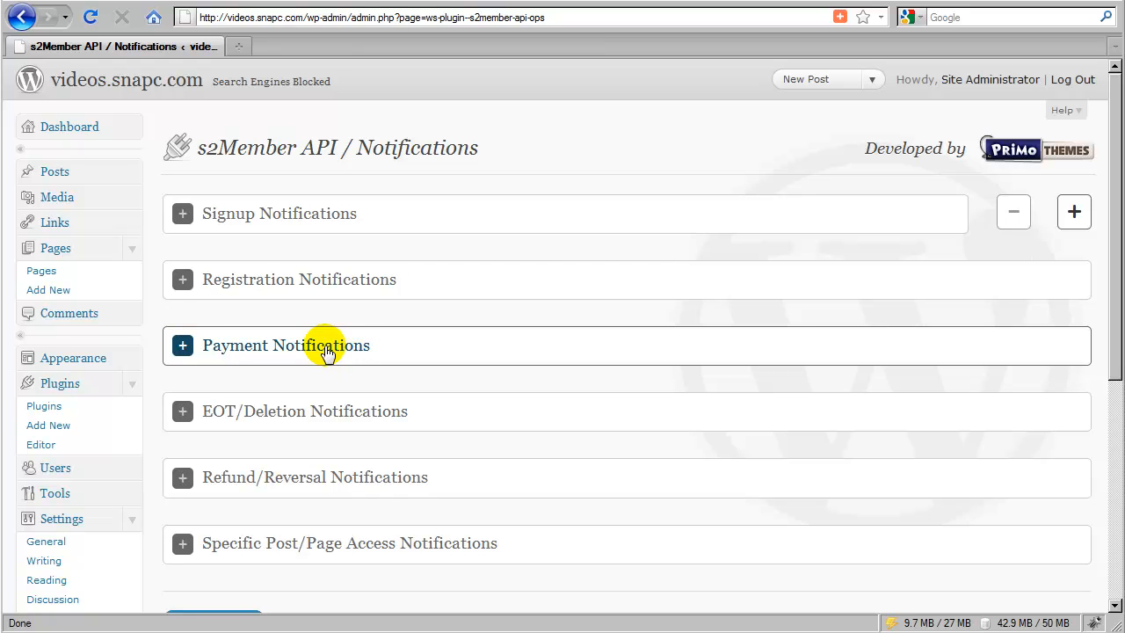
- Select the Payment Notifications section on the API / Notifications page
left_click(183, 345)
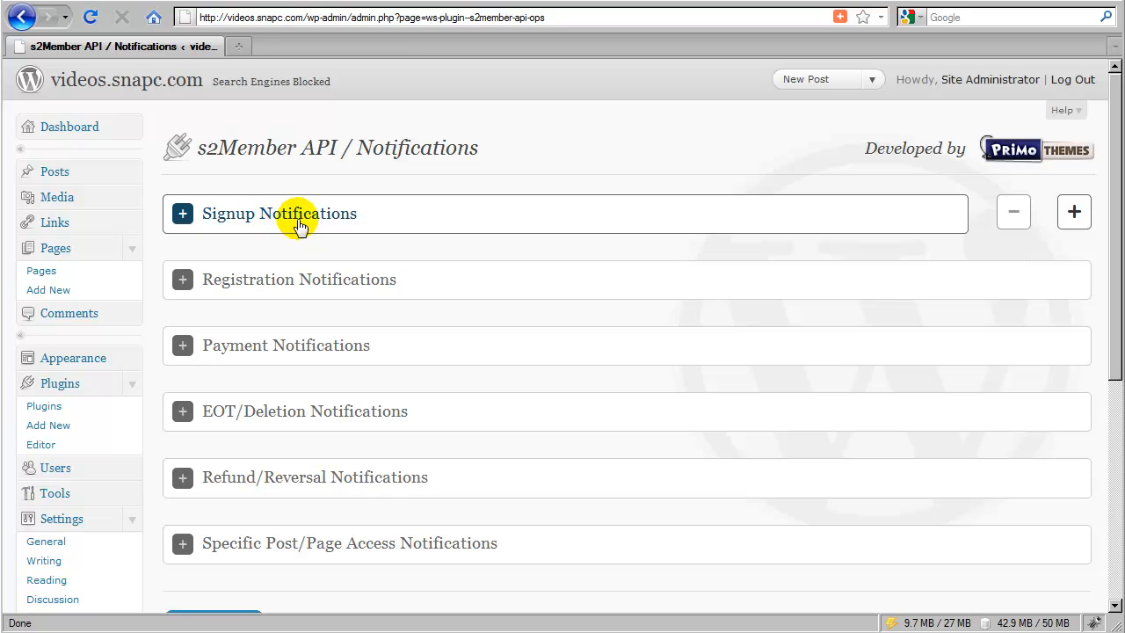
mouse_move(205, 226)
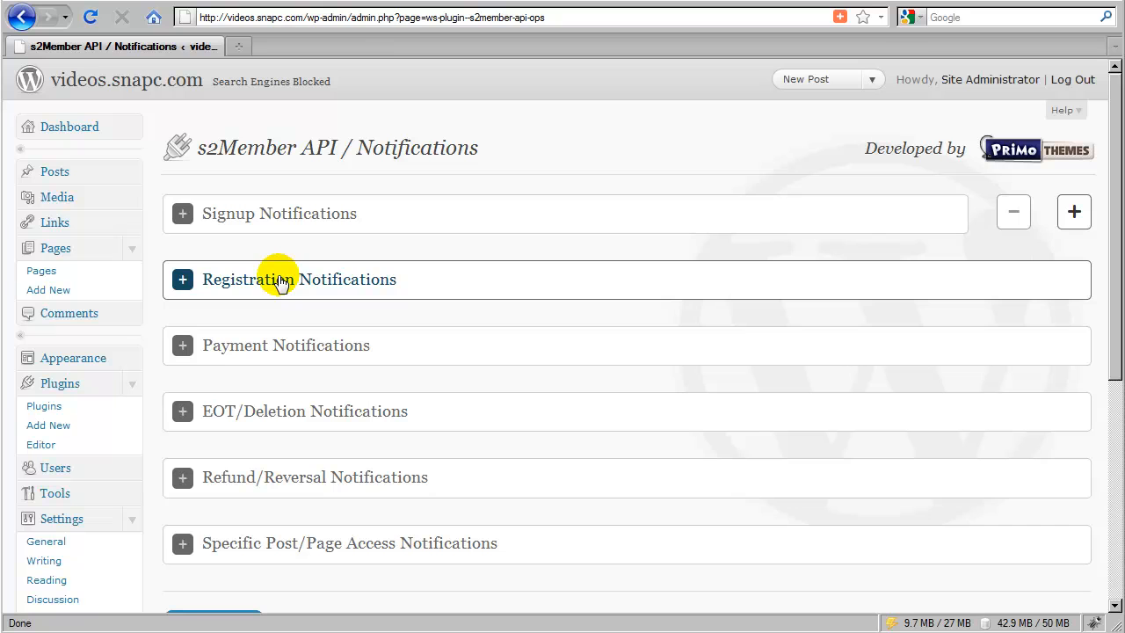
mouse_move(364, 285)
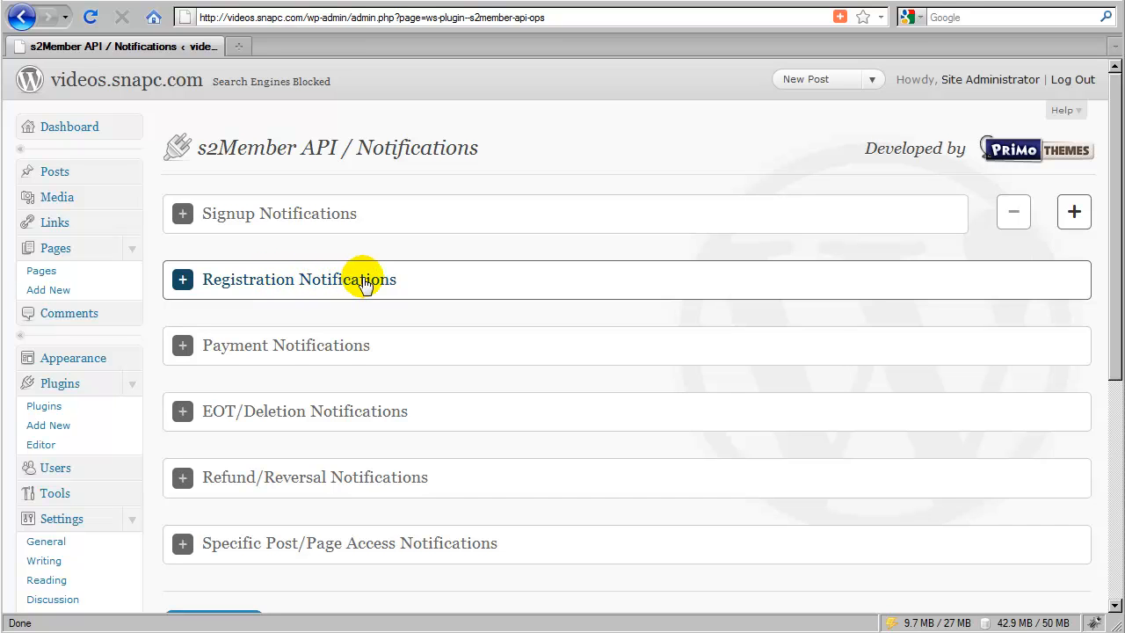
mouse_move(259, 284)
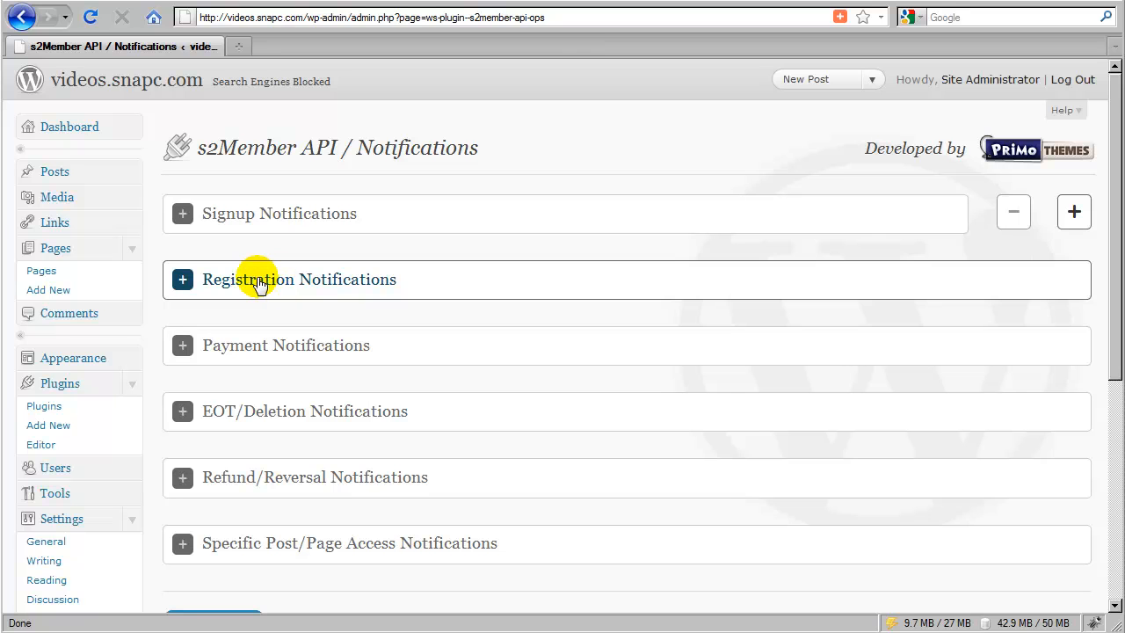
mouse_move(239, 288)
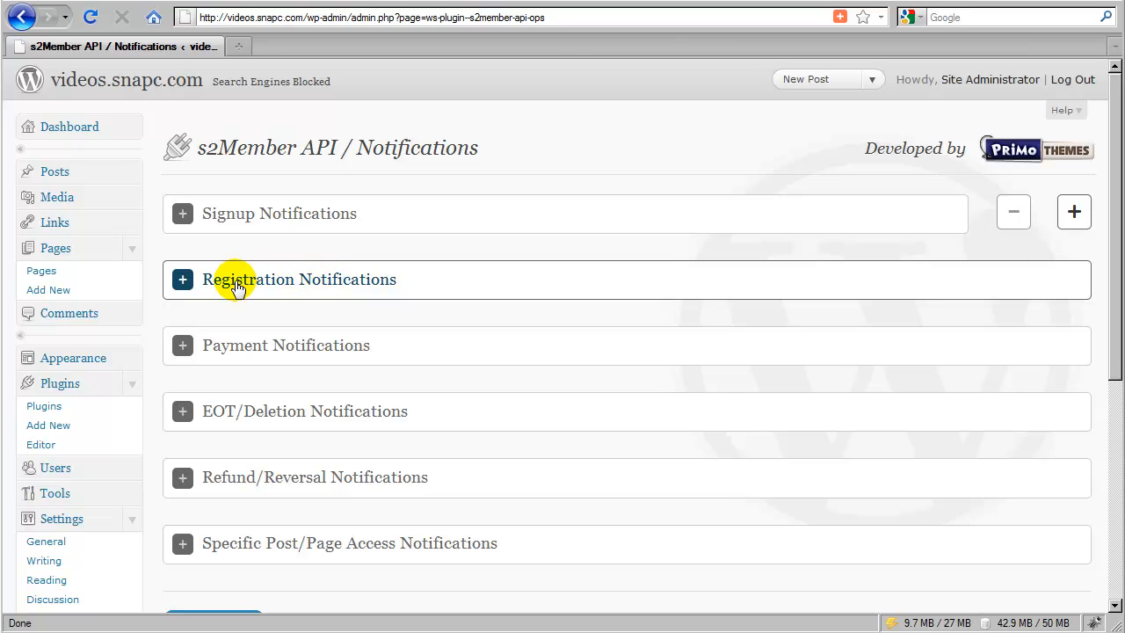
mouse_move(283, 288)
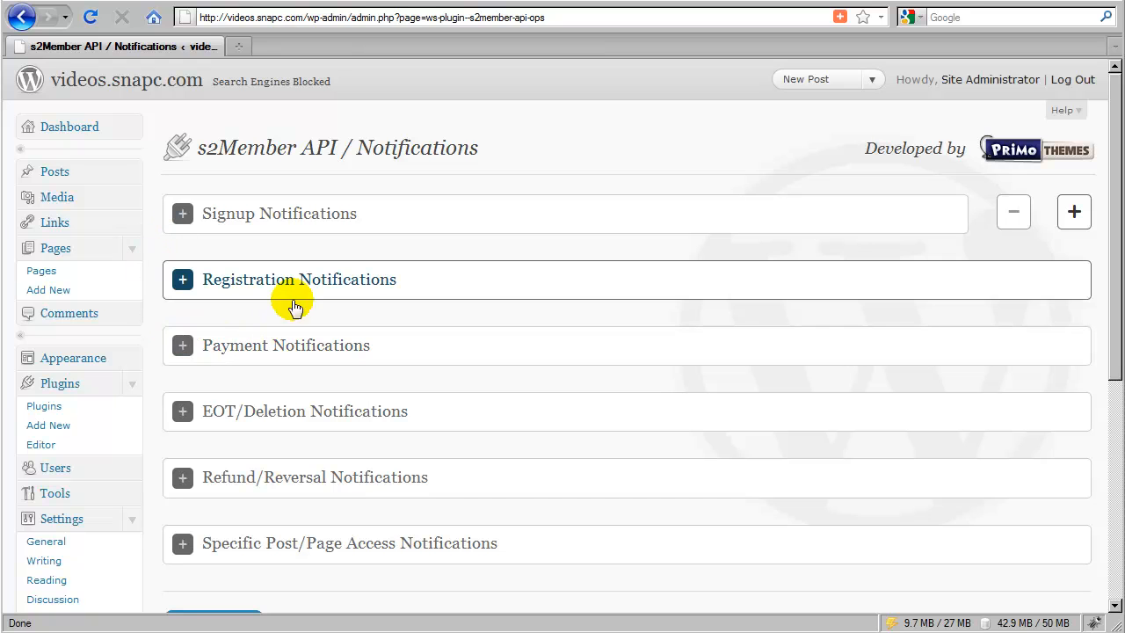
mouse_move(317, 289)
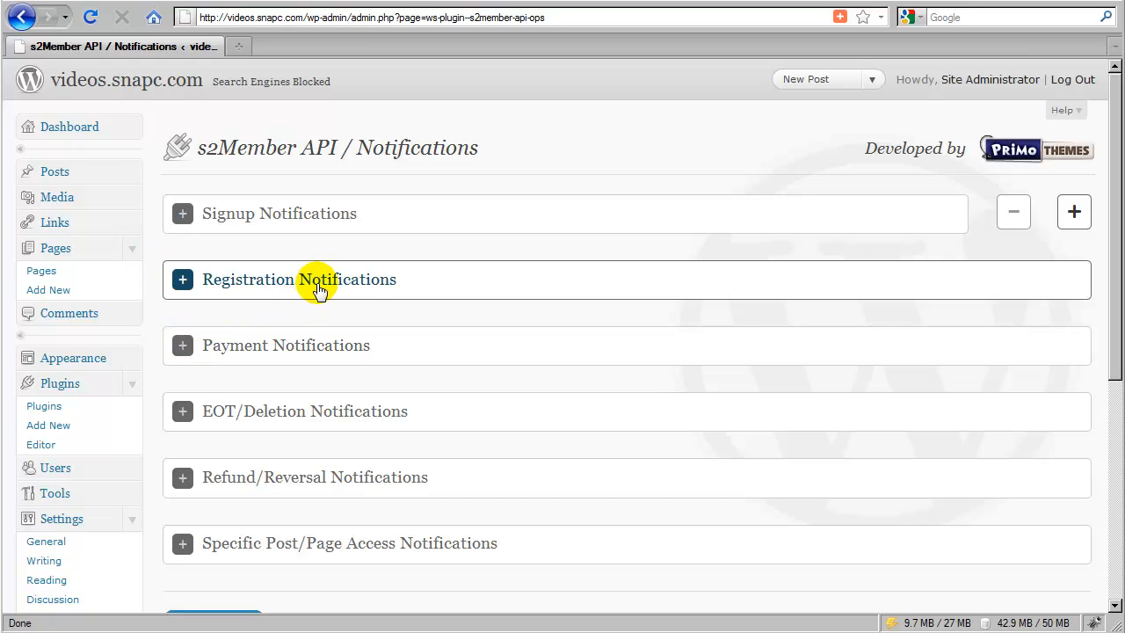
mouse_move(277, 295)
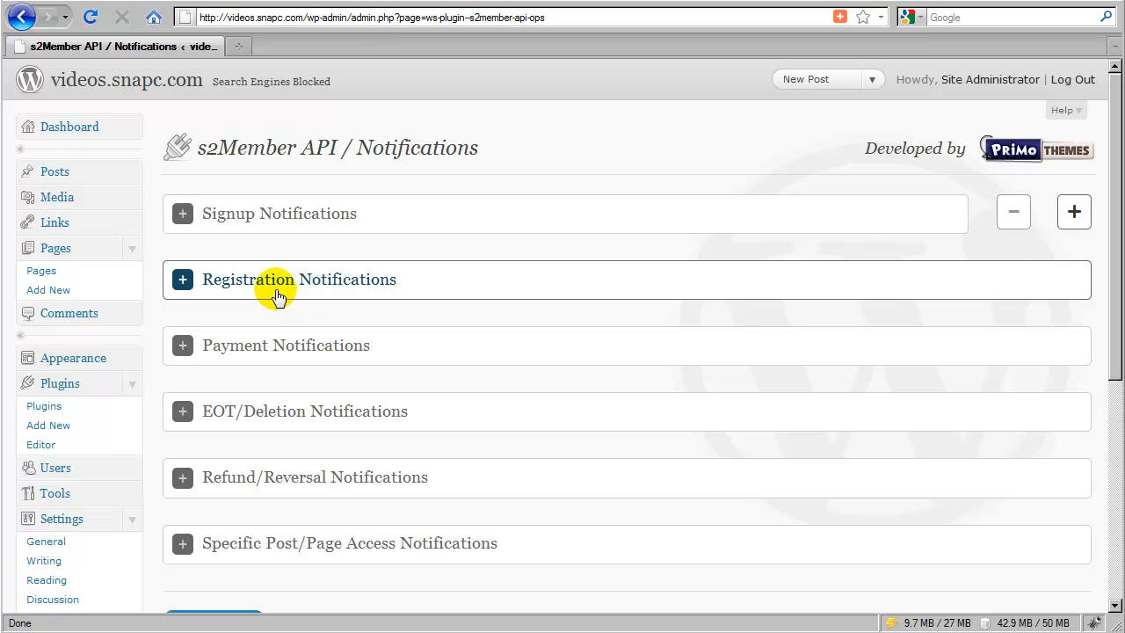
mouse_move(302, 290)
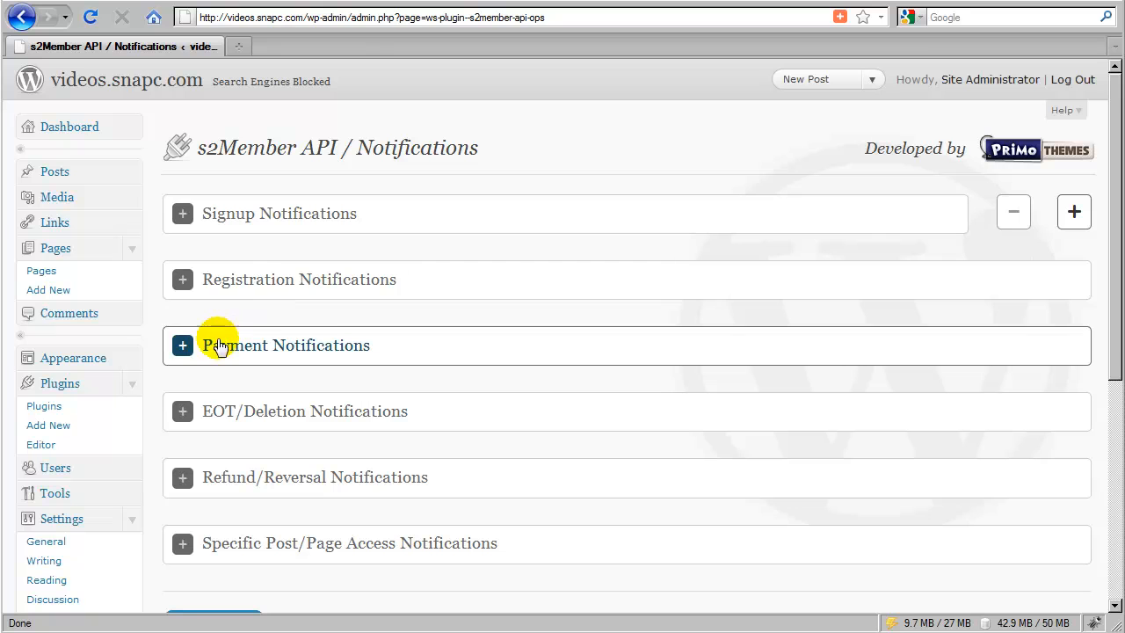
mouse_move(322, 345)
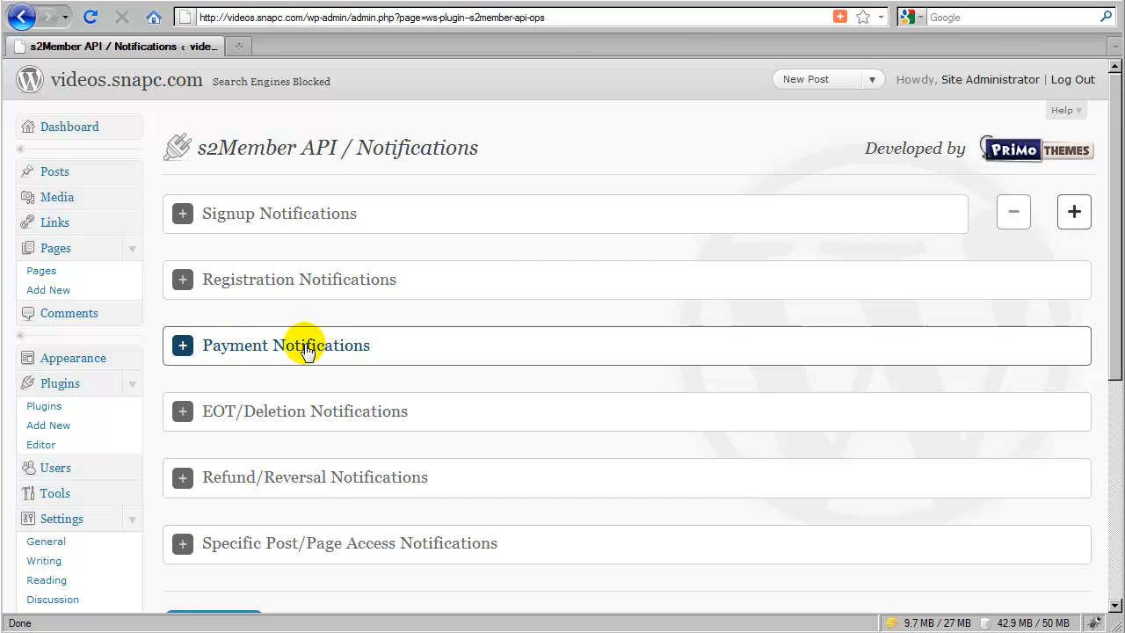
mouse_move(242, 352)
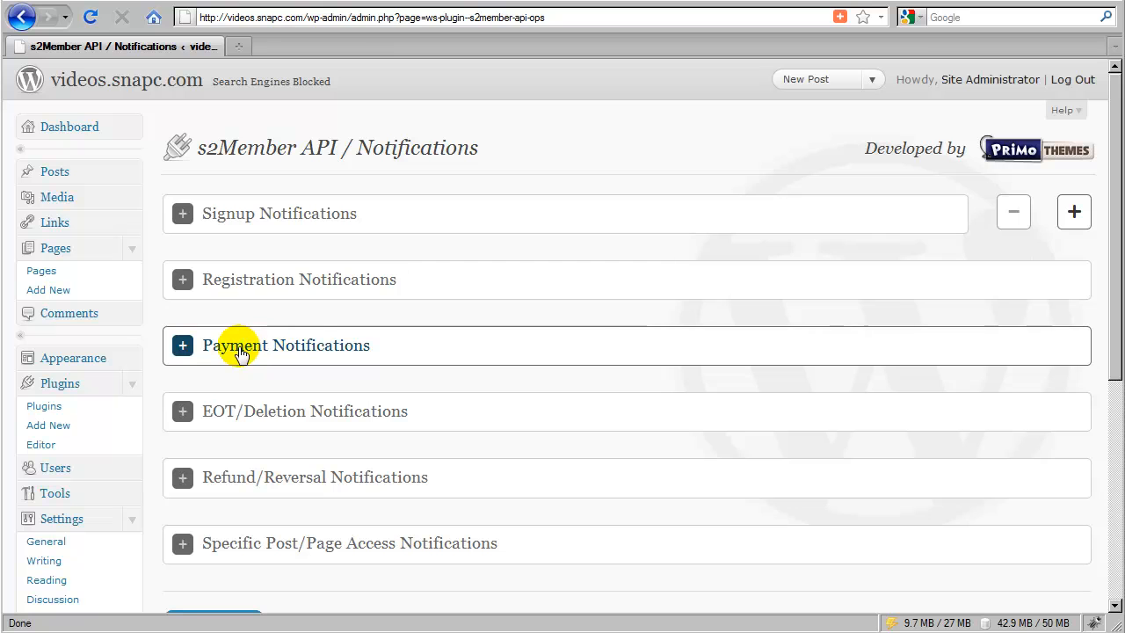
mouse_move(321, 352)
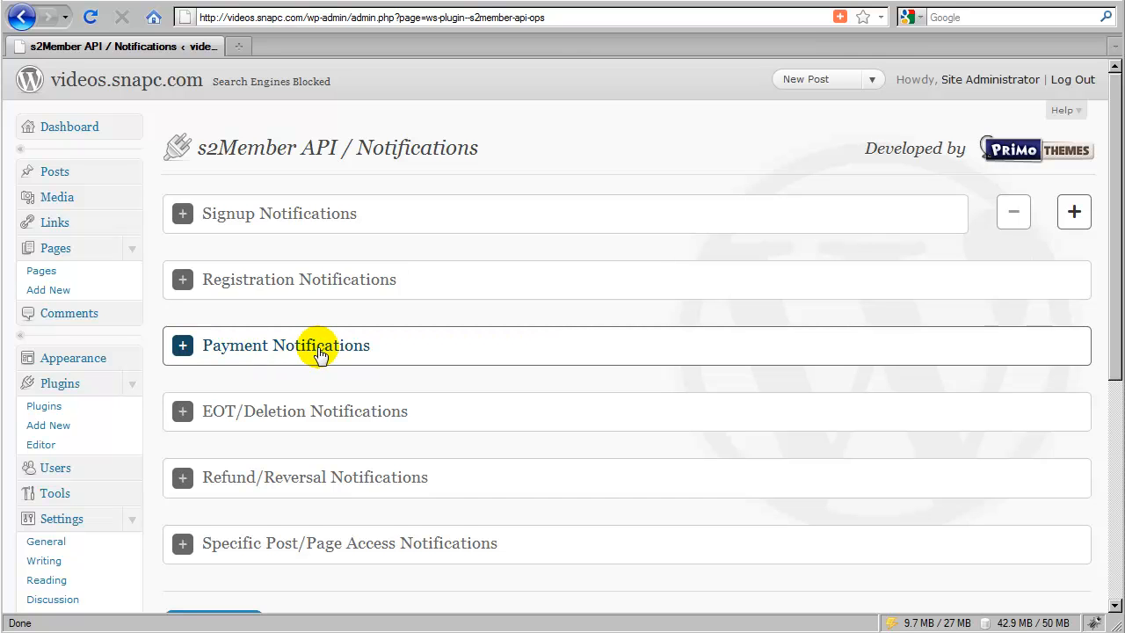
mouse_move(334, 356)
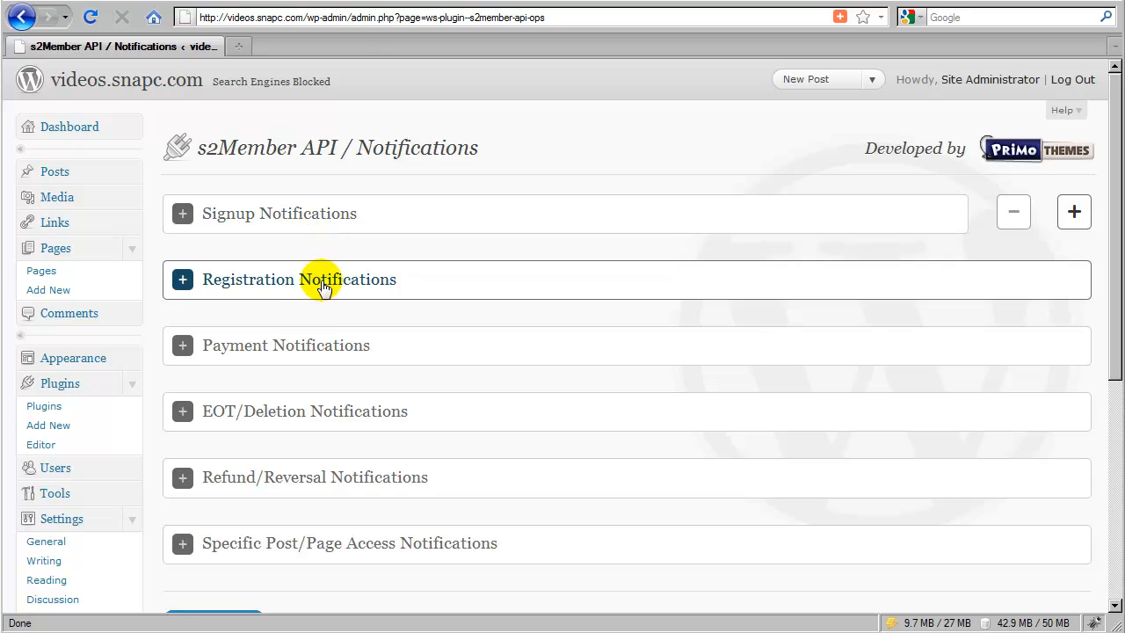
mouse_move(324, 293)
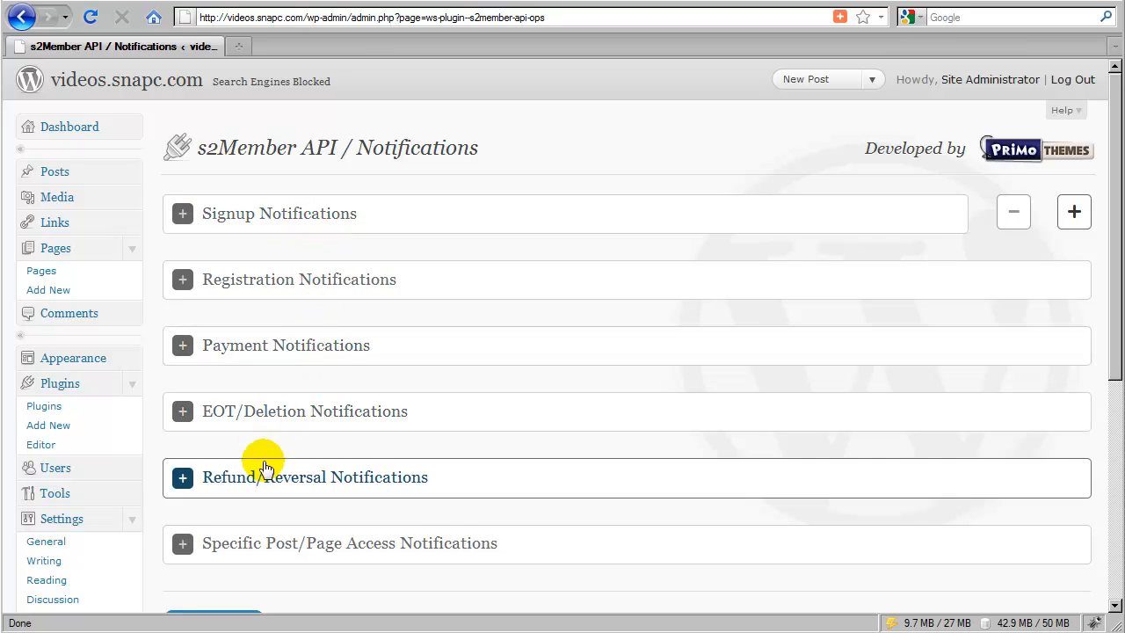
mouse_move(211, 411)
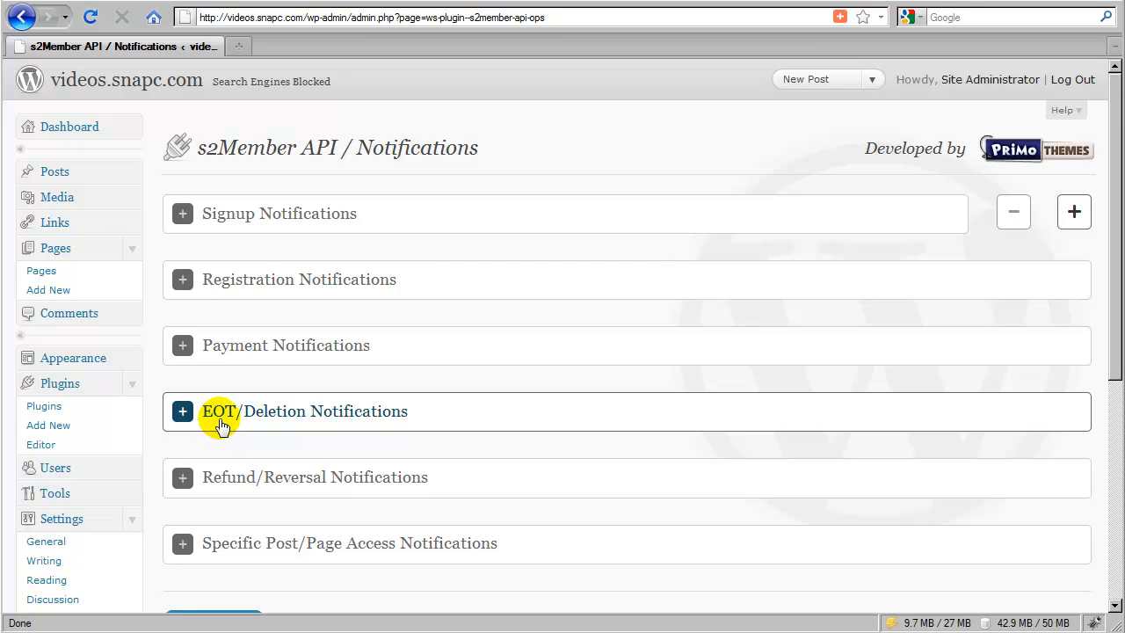
mouse_move(212, 424)
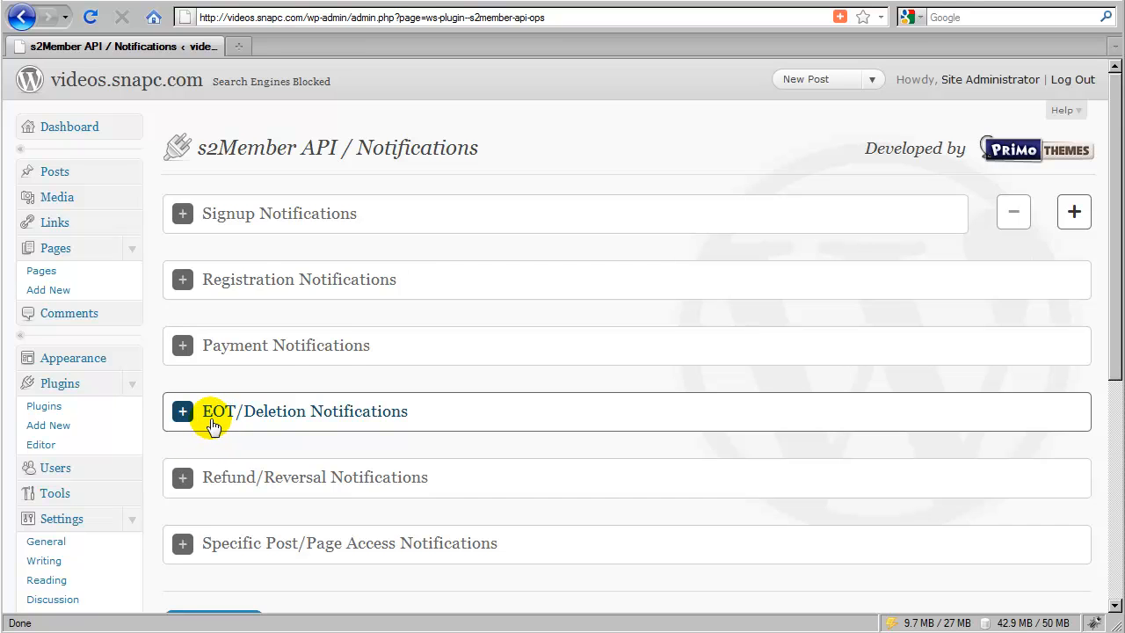
mouse_move(268, 423)
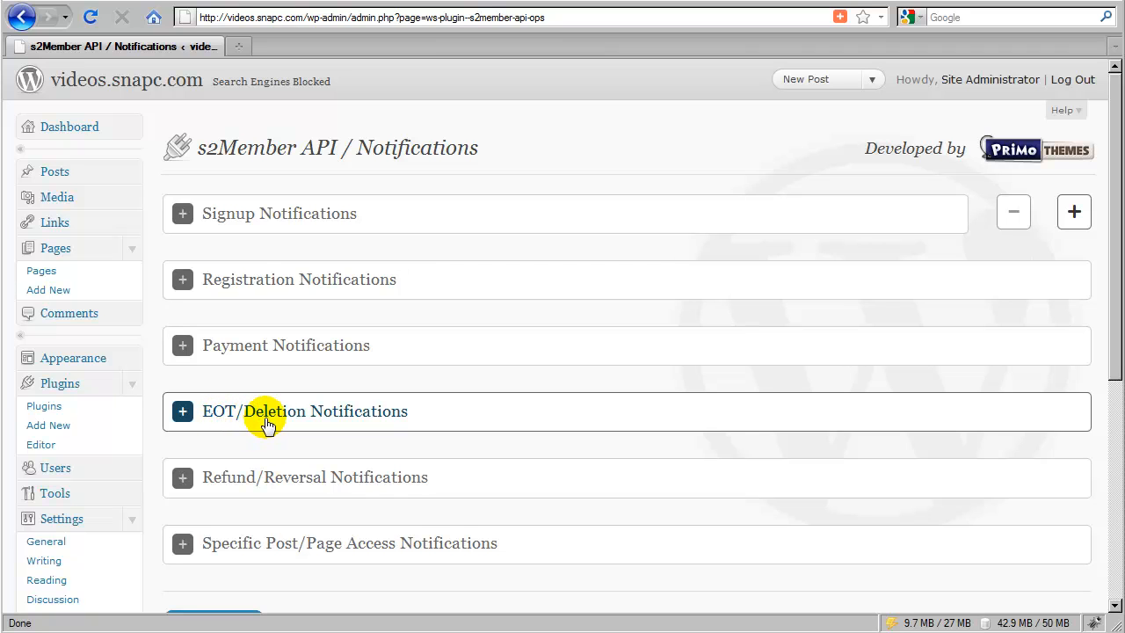
mouse_move(308, 420)
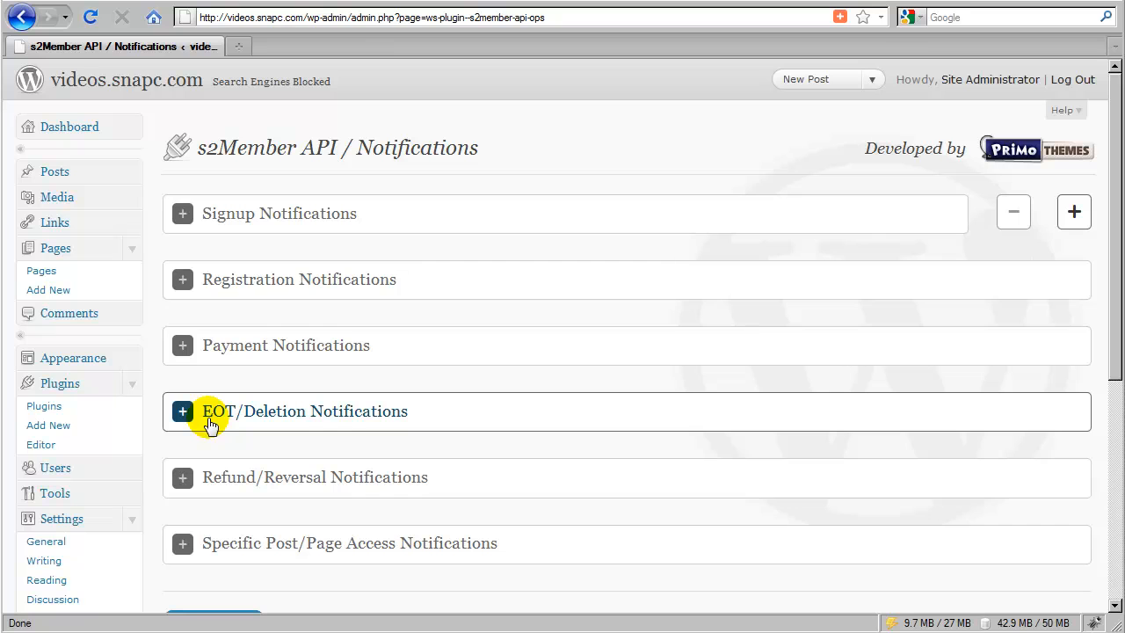
mouse_move(235, 421)
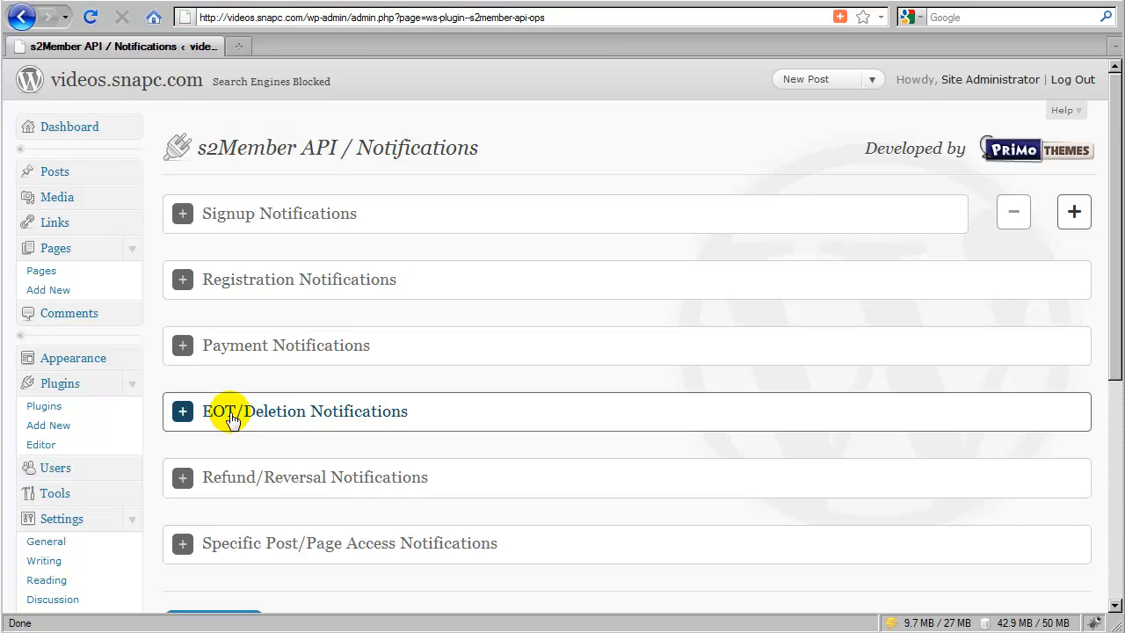
mouse_move(246, 426)
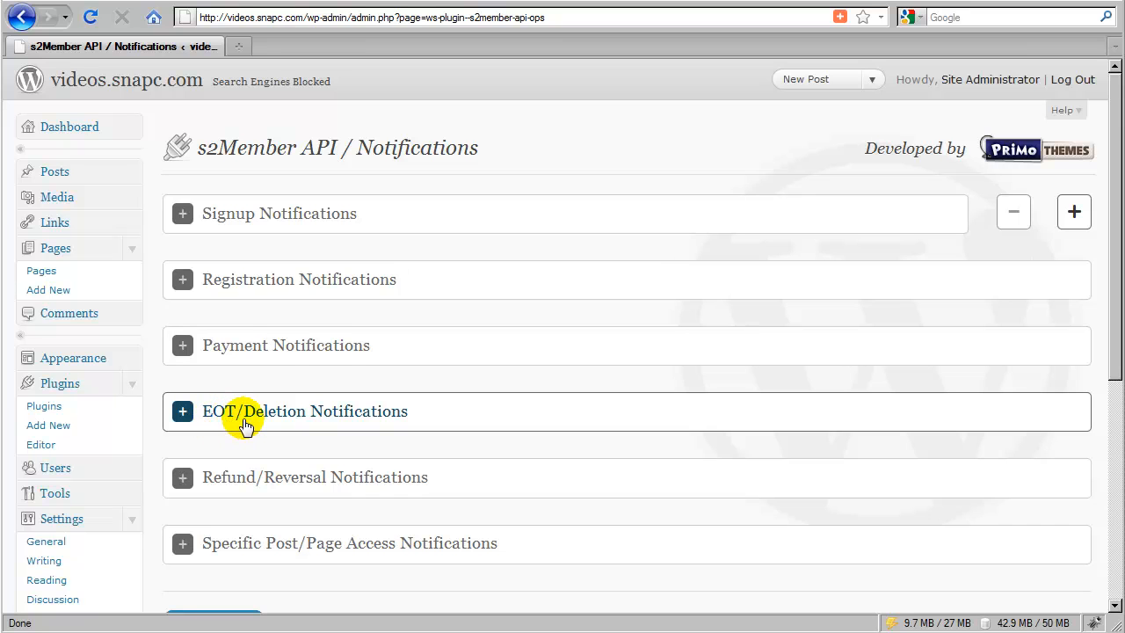
mouse_move(270, 426)
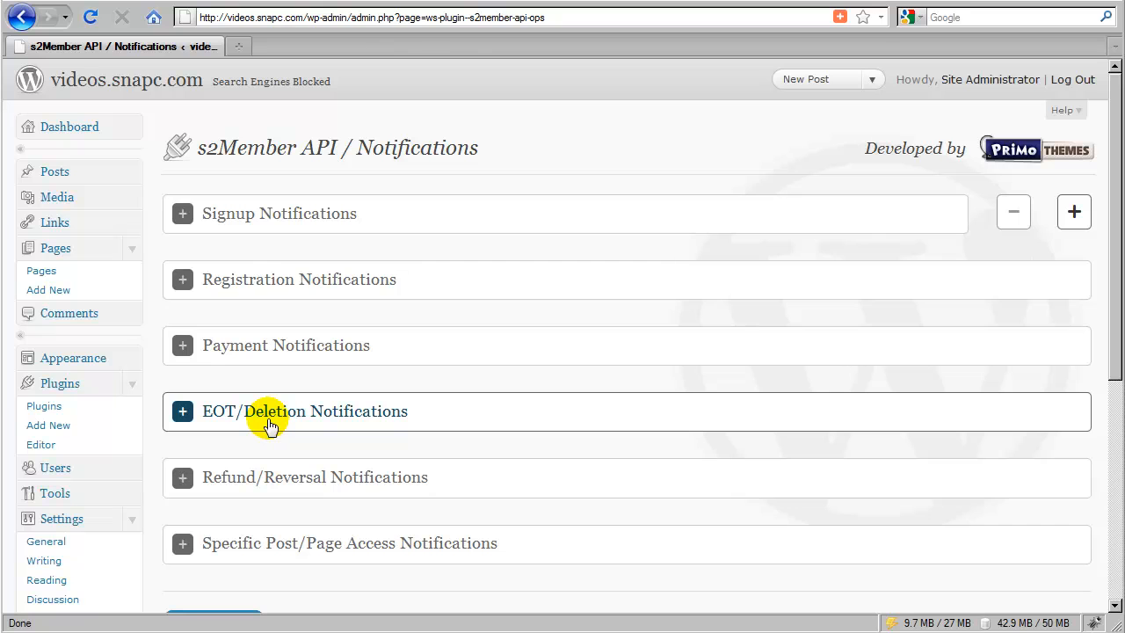
mouse_move(253, 426)
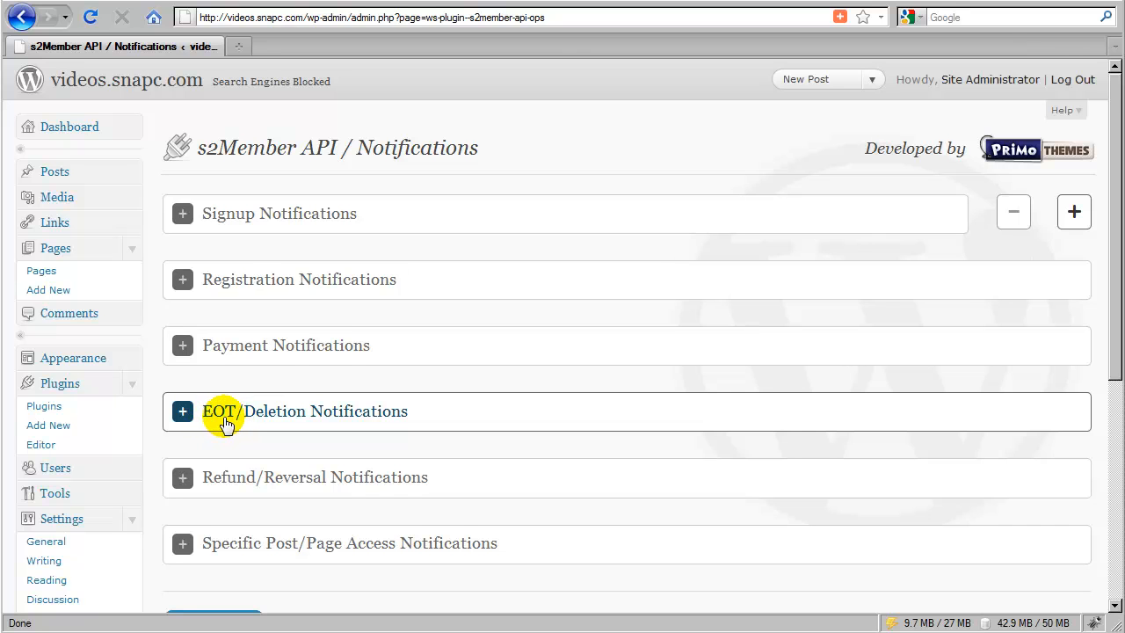
mouse_move(246, 424)
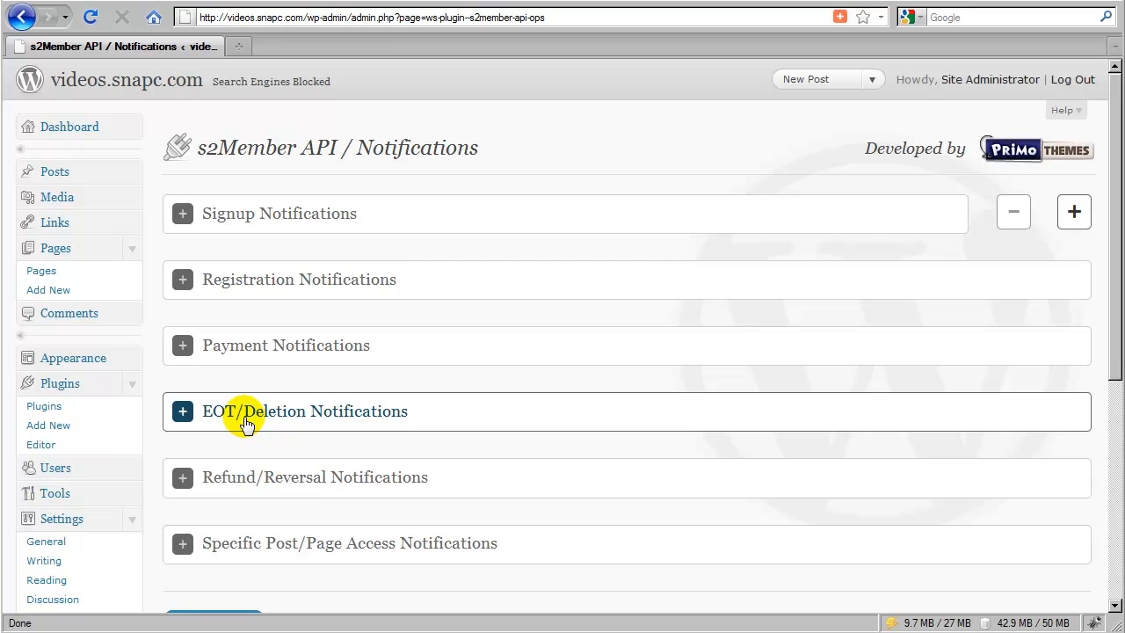
mouse_move(288, 421)
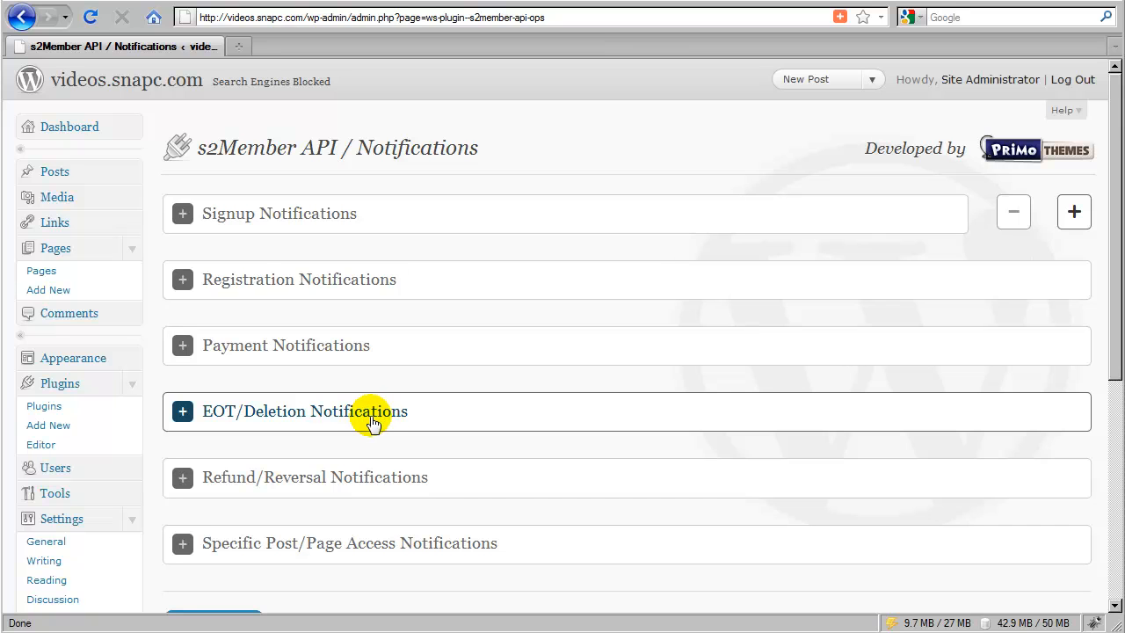
mouse_move(264, 419)
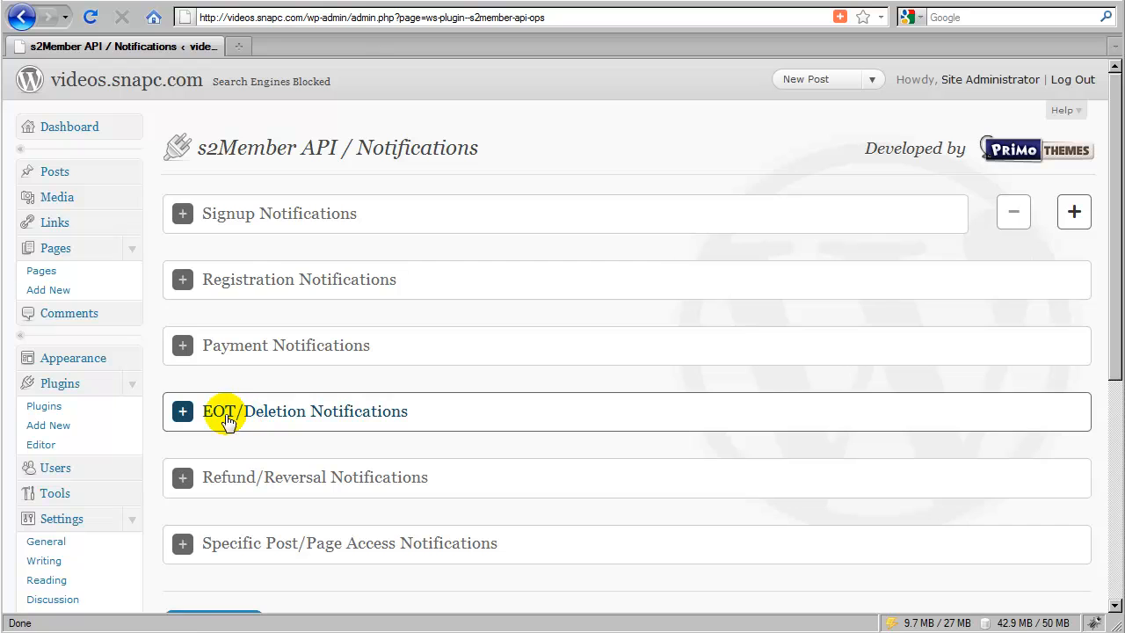
mouse_move(56, 467)
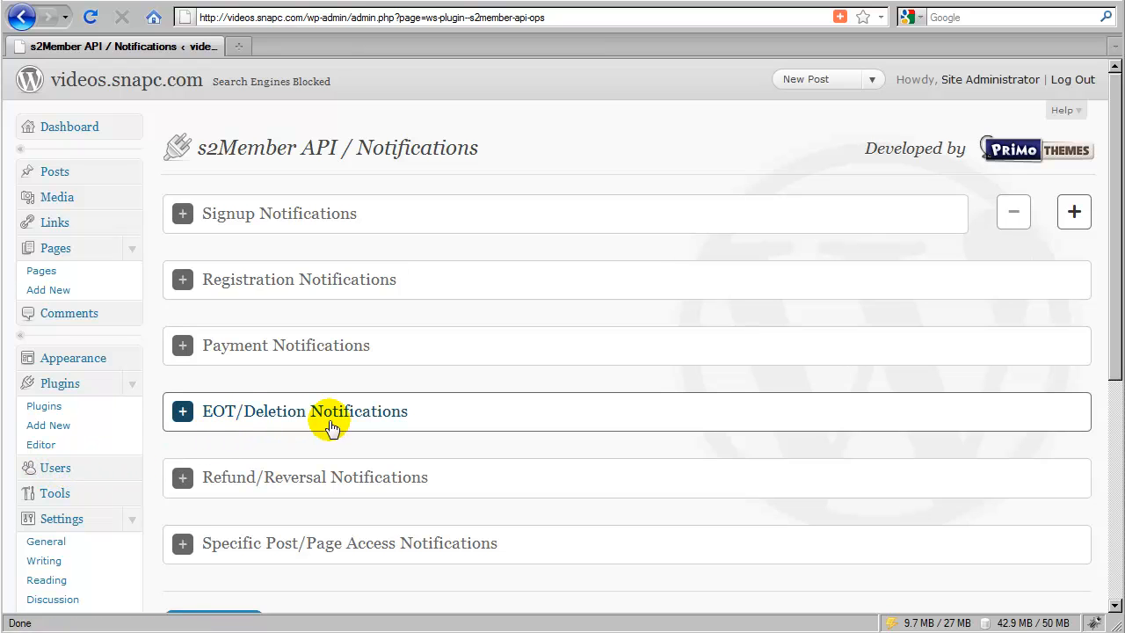
mouse_move(217, 428)
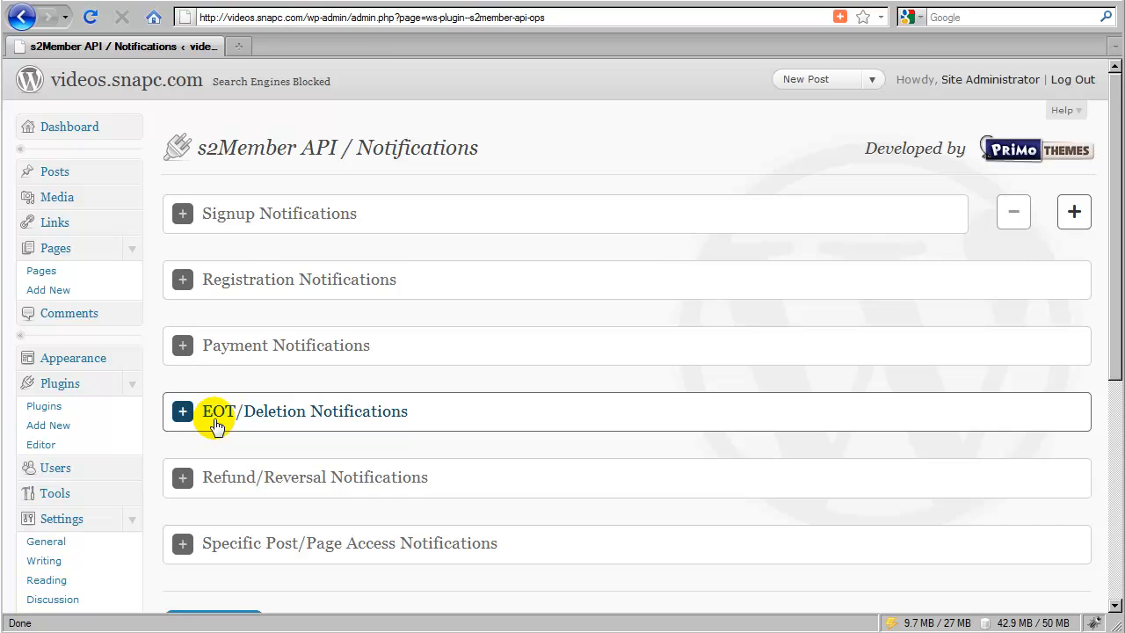
mouse_move(272, 428)
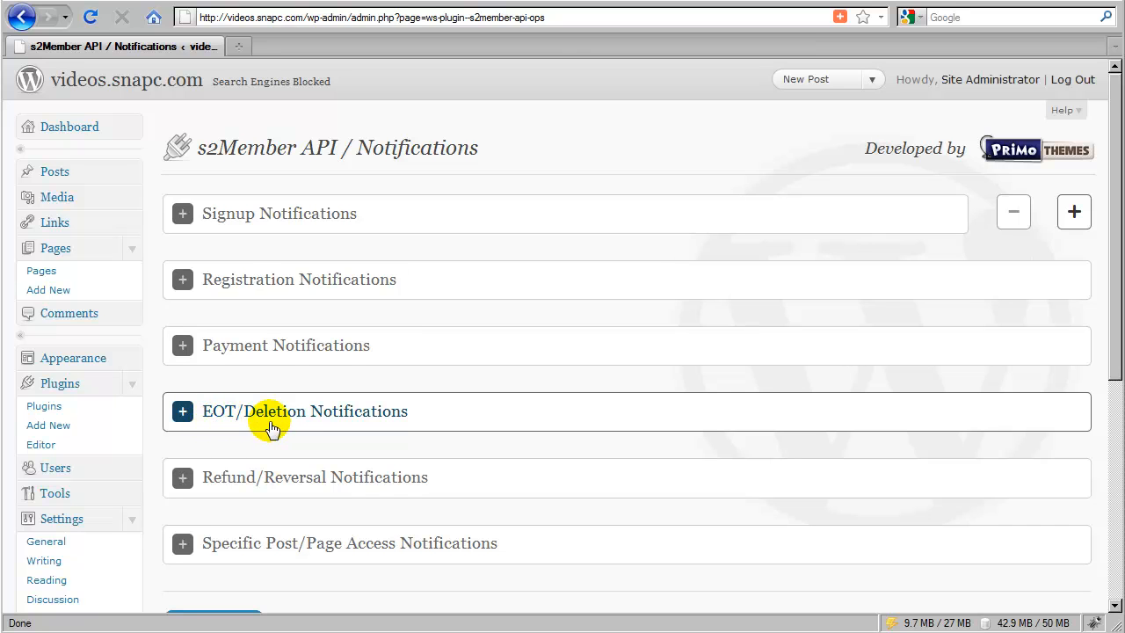
mouse_move(255, 426)
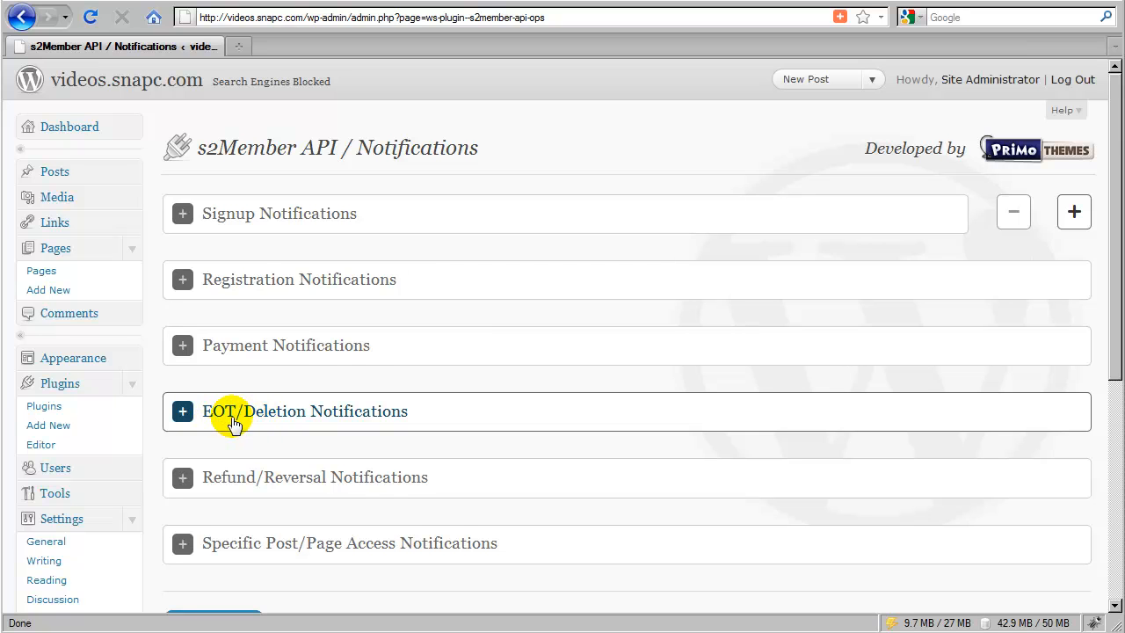
mouse_move(258, 422)
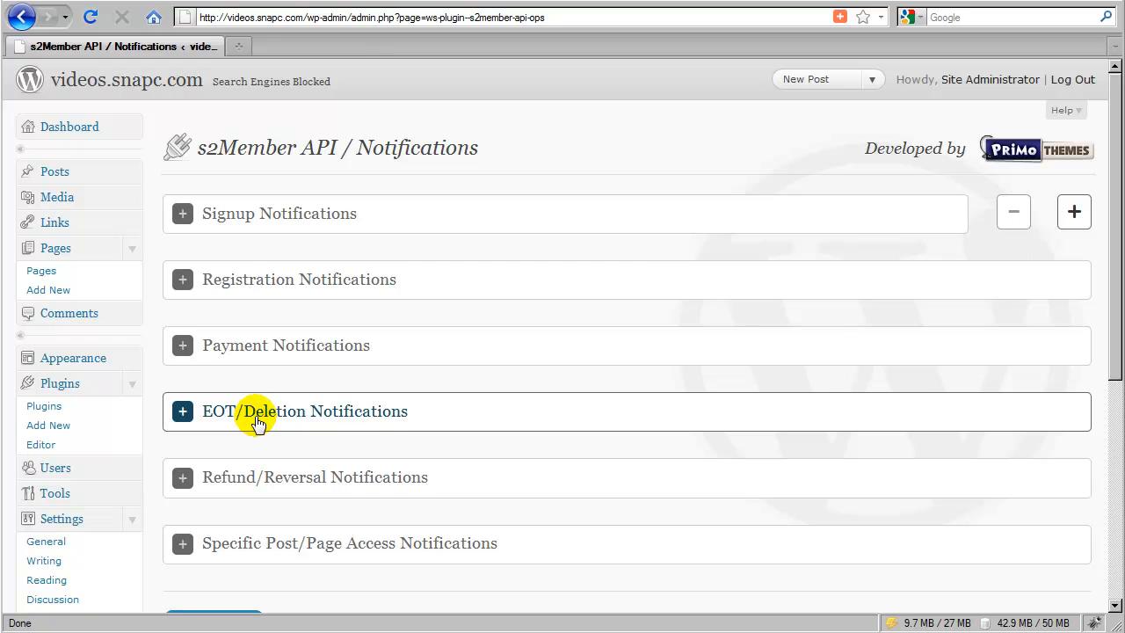
mouse_move(325, 425)
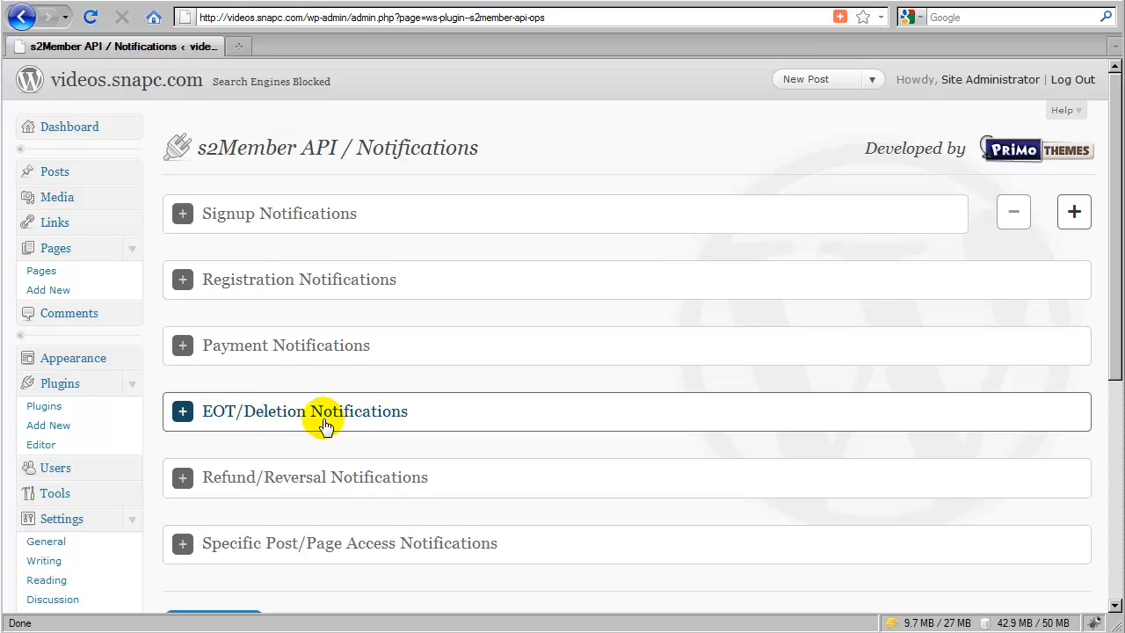
mouse_move(244, 425)
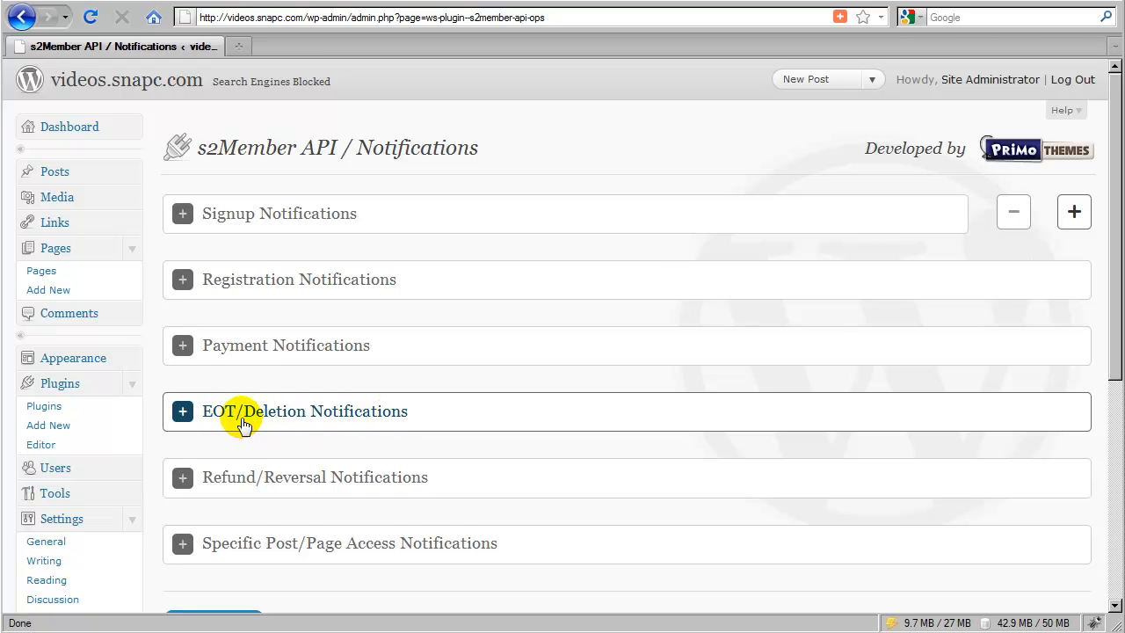
mouse_move(230, 483)
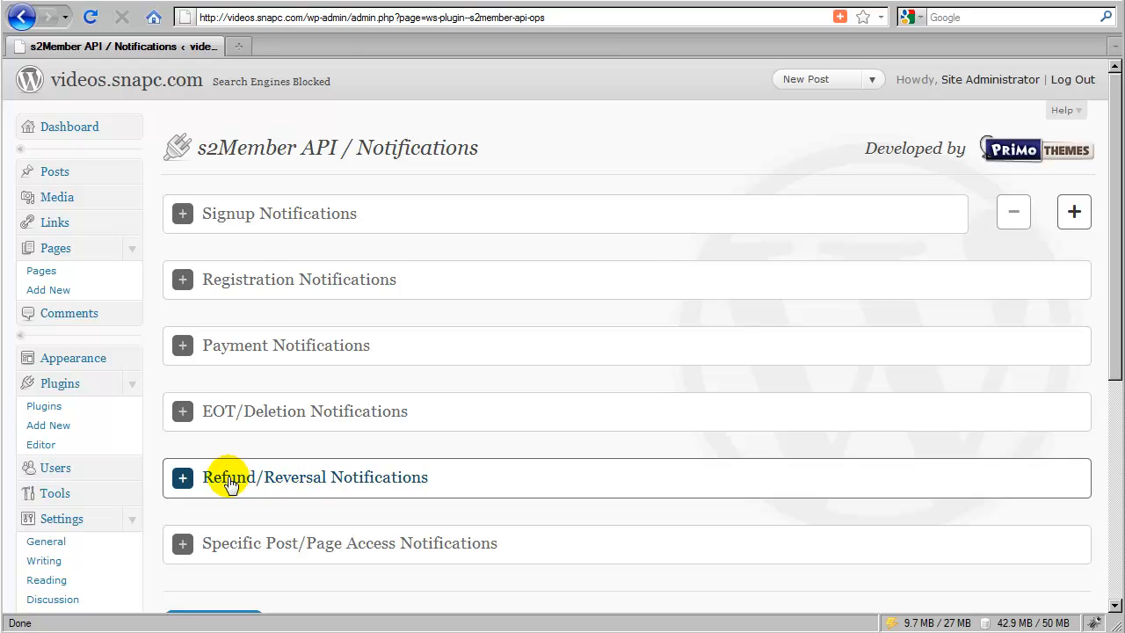
mouse_move(222, 426)
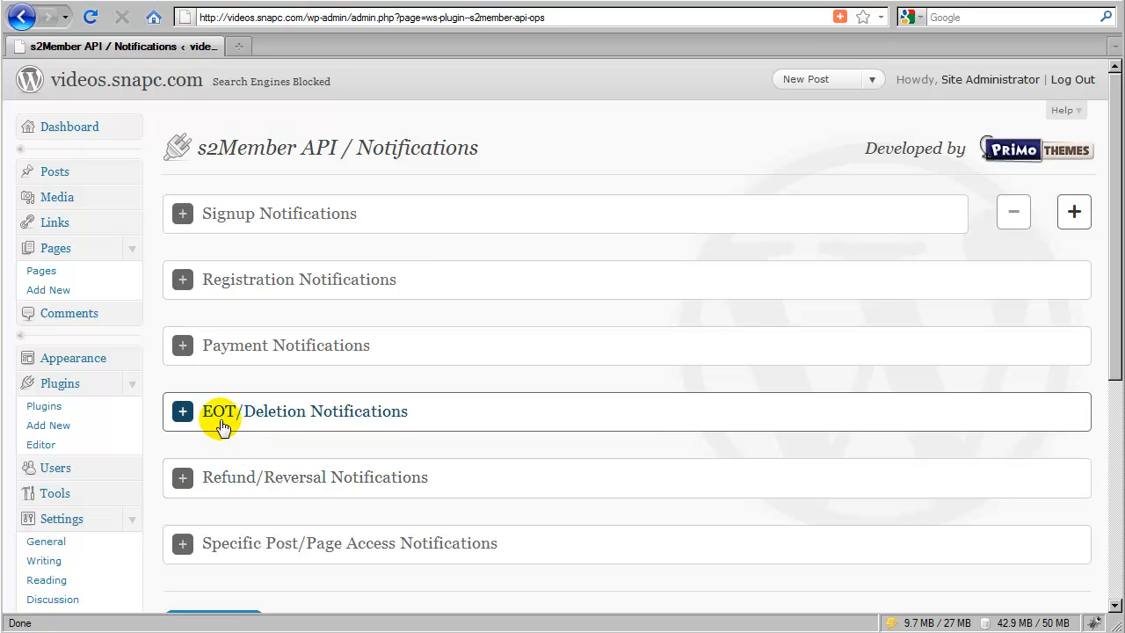
mouse_move(281, 421)
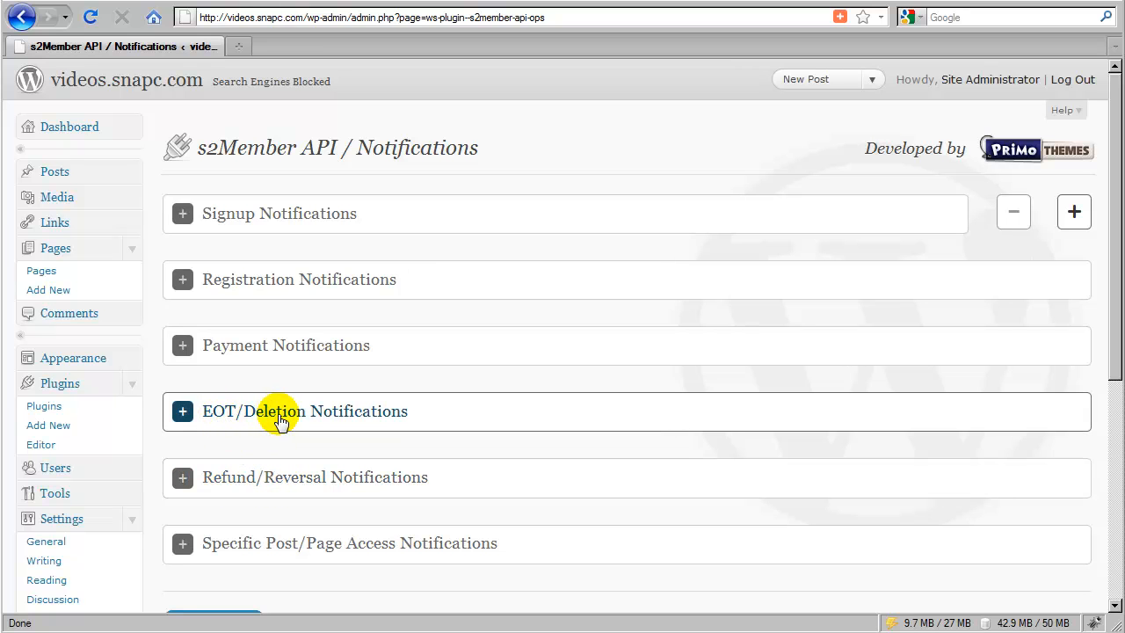
mouse_move(246, 477)
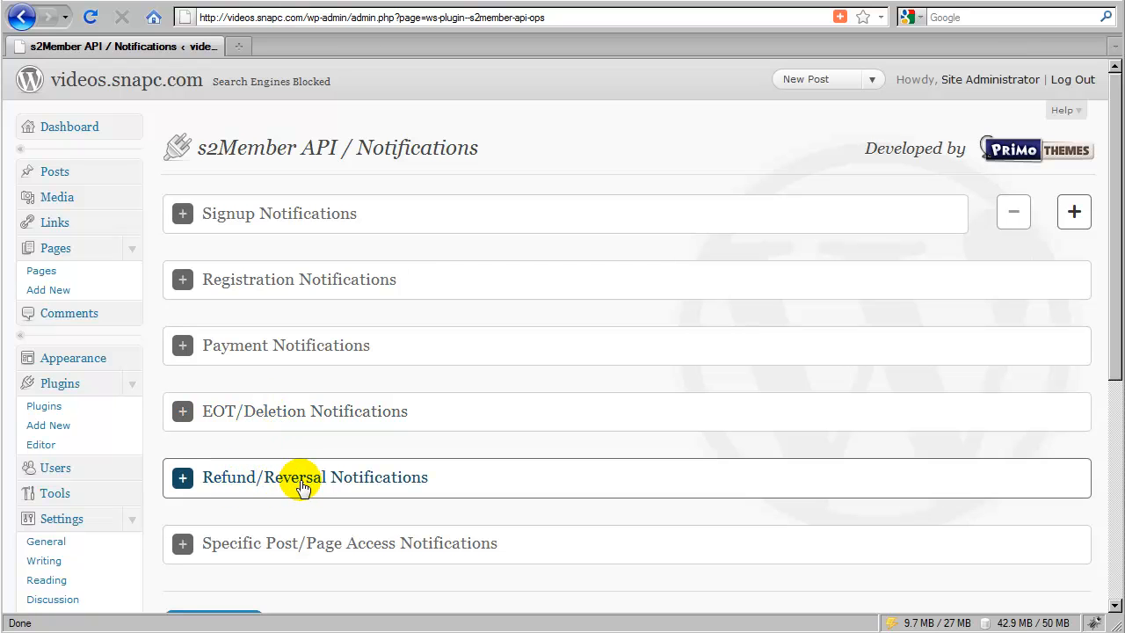
mouse_move(250, 483)
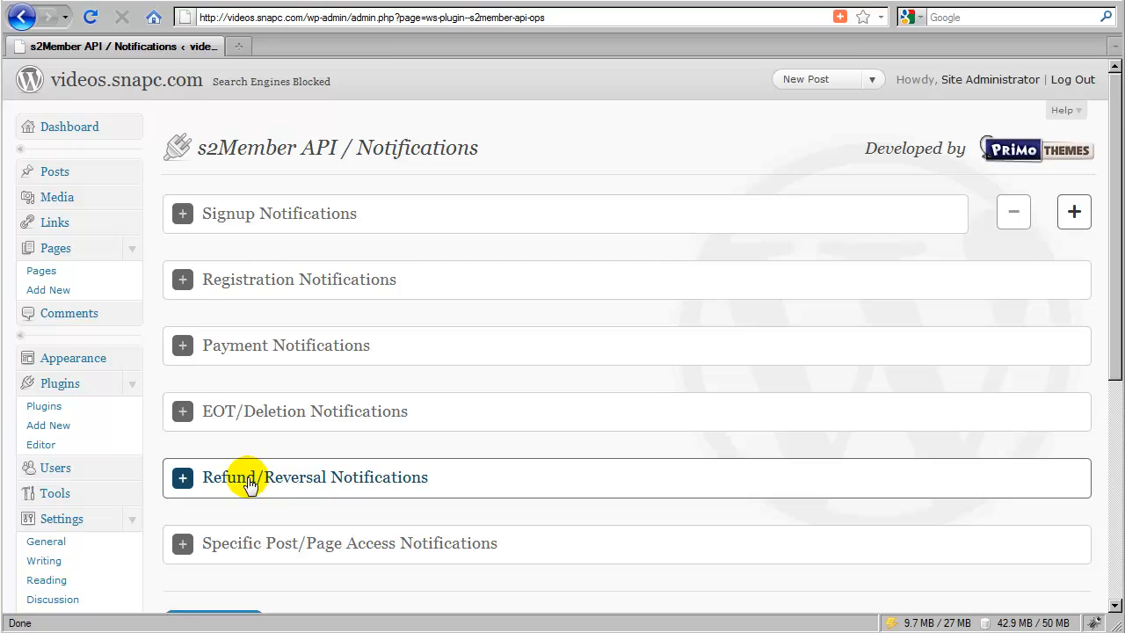
mouse_move(290, 483)
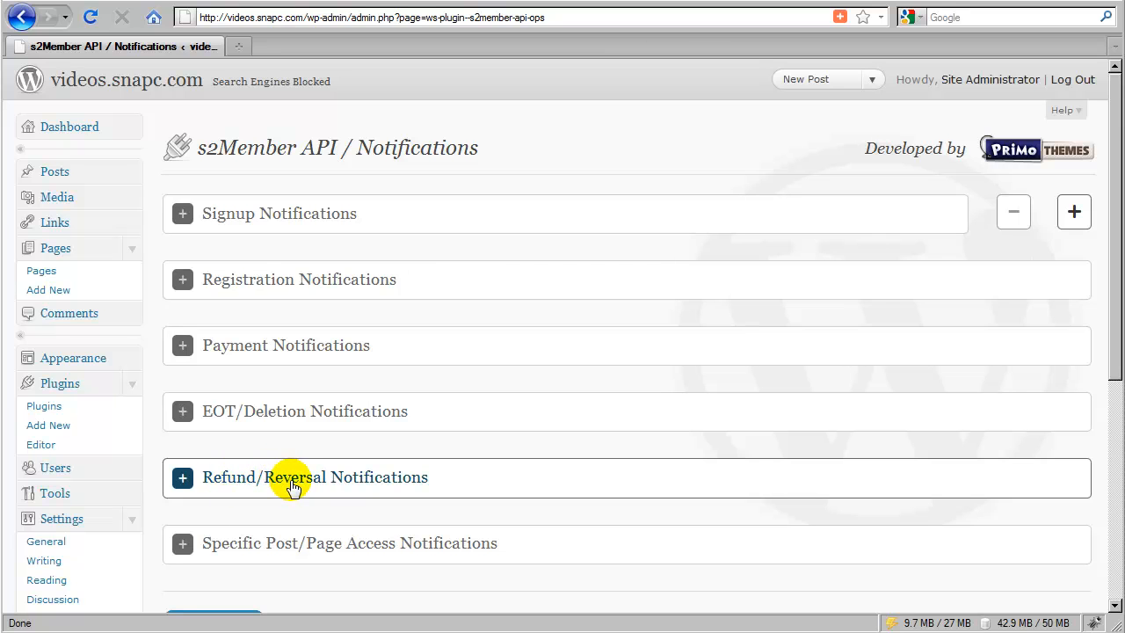
mouse_move(237, 484)
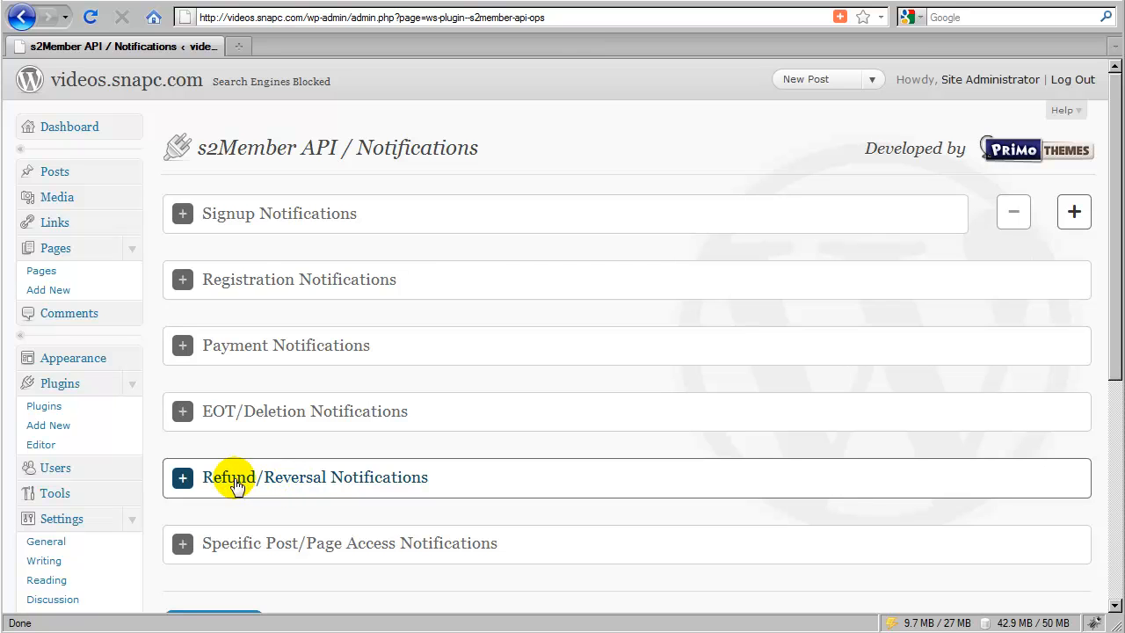
mouse_move(395, 485)
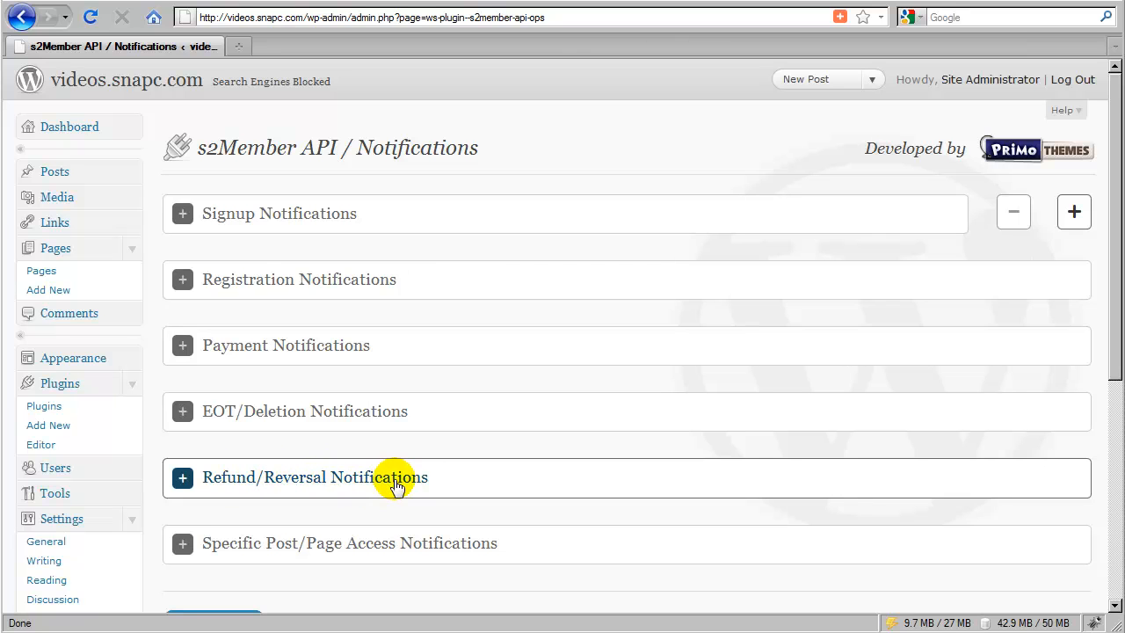
mouse_move(395, 484)
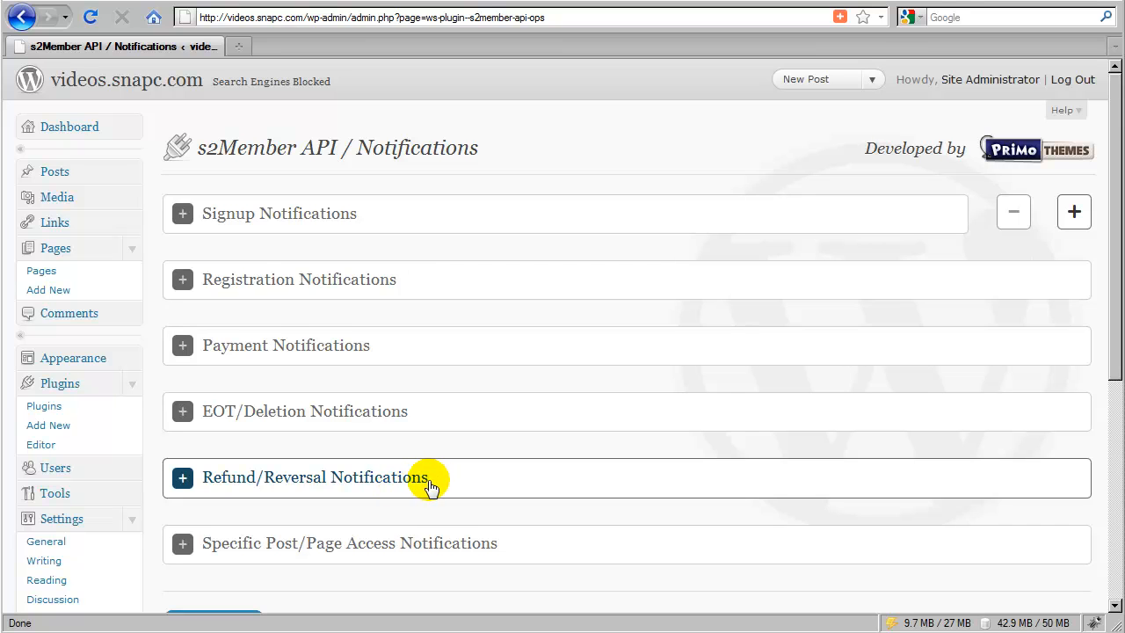
mouse_move(350, 486)
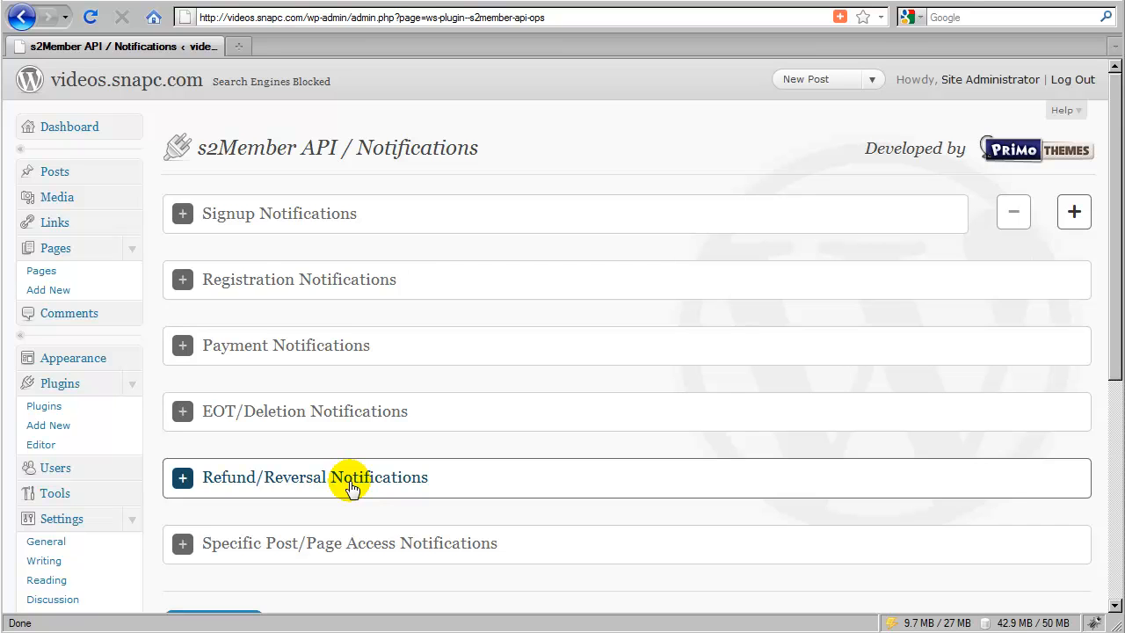
mouse_move(242, 487)
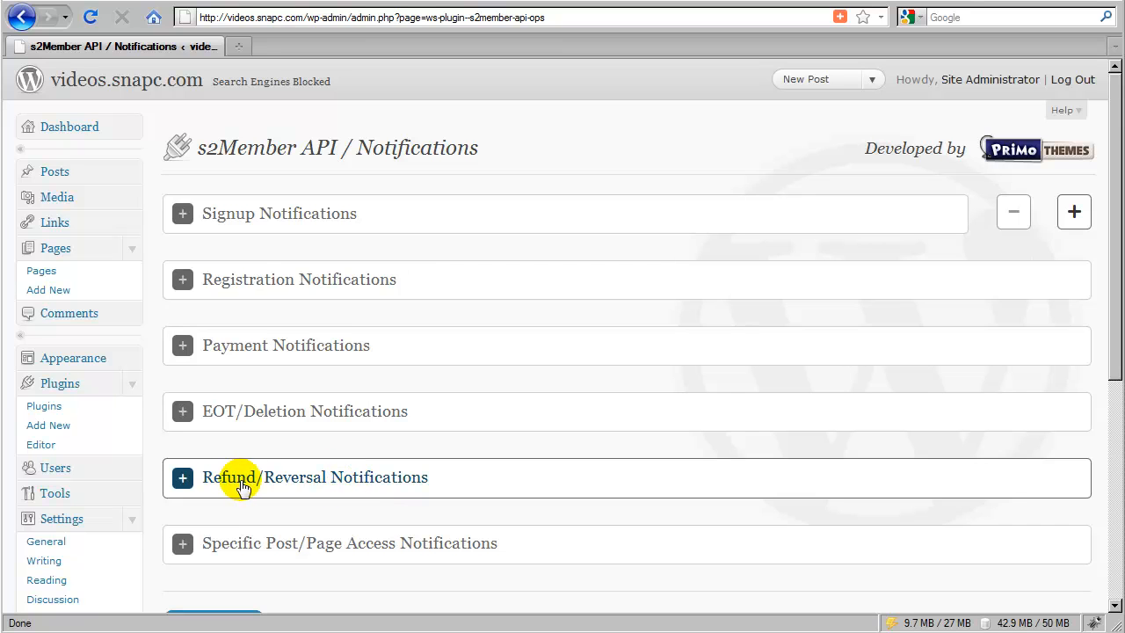
mouse_move(382, 485)
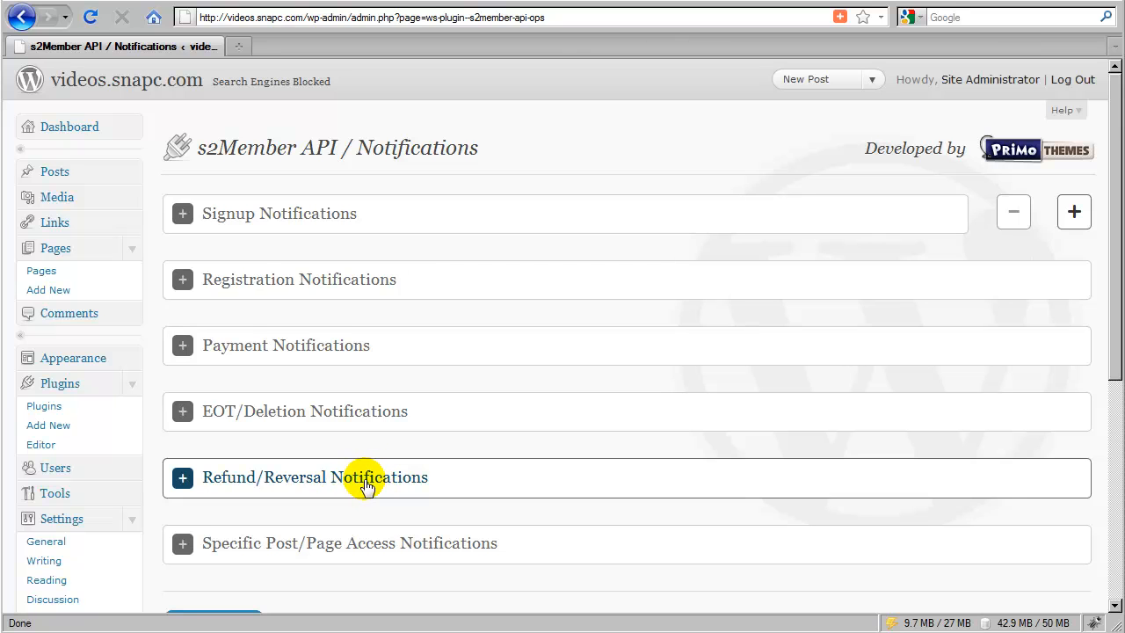
mouse_move(289, 485)
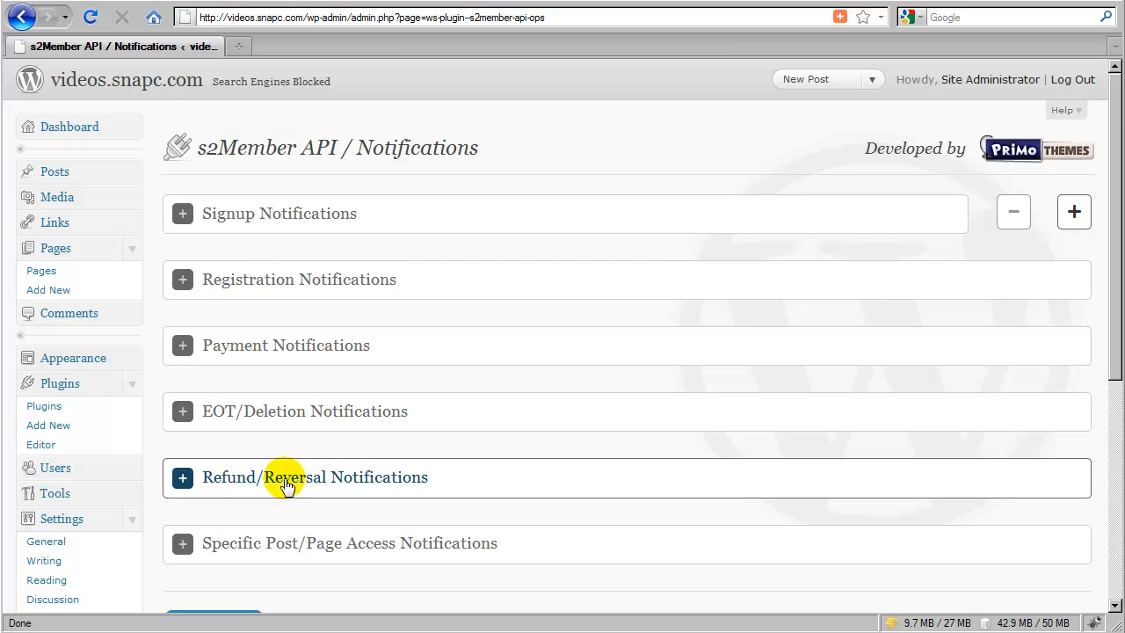
mouse_move(343, 483)
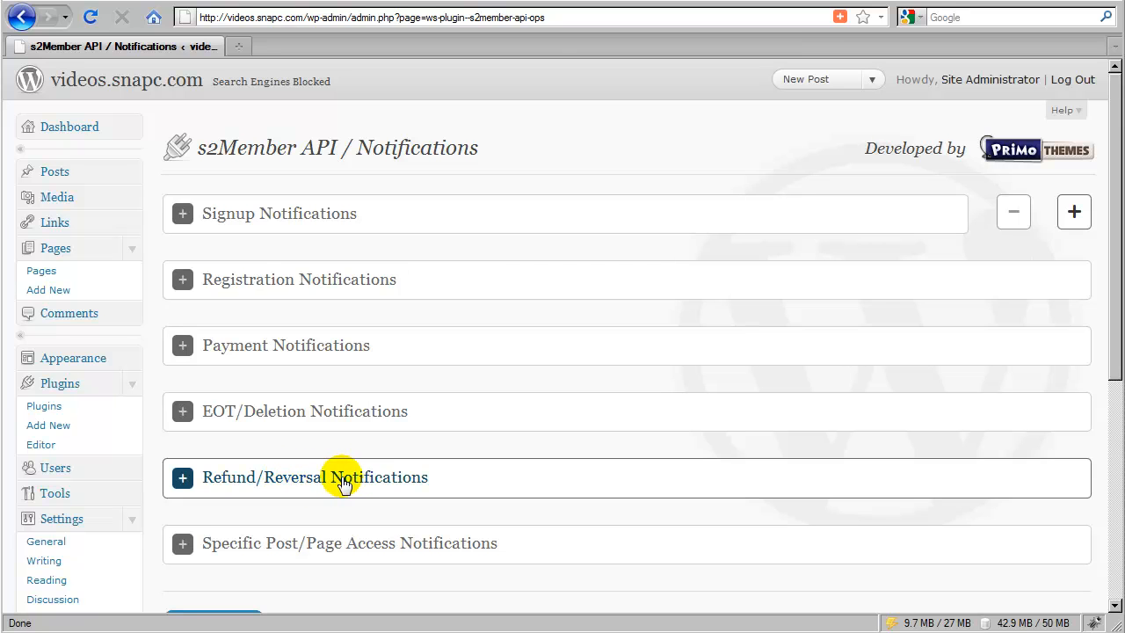
mouse_move(301, 484)
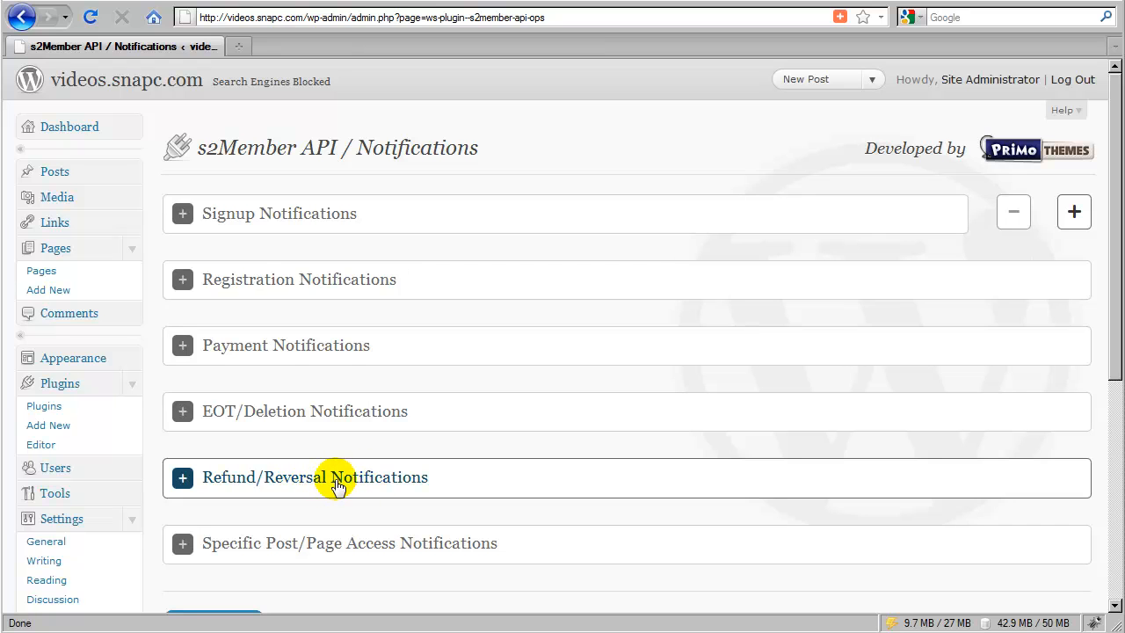
mouse_move(241, 484)
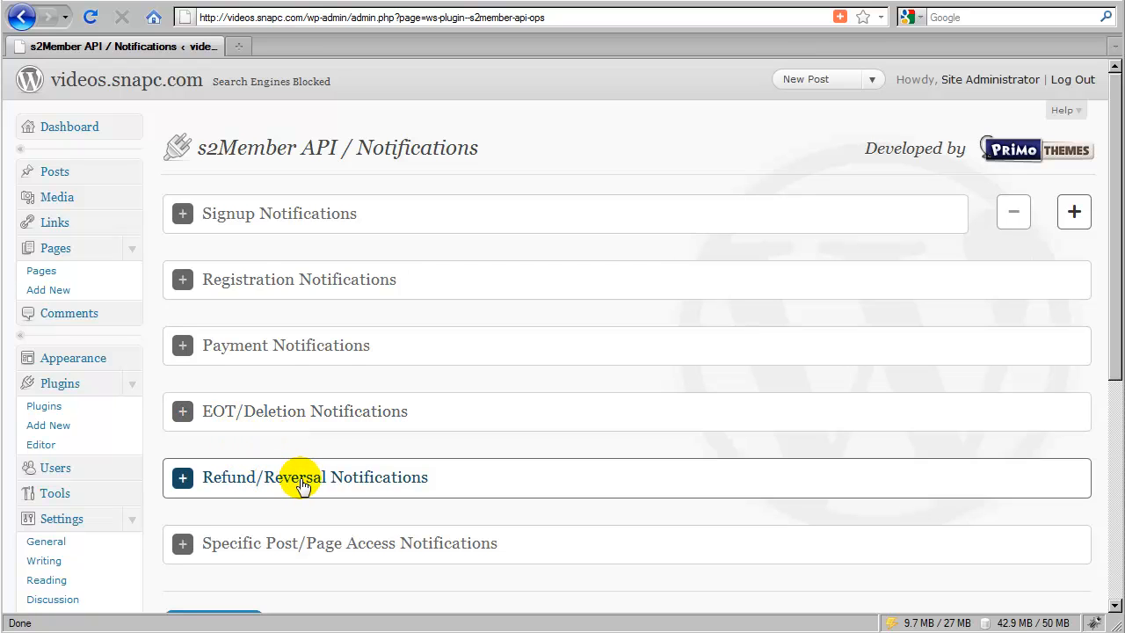
mouse_move(239, 485)
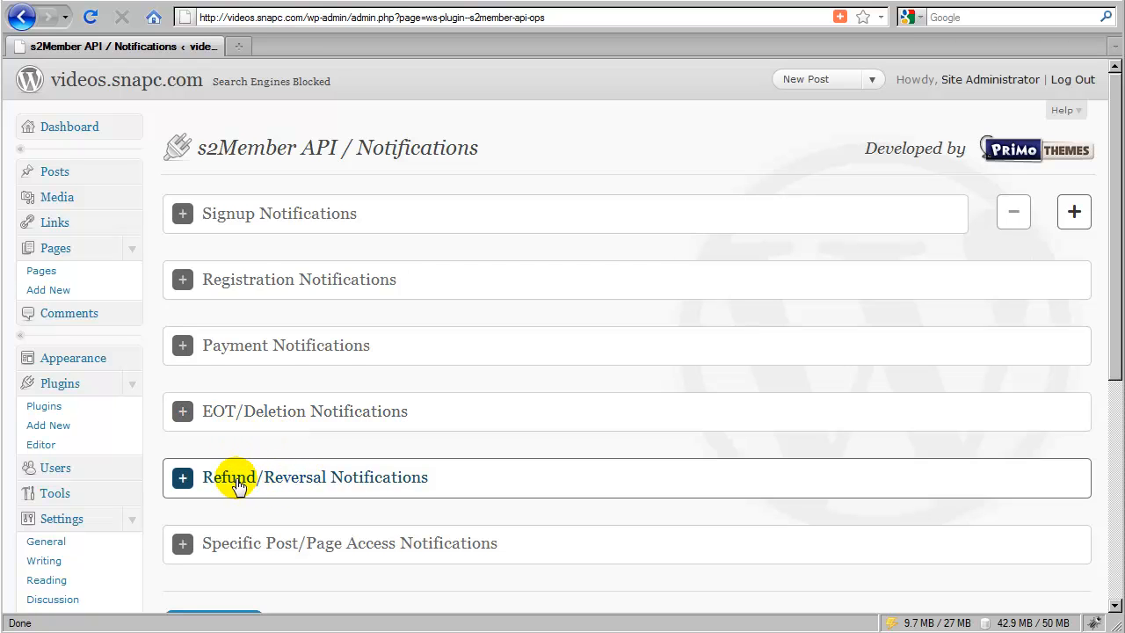
mouse_move(271, 485)
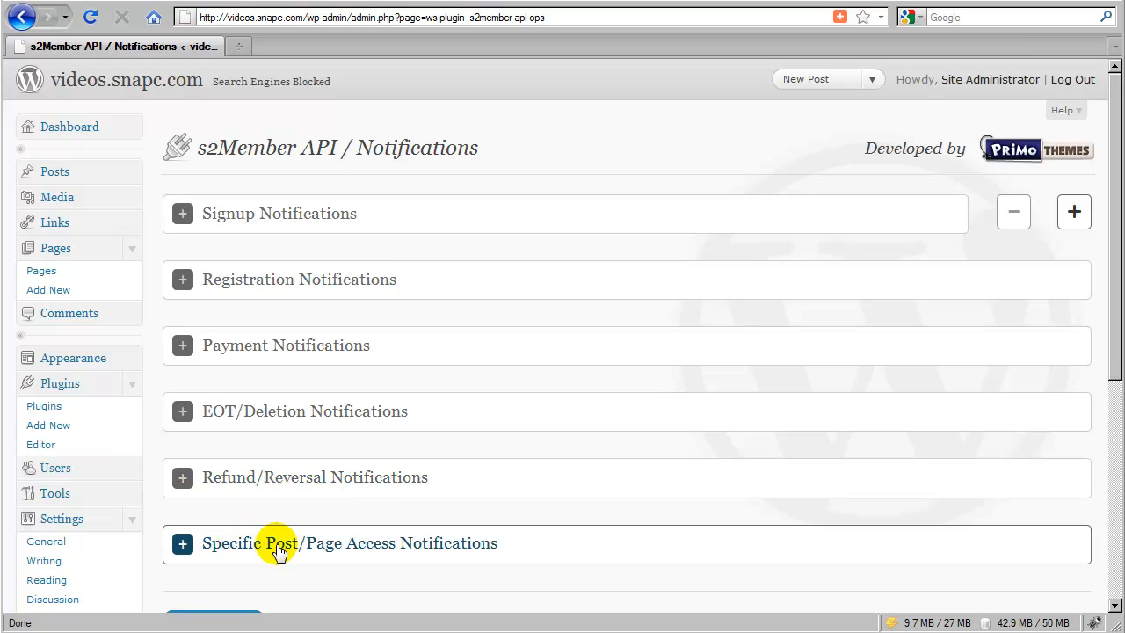
mouse_move(327, 546)
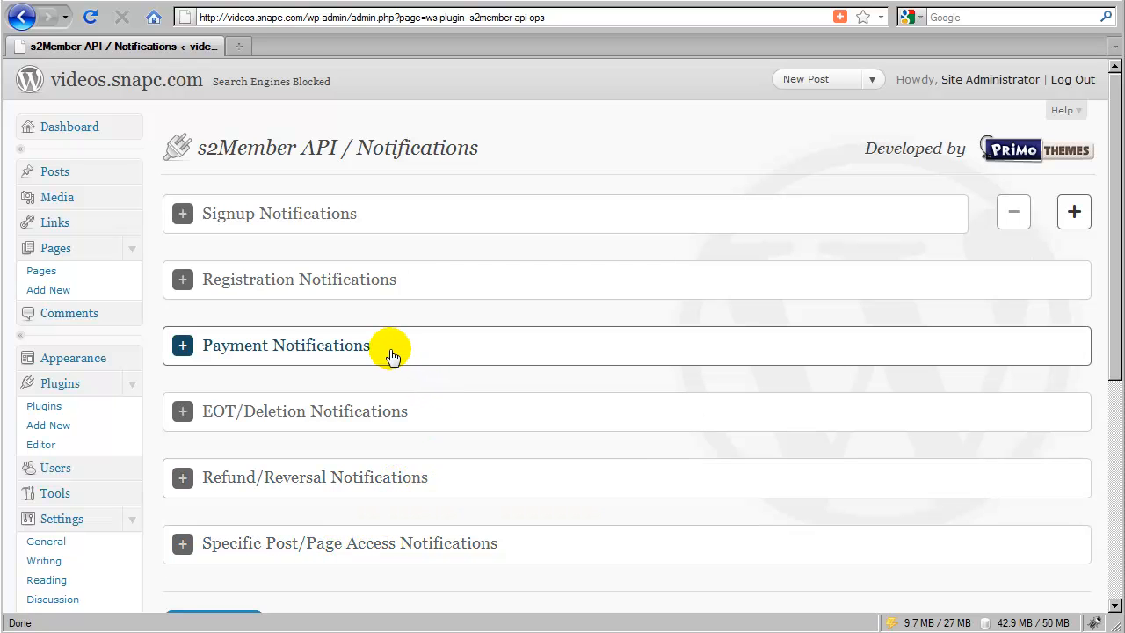
mouse_move(424, 350)
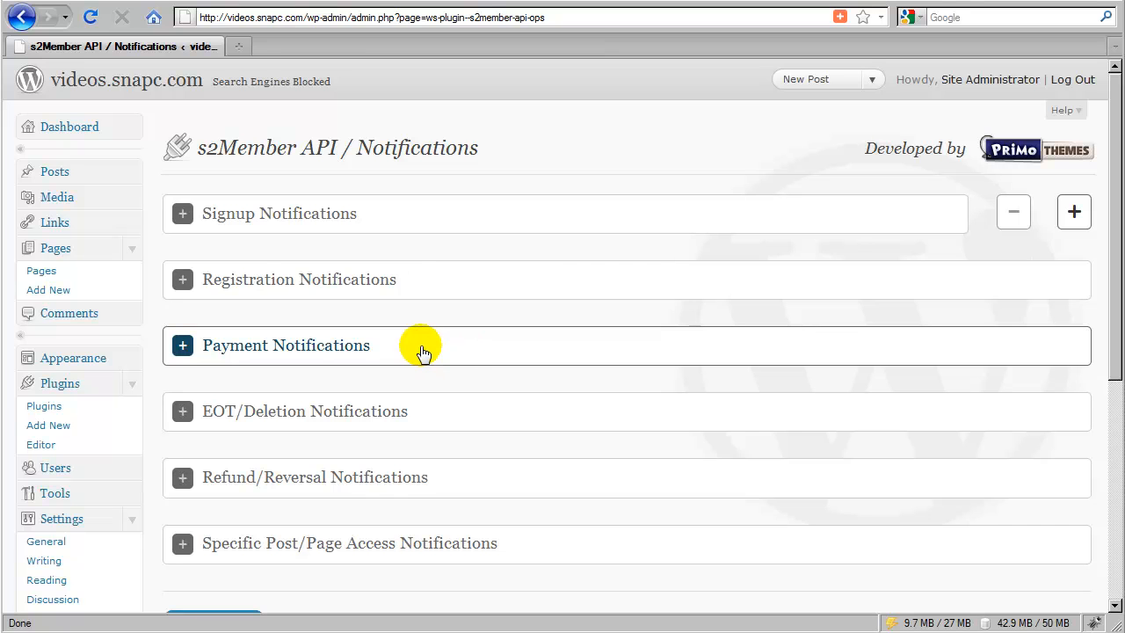
mouse_move(470, 352)
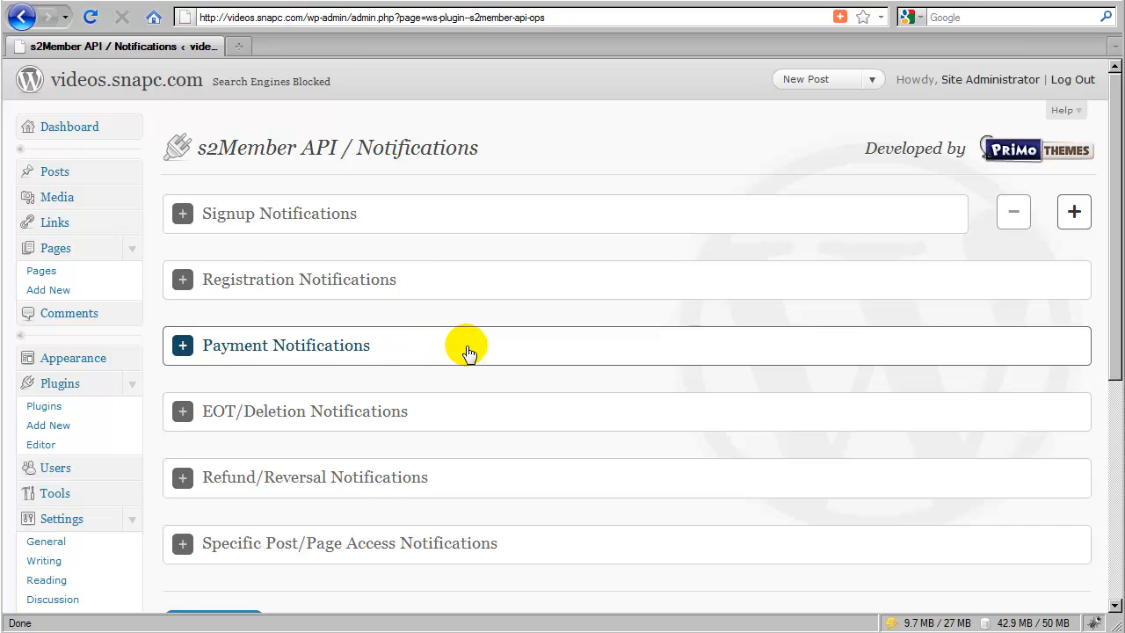
- Expand Payment Notifications and scroll down to its example URLs and Replacement Codes
left_click(286, 344)
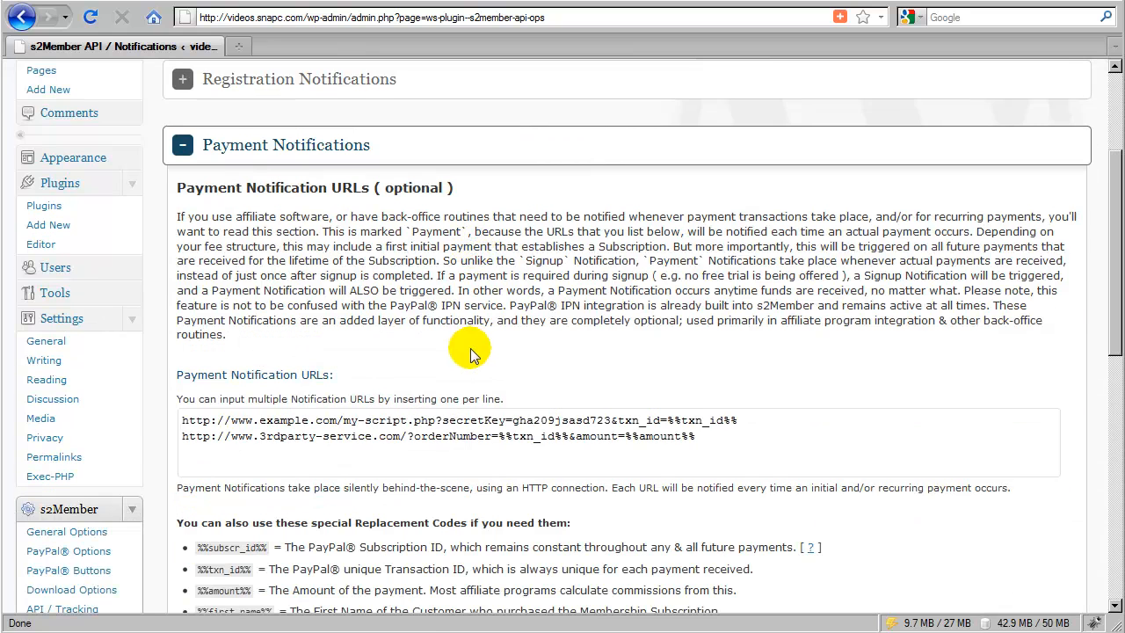
mouse_move(457, 351)
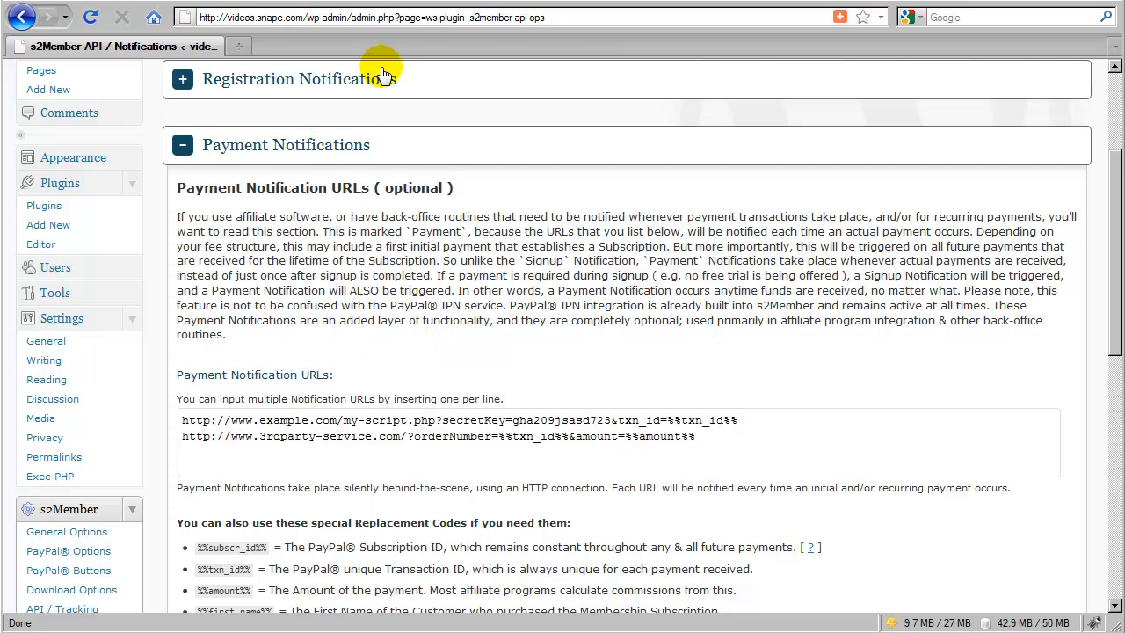
mouse_move(422, 358)
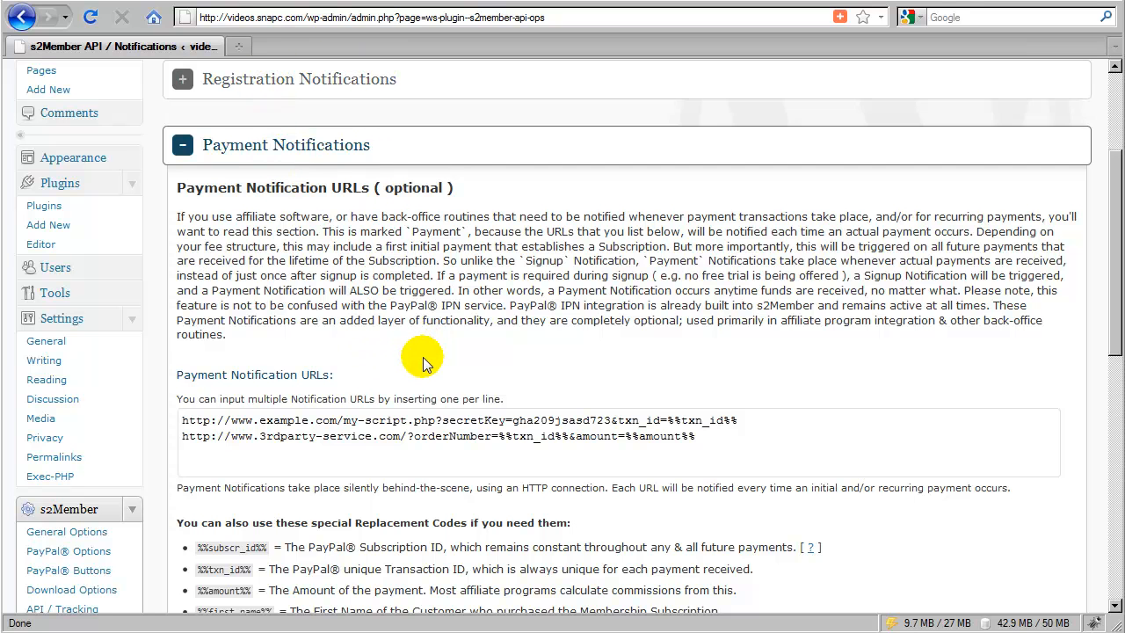
mouse_move(427, 362)
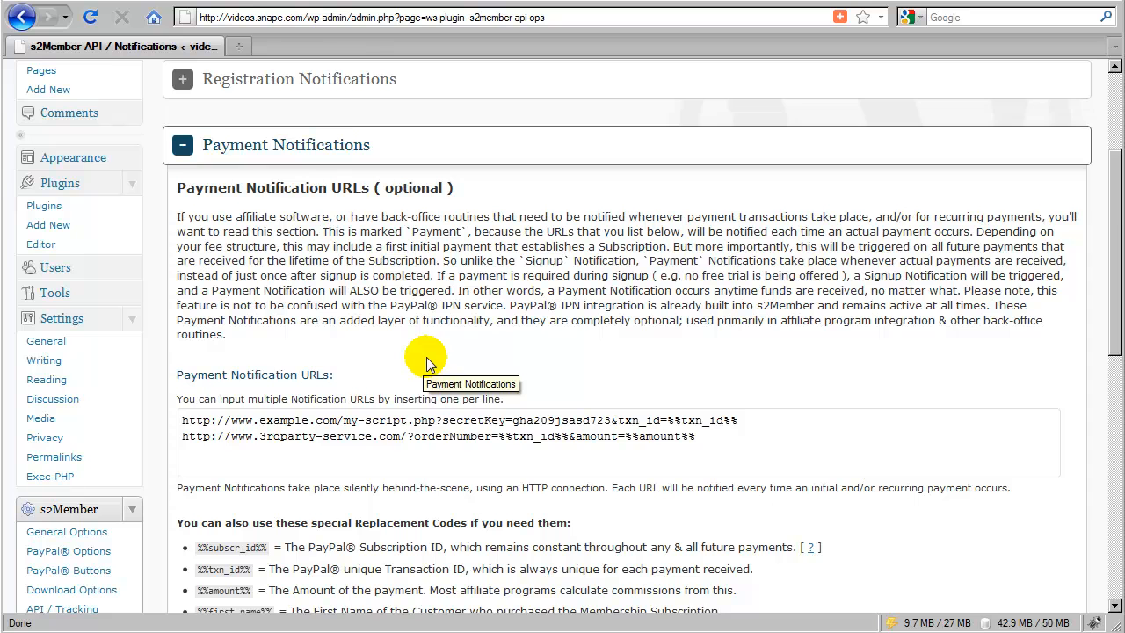
scroll("down", 3)
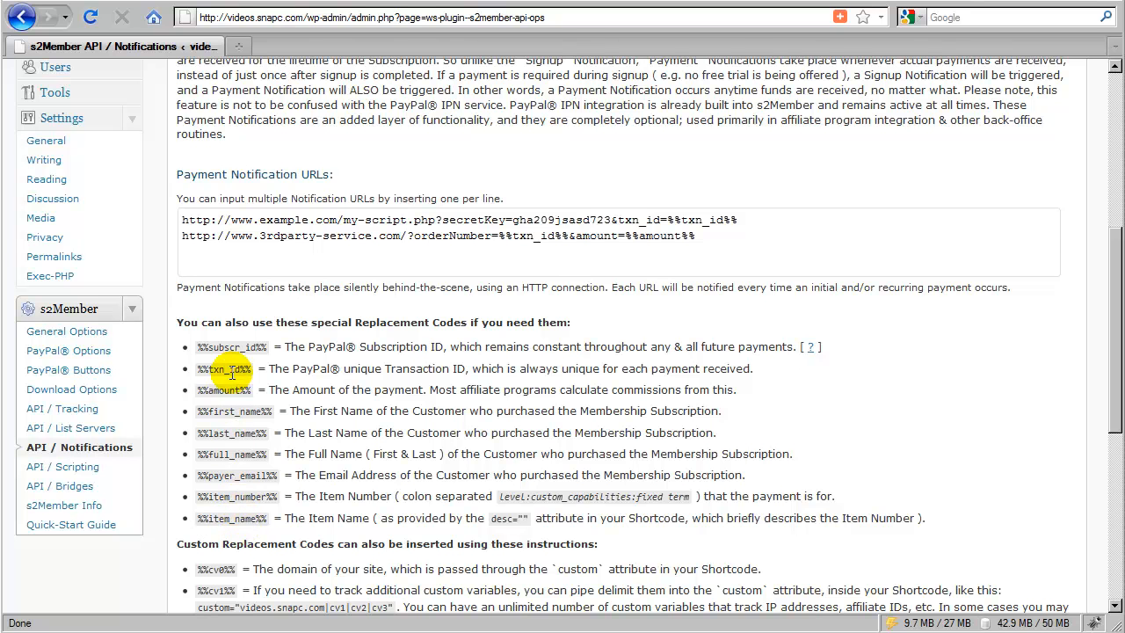
mouse_move(294, 299)
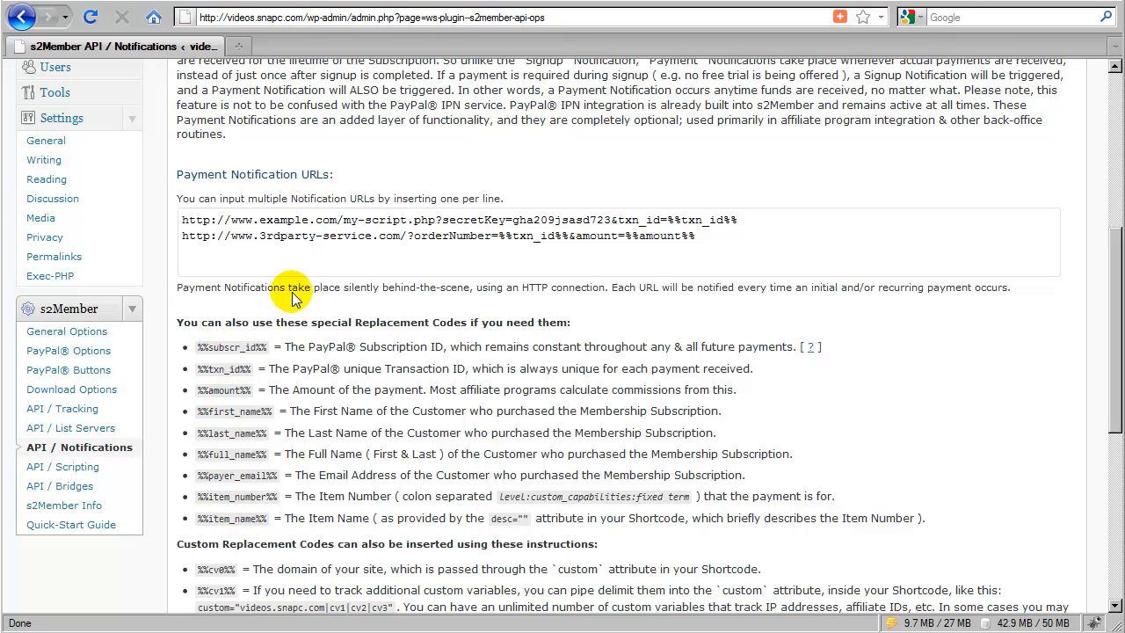
mouse_move(382, 321)
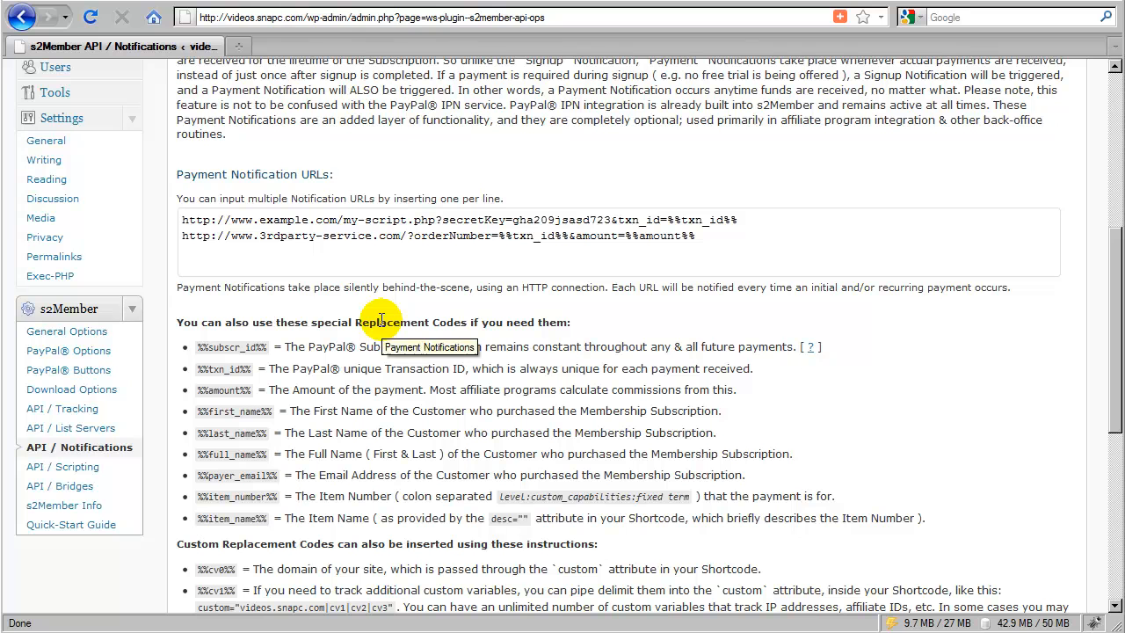
mouse_move(391, 242)
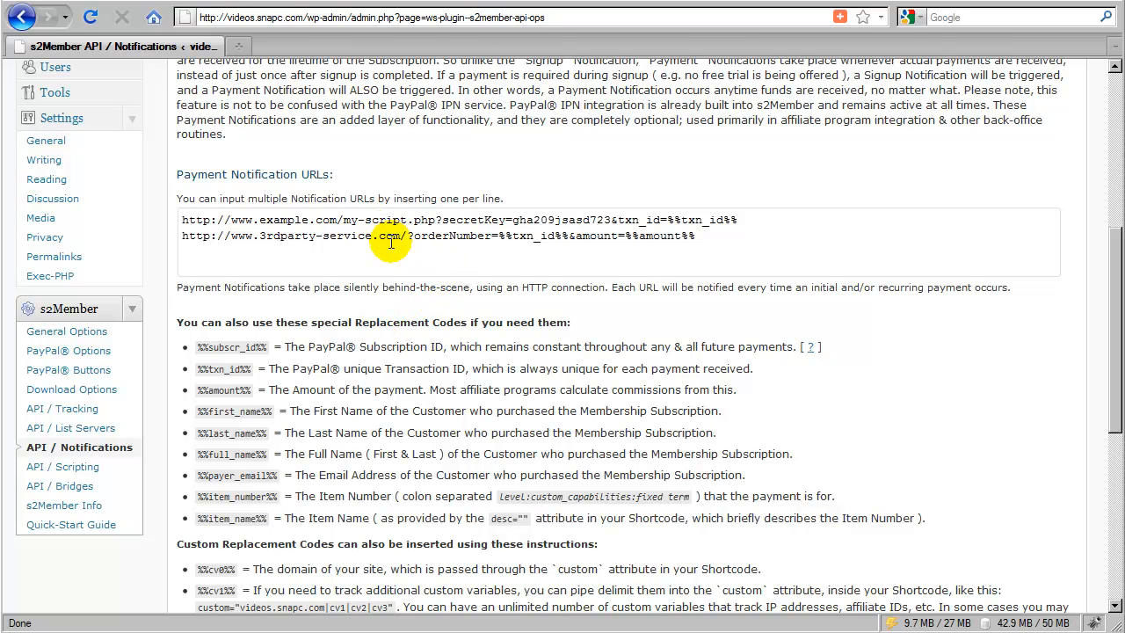
mouse_move(255, 360)
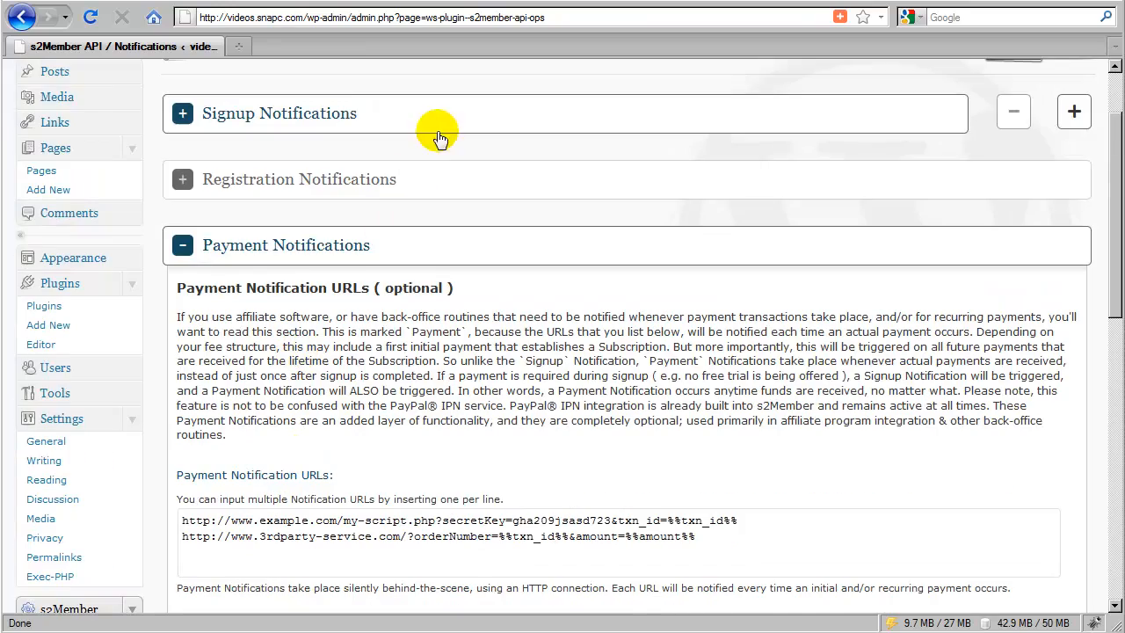
scroll("down", 3)
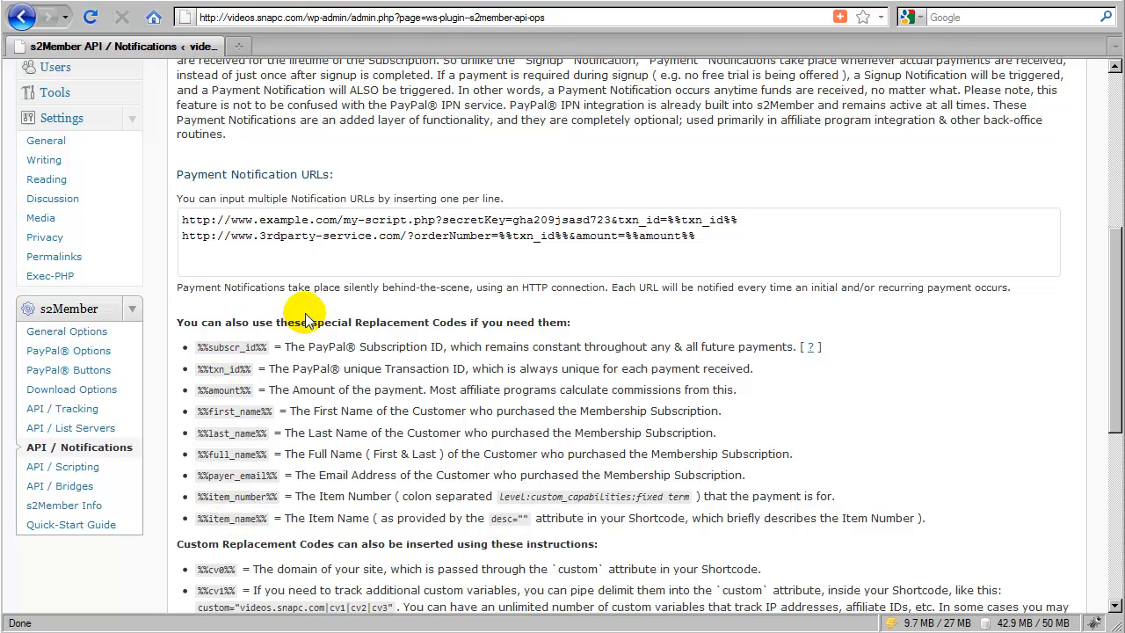
mouse_move(363, 265)
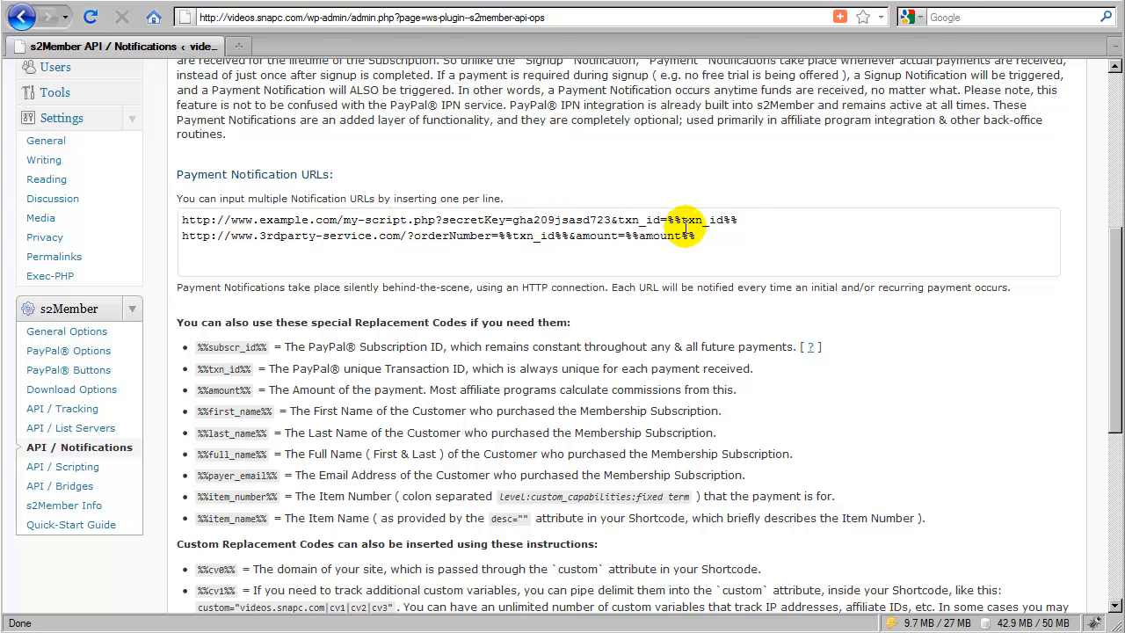
left_click_drag(685, 220, 181, 220)
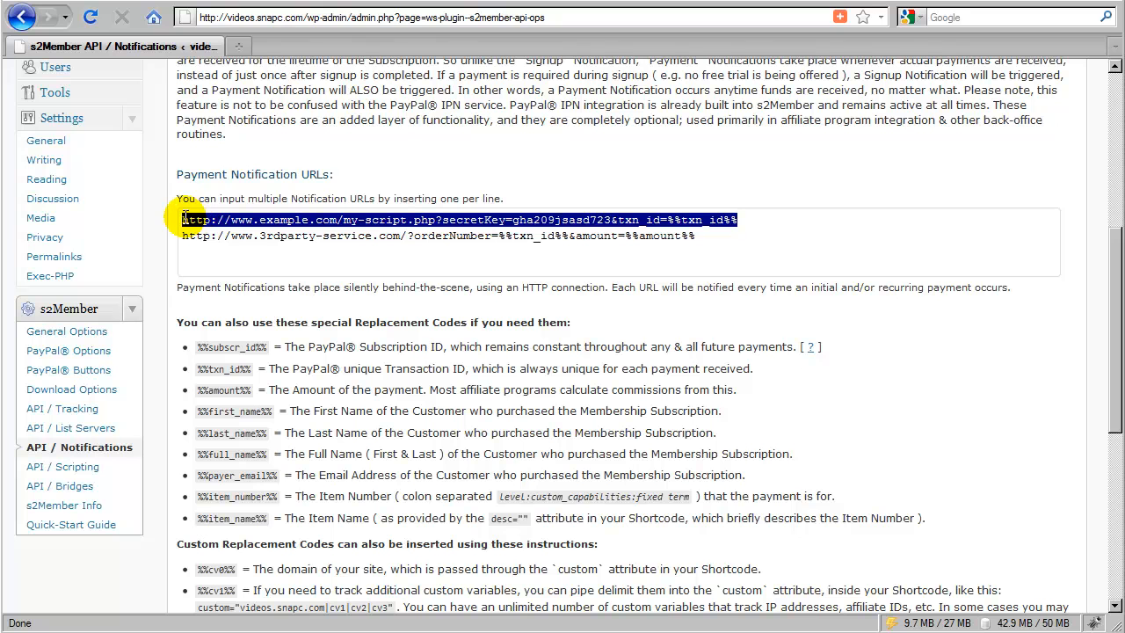
left_click(339, 219)
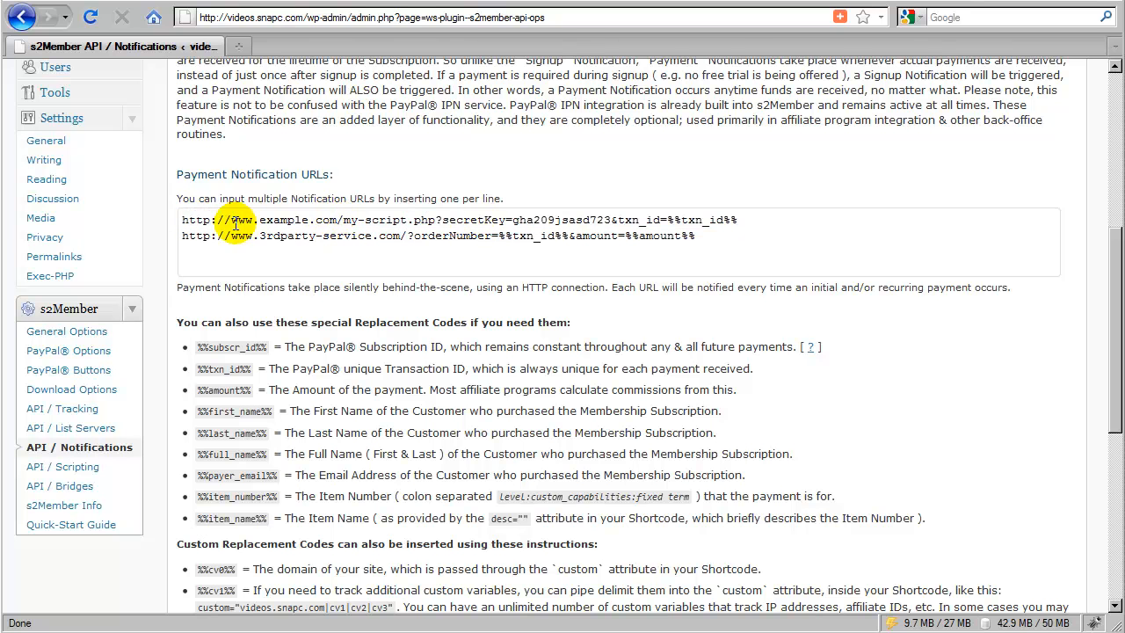
mouse_move(514, 253)
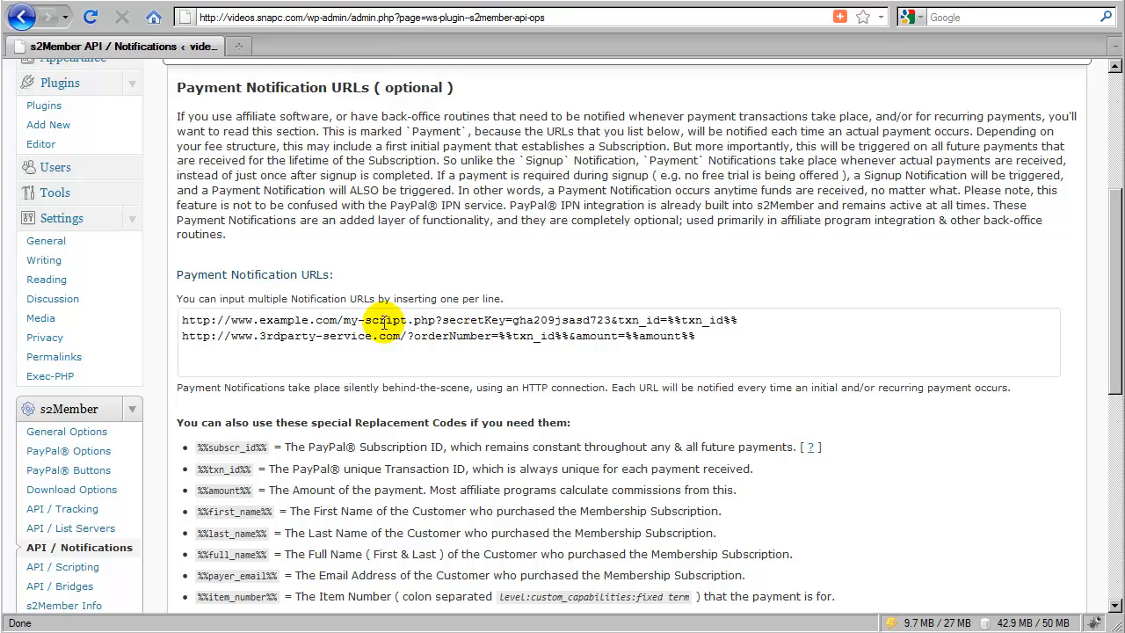
mouse_move(398, 360)
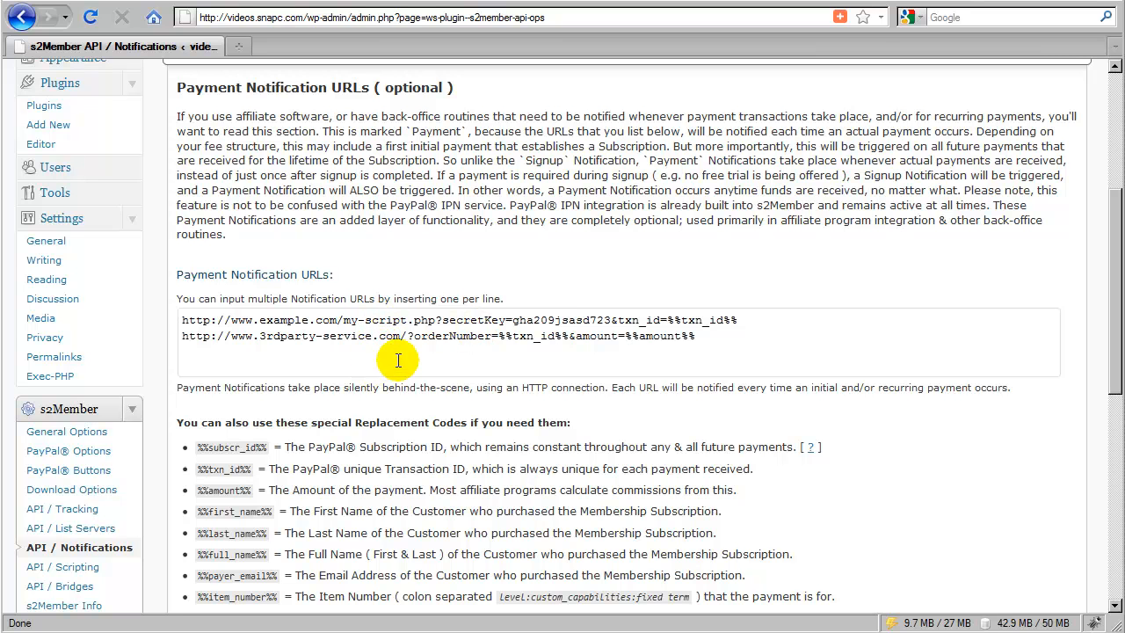
mouse_move(521, 336)
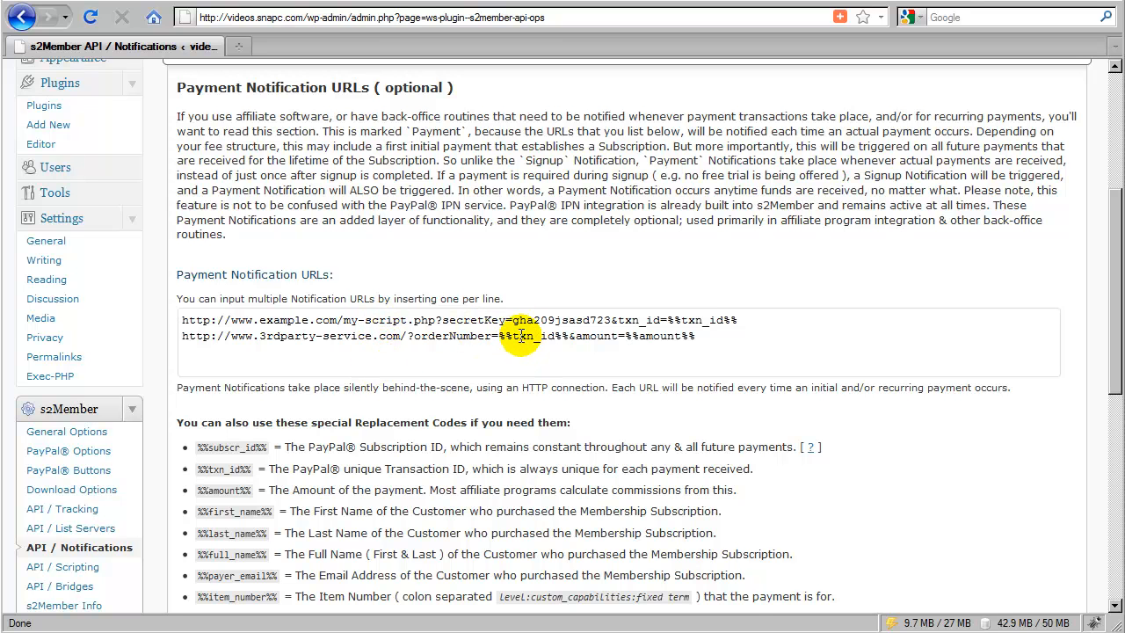
scroll("down", 3)
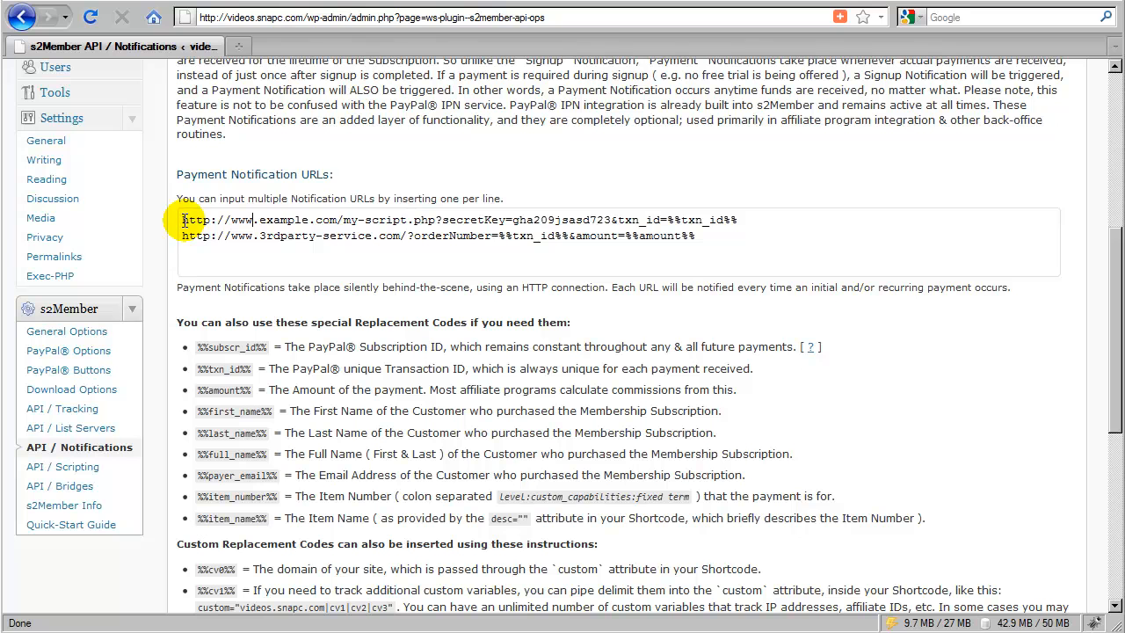
left_click_drag(182, 219, 431, 219)
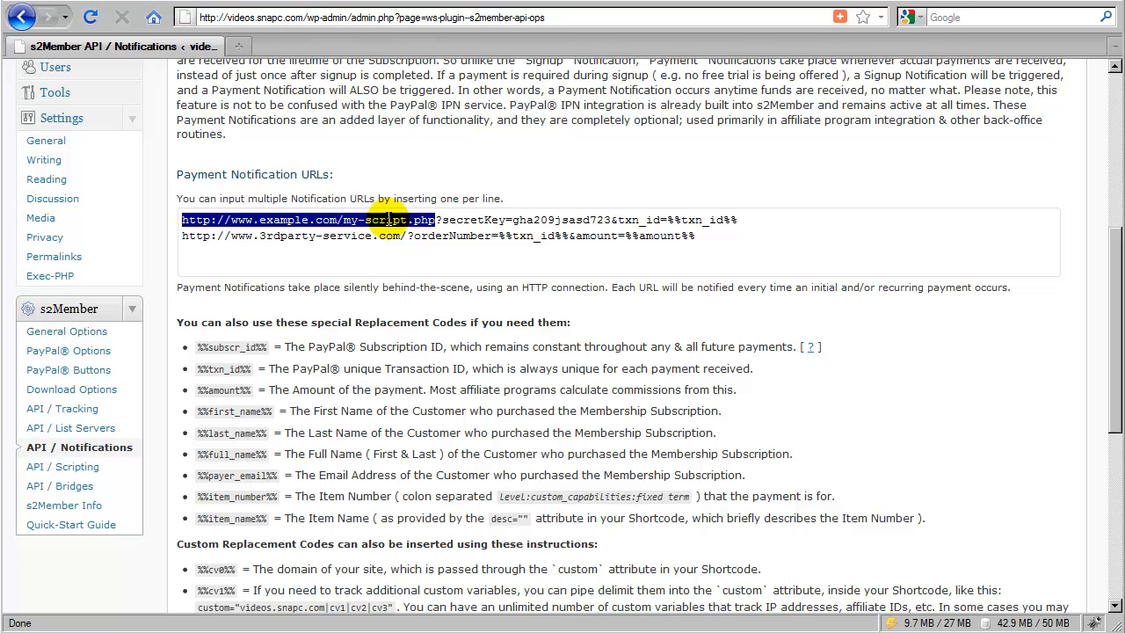
left_click(746, 220)
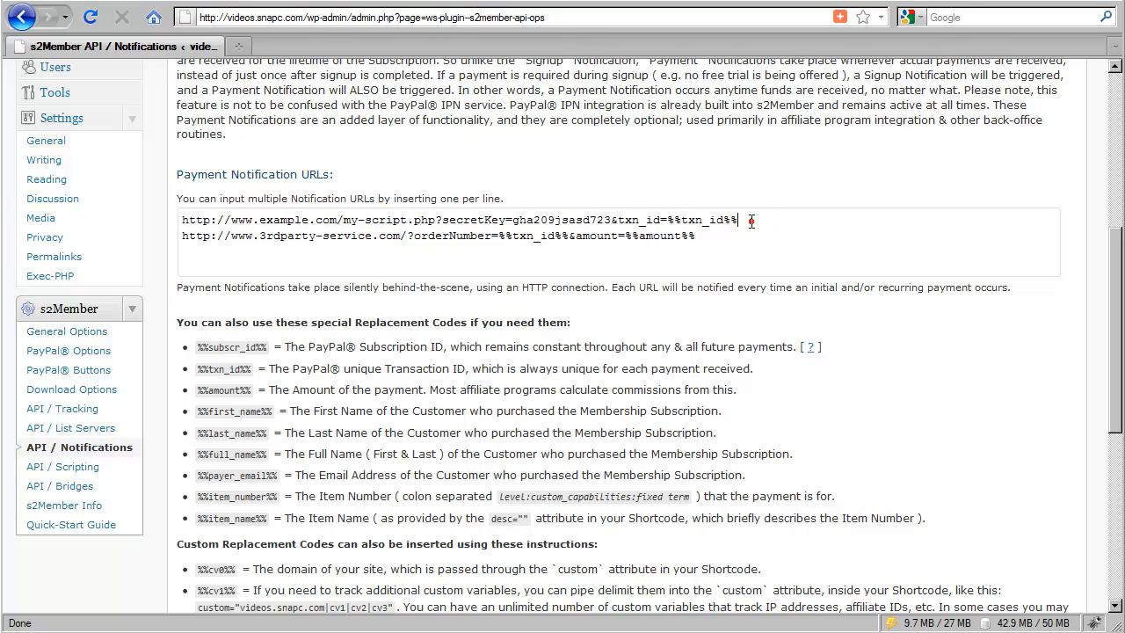
double_click(527, 220)
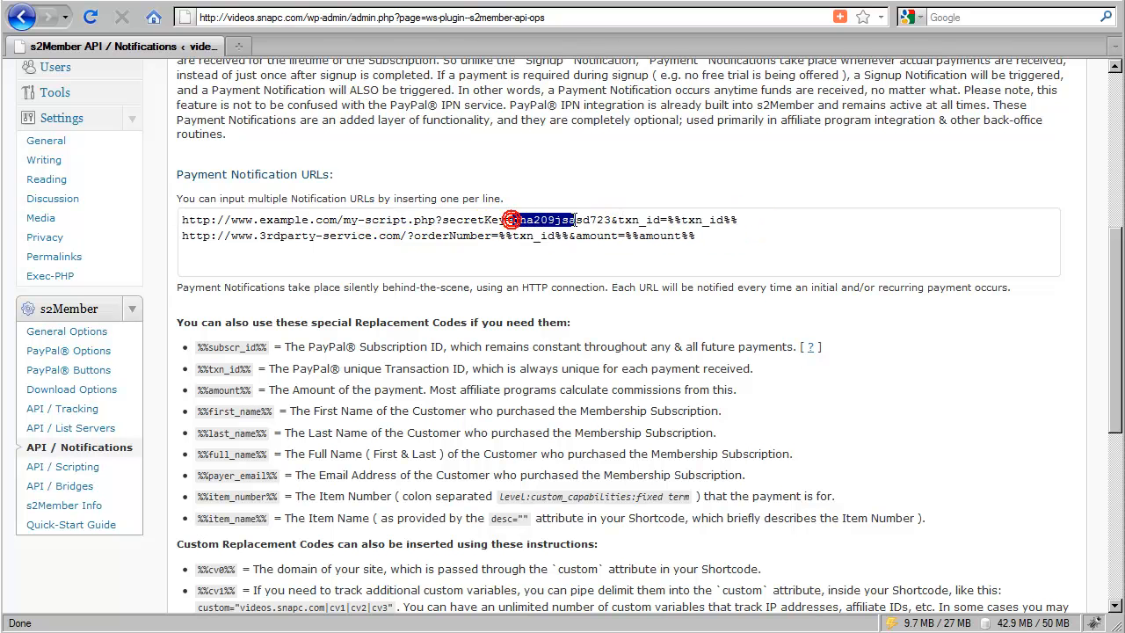
left_click_drag(513, 220, 611, 220)
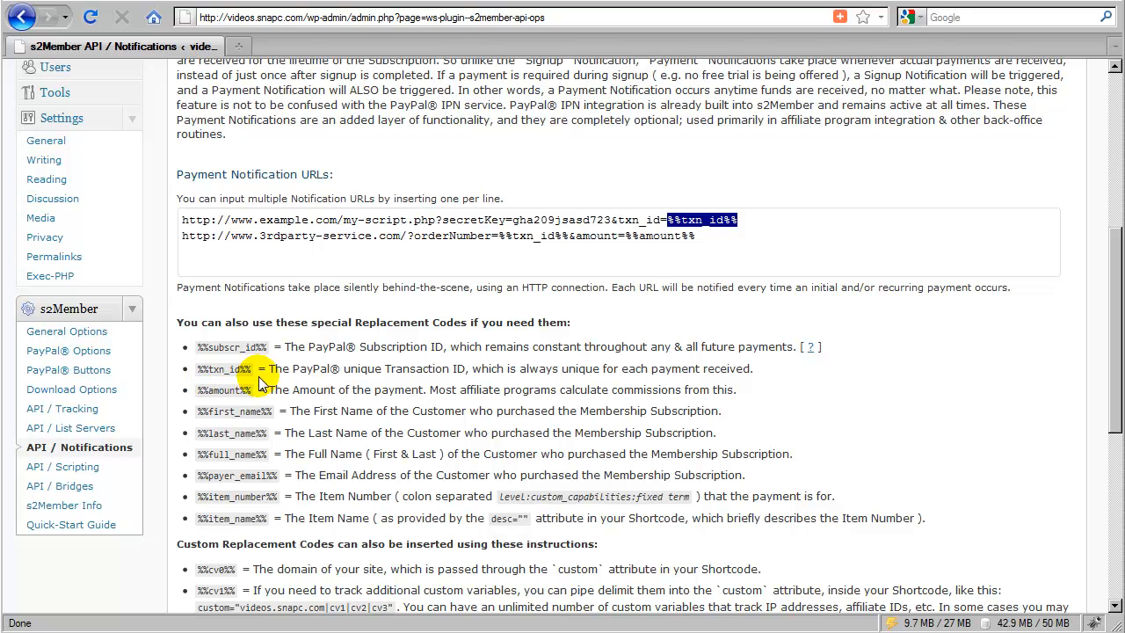
scroll("up", 3)
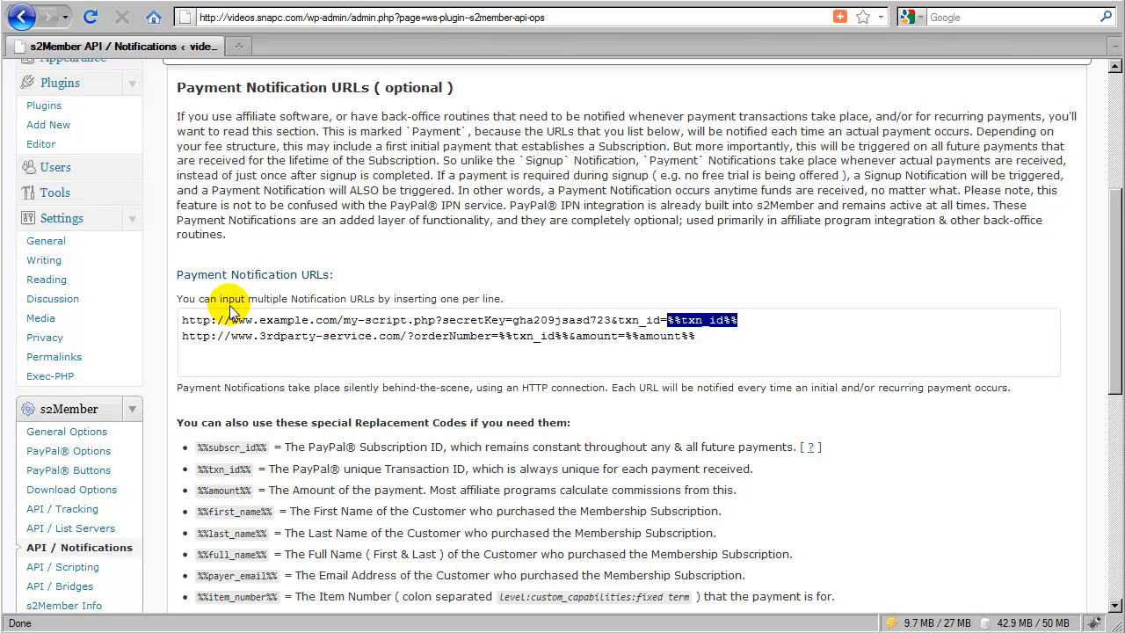
mouse_move(375, 320)
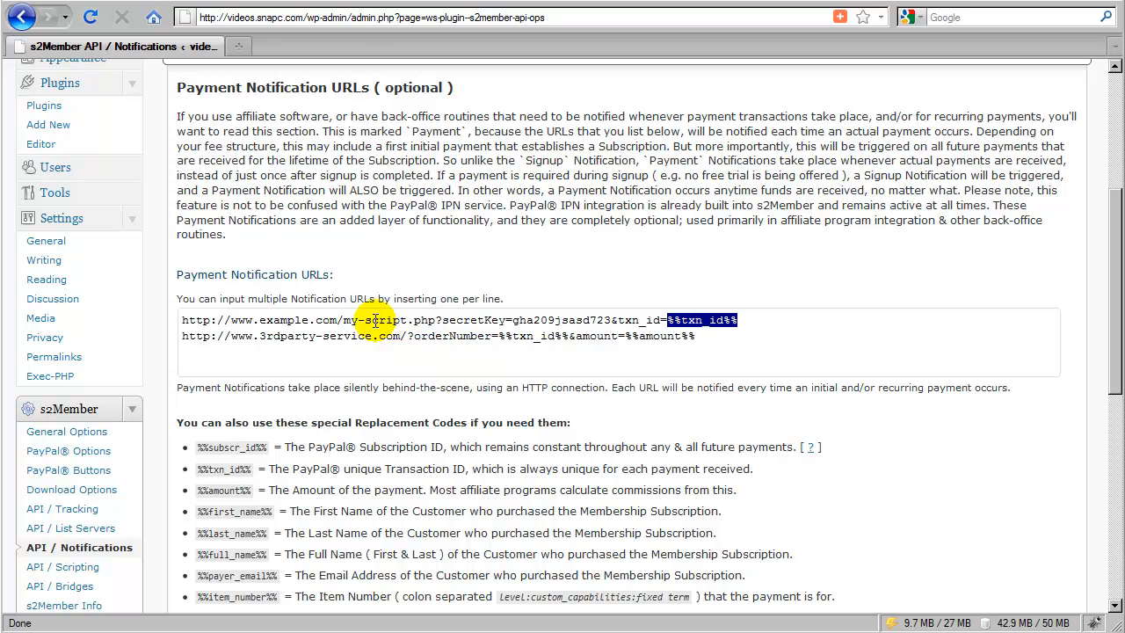
mouse_move(427, 319)
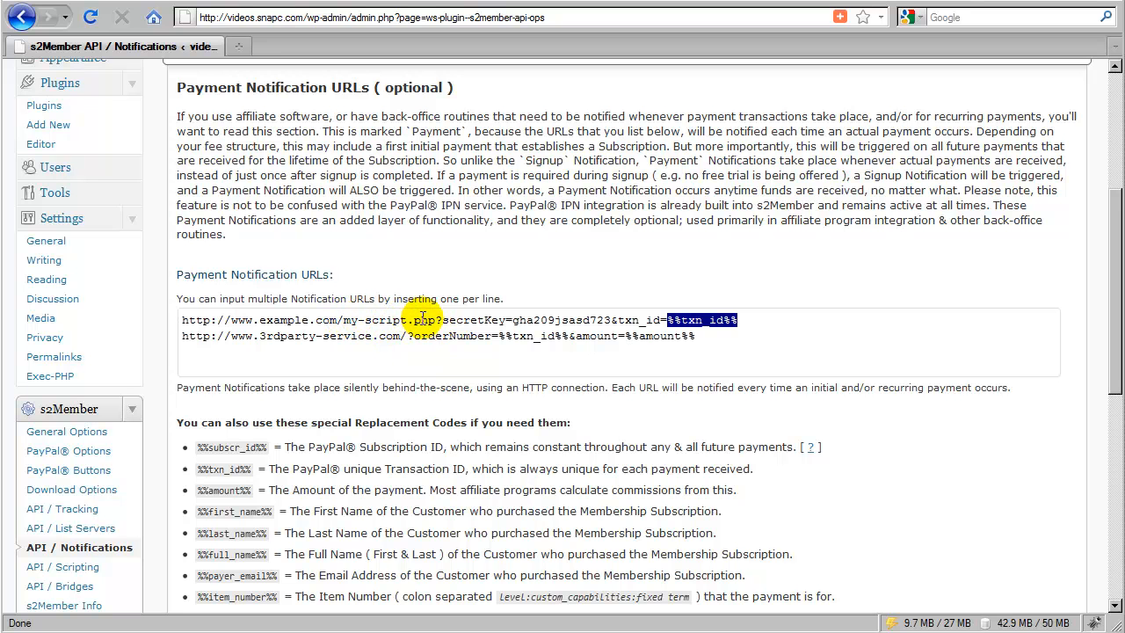
mouse_move(430, 319)
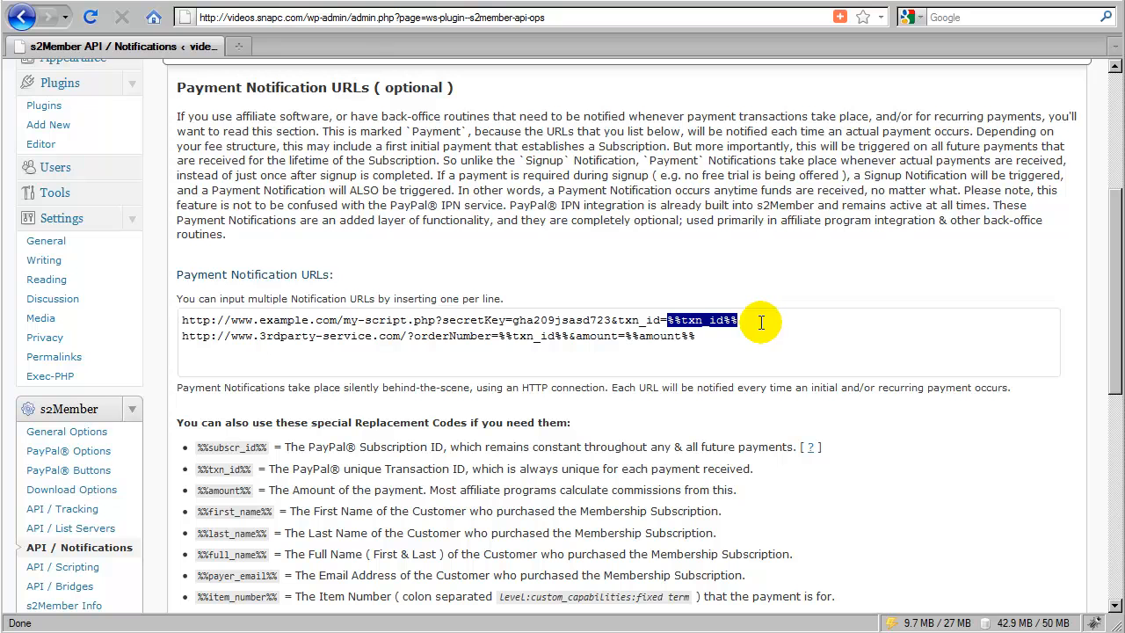
mouse_move(755, 320)
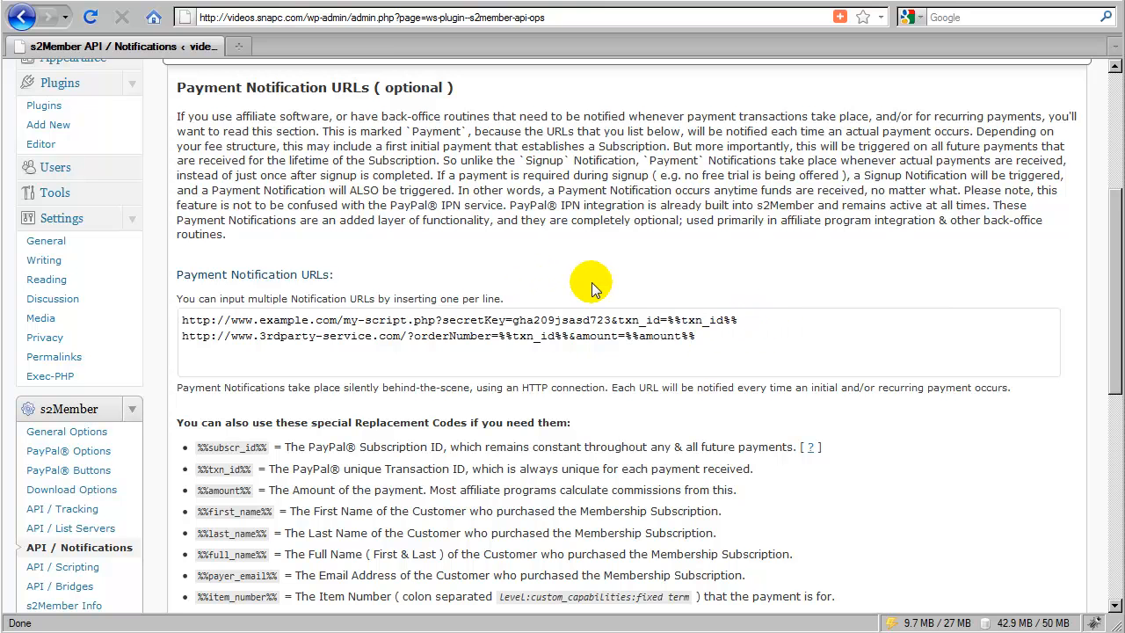
mouse_move(418, 331)
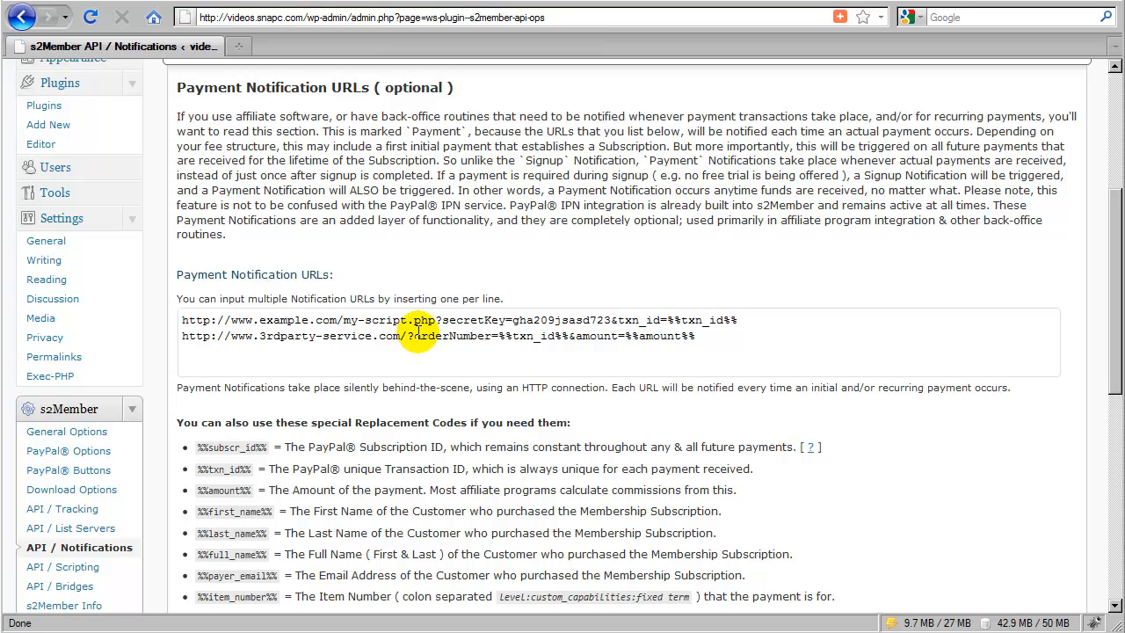